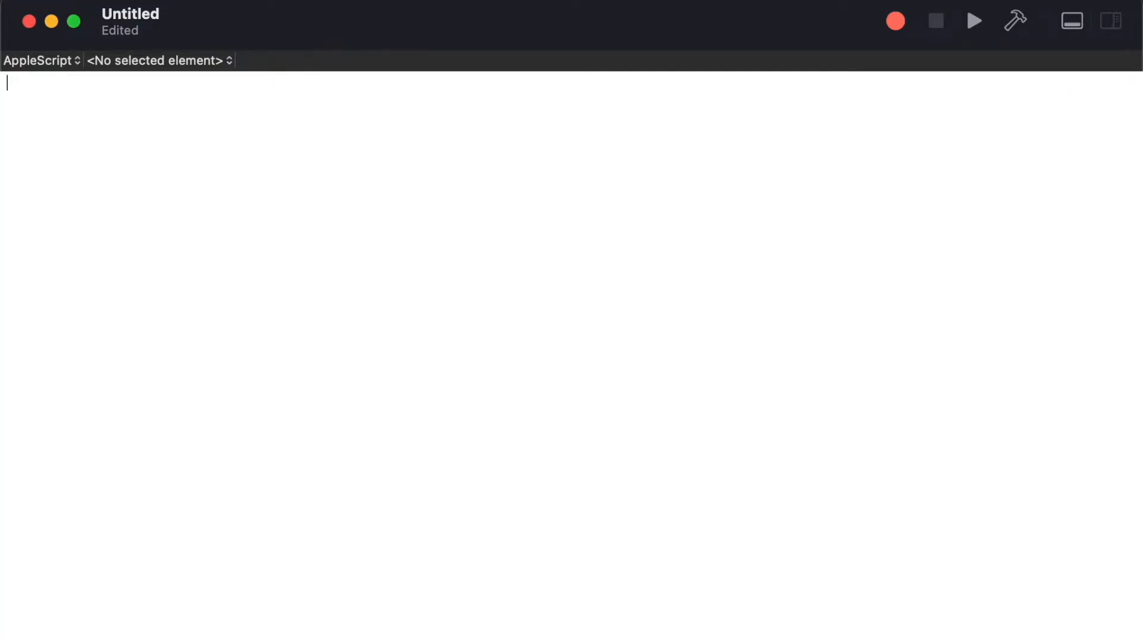
# Write an empty 'on open (droppedFiles)' handler closed by 'end open'
pyautogui.write('on op')
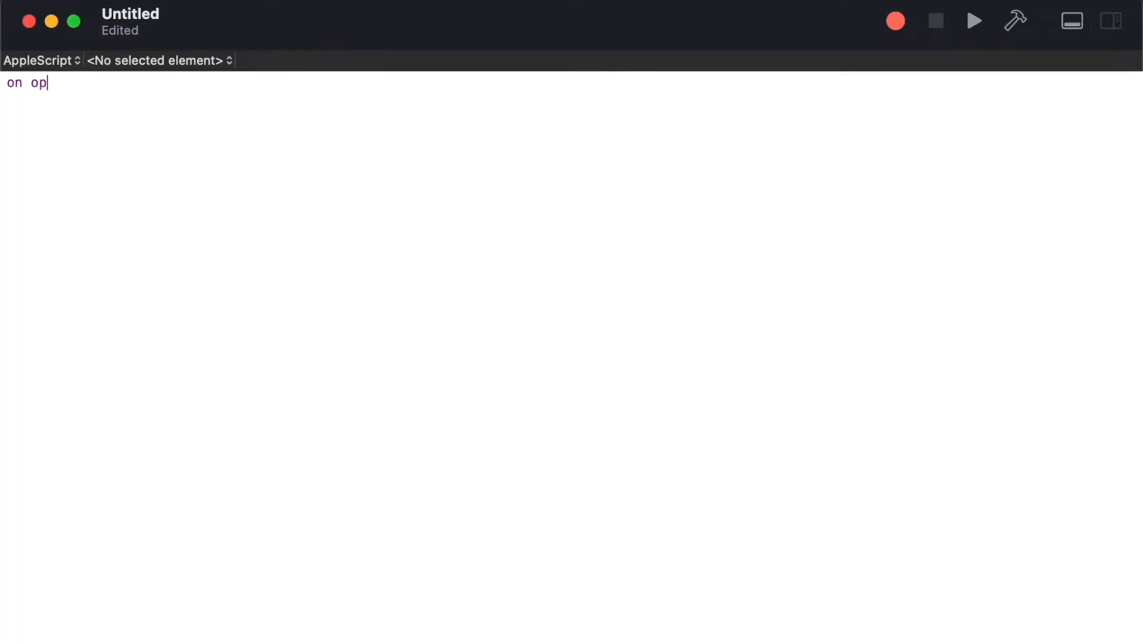
pyautogui.write('en (')
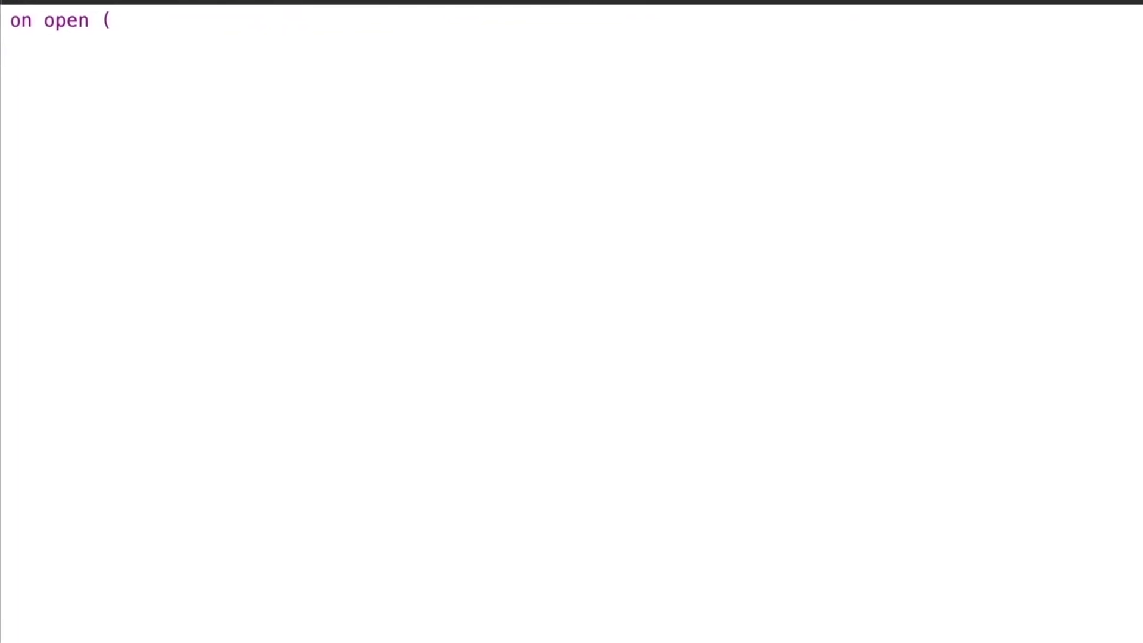
pyautogui.write('droppedFiles)')
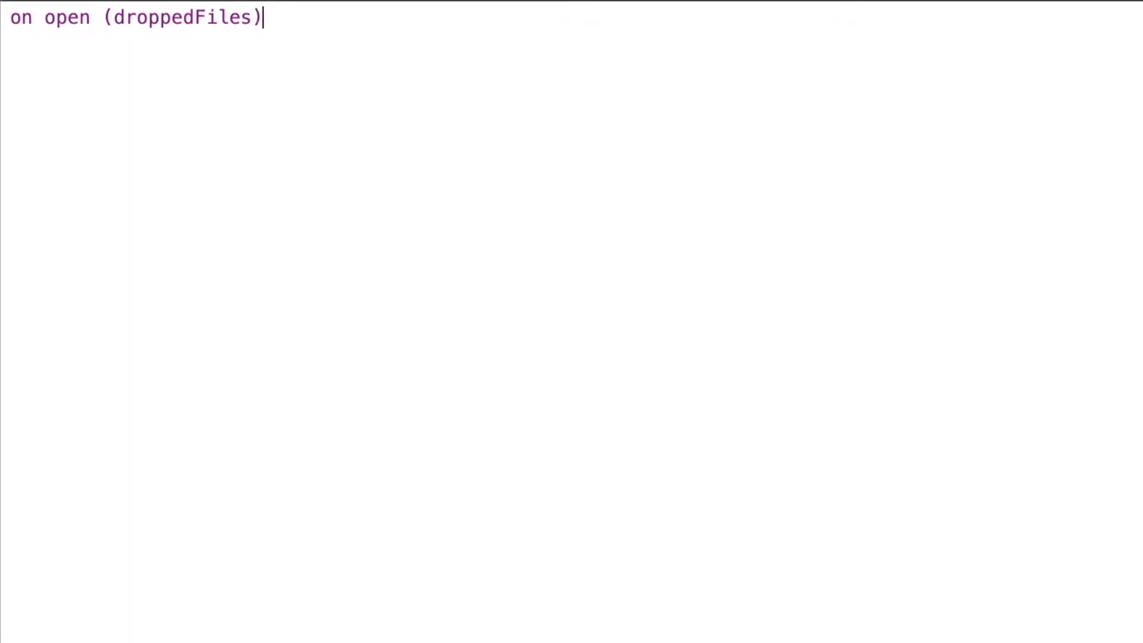
pyautogui.press('Return')
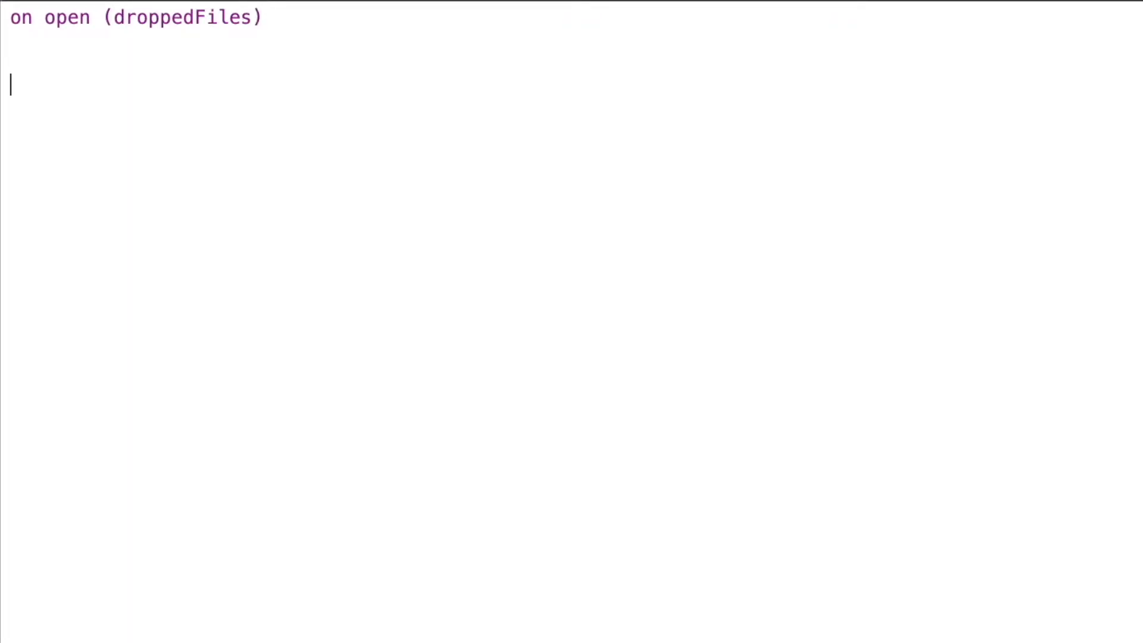
pyautogui.write('end')
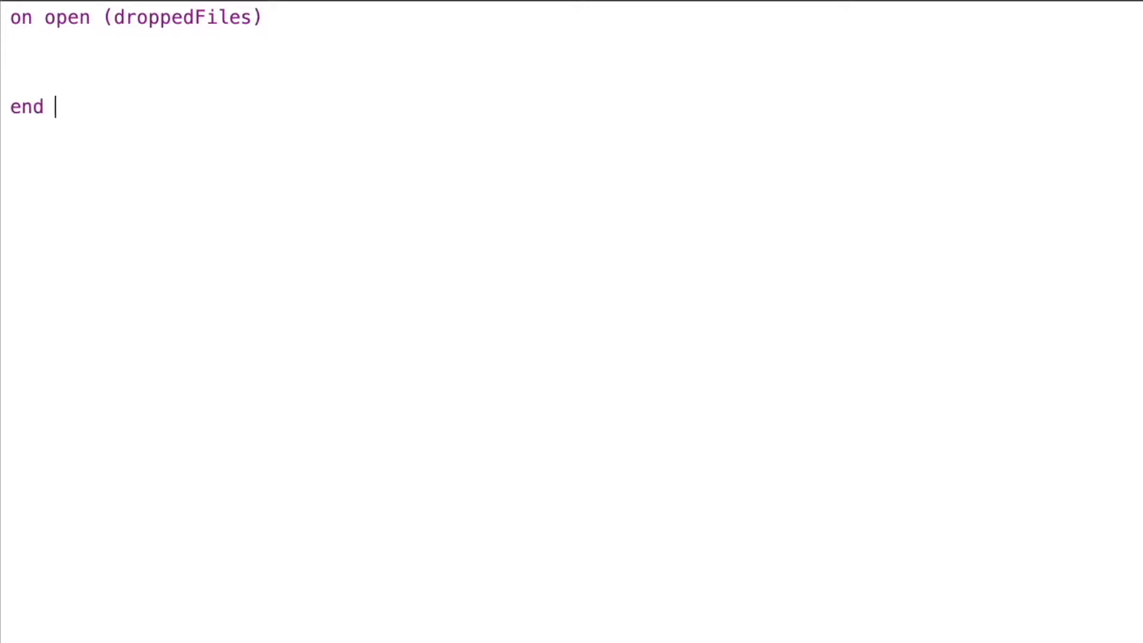
pyautogui.write('open')
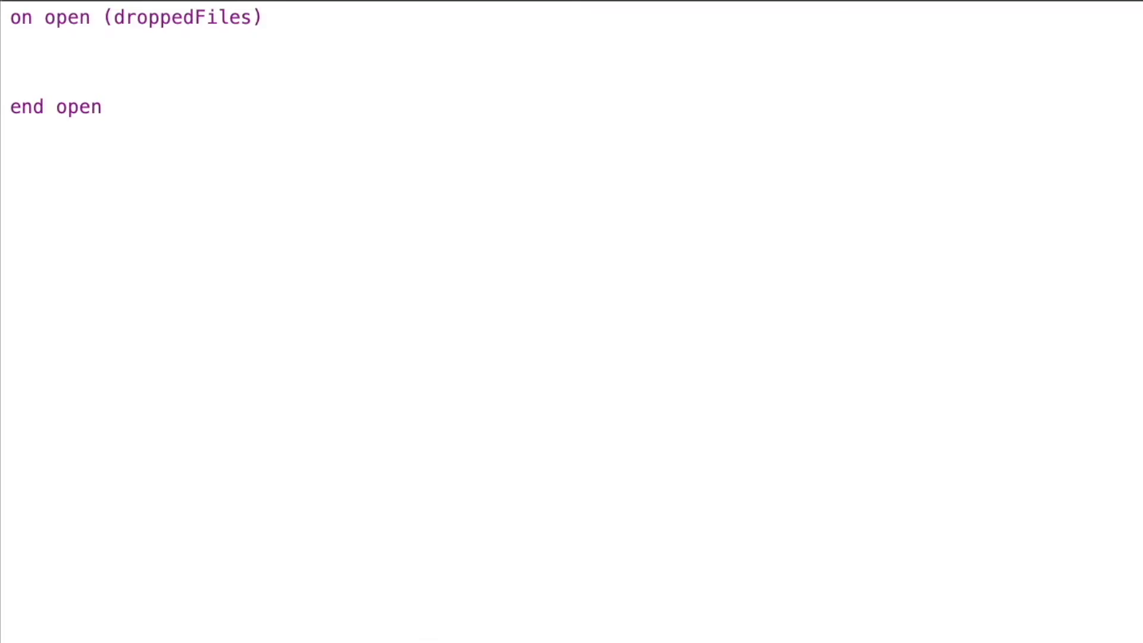
# Inside the handler, write an empty 'repeat with thisFile in droppedFiles' loop closed by 'end repeat'
pyautogui.write('repe')
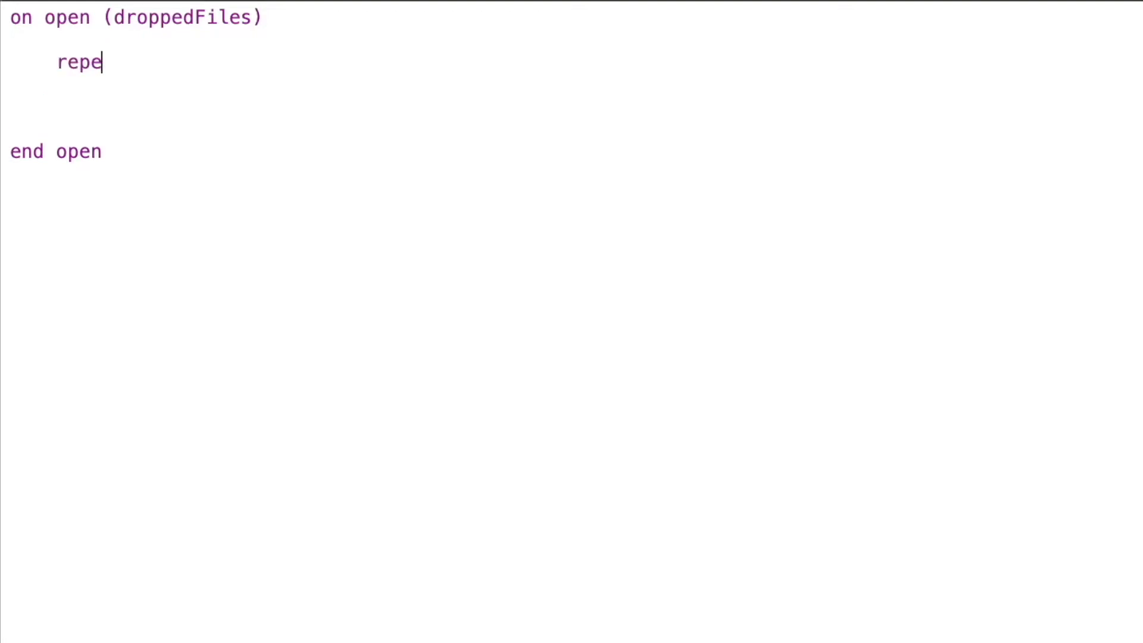
pyautogui.write('at with')
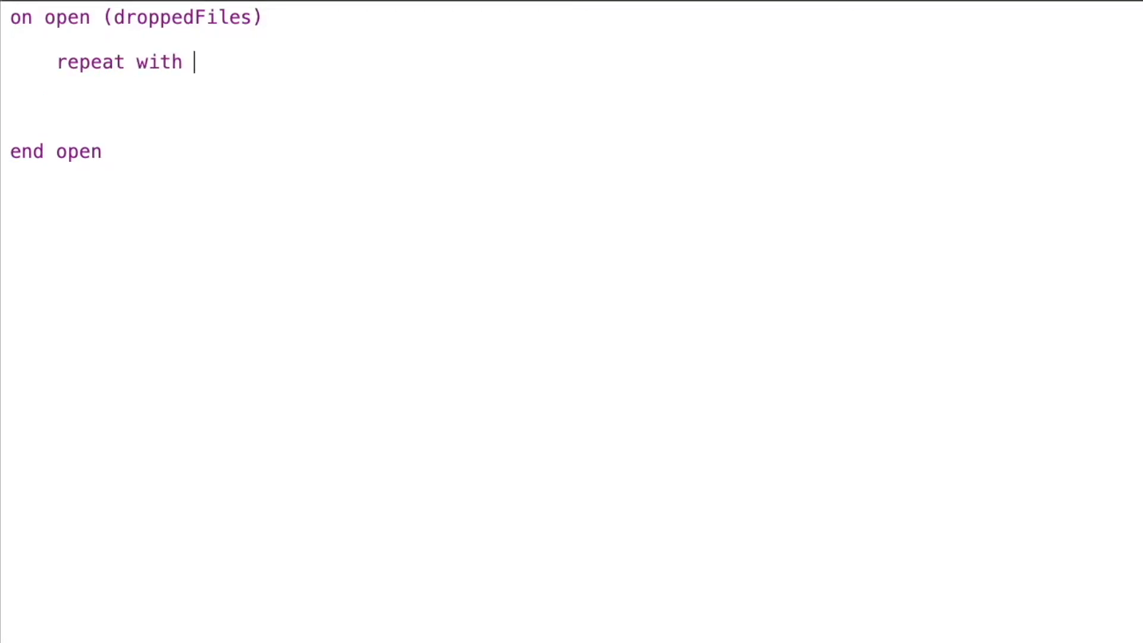
pyautogui.write('thisFile in drop')
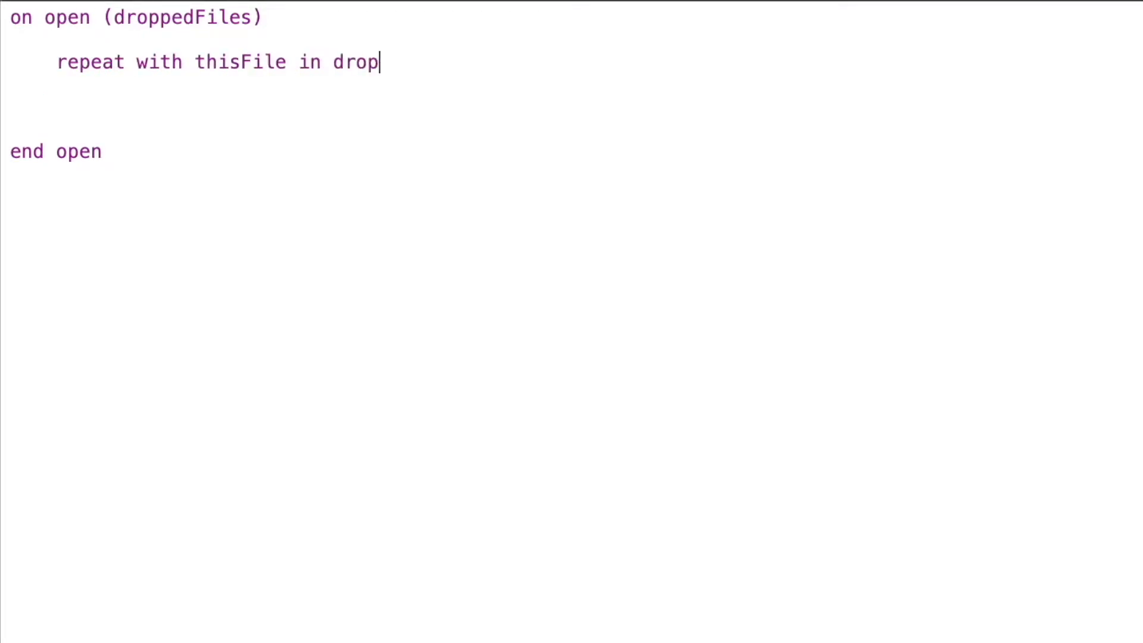
pyautogui.write('pedFiles')
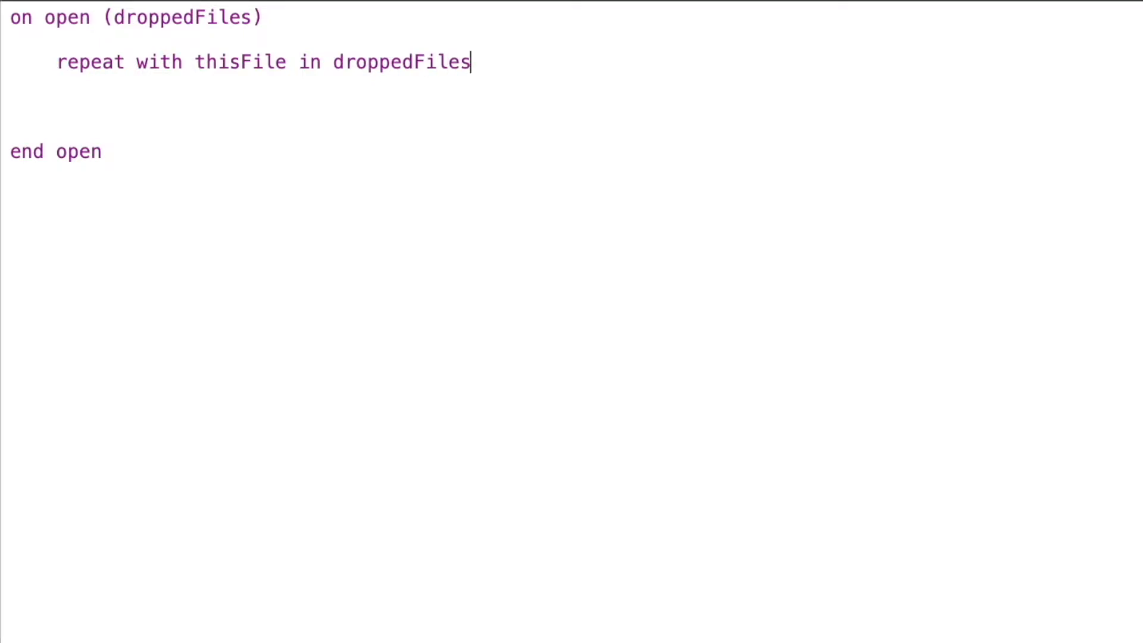
pyautogui.press('Return')
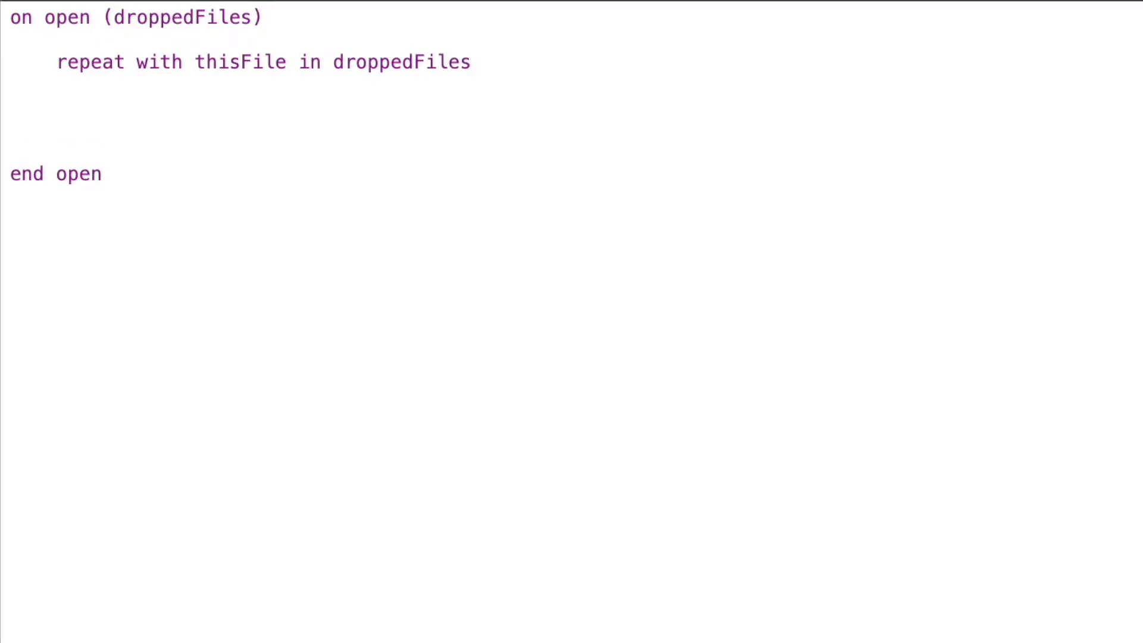
pyautogui.click(148, 152)
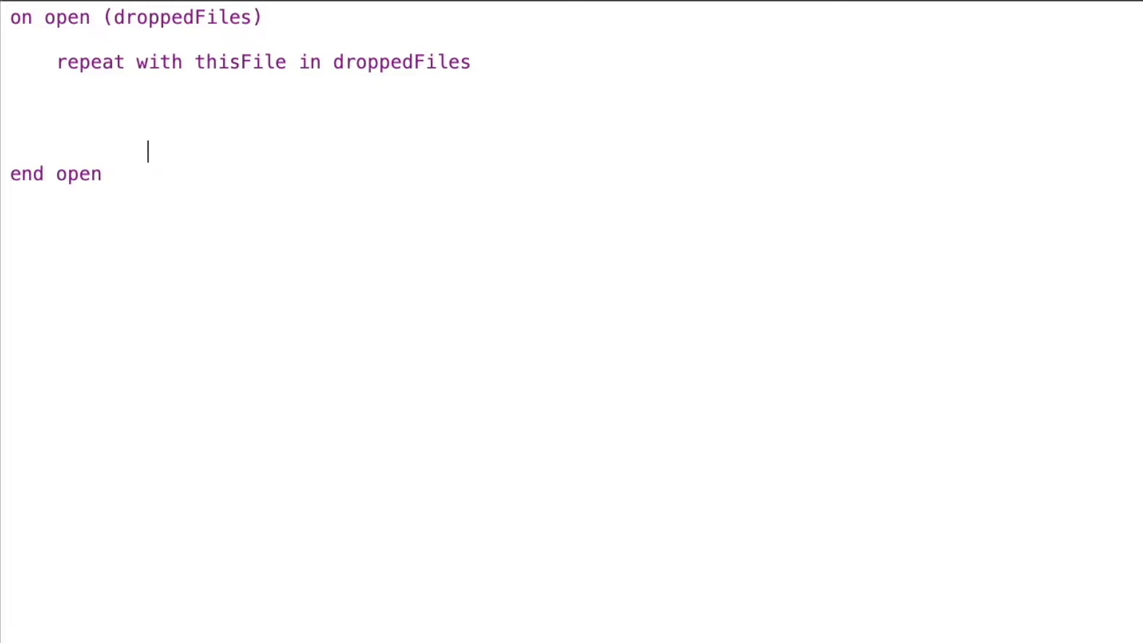
pyautogui.write('end')
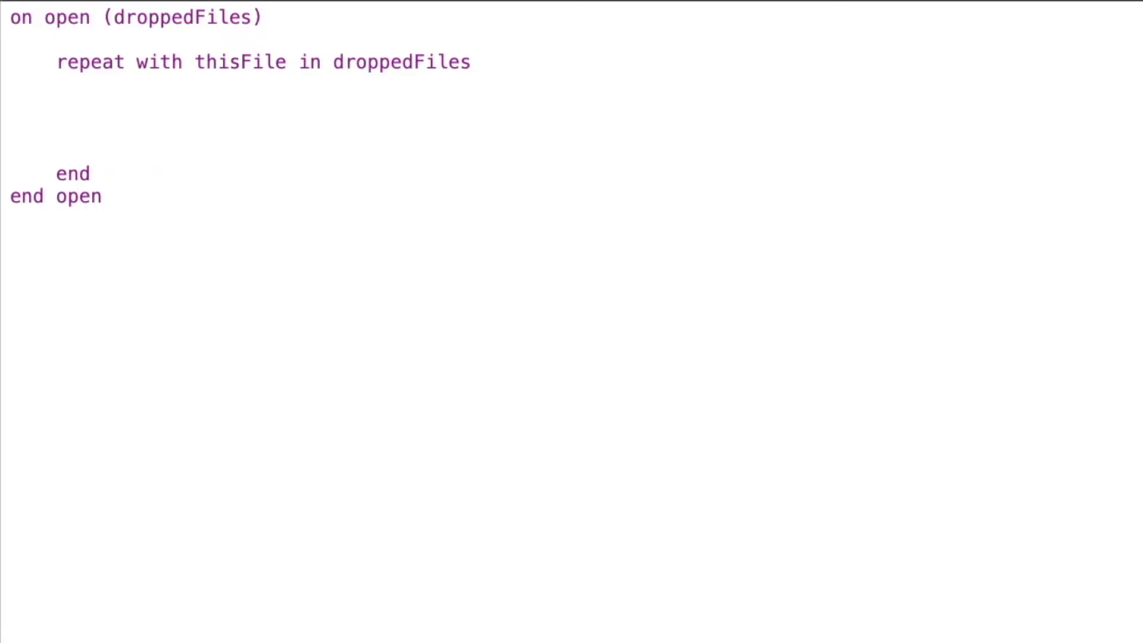
pyautogui.write('repeat')
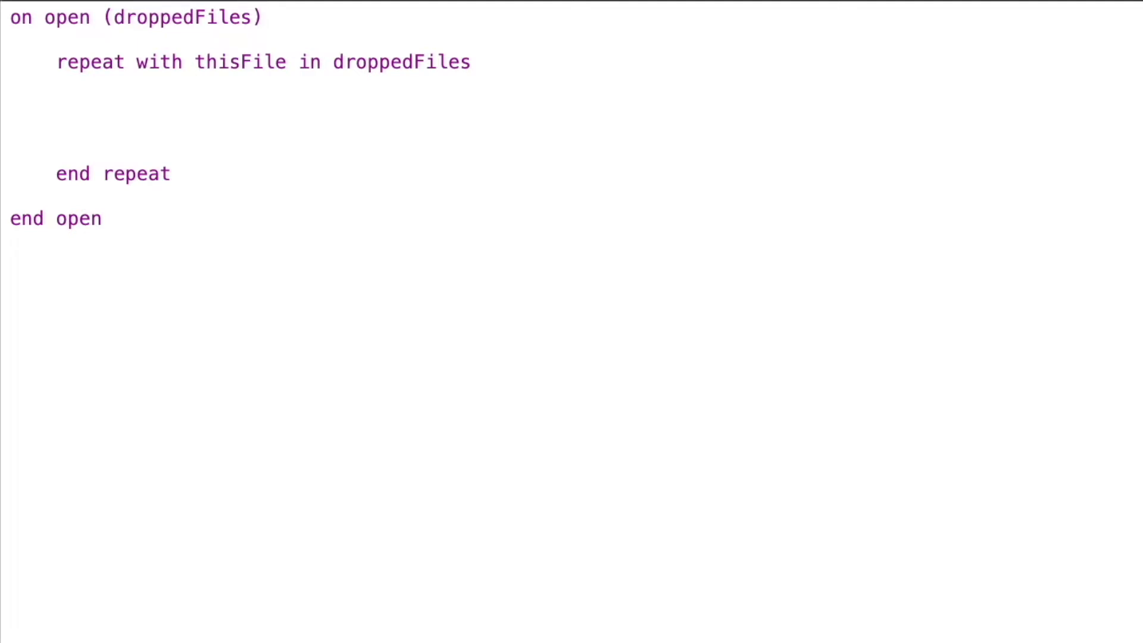
# Below 'end open', write an empty 'on getContainingFolder(filePath)' handler with its 'end getContainingFolder'
pyautogui.write('on g')
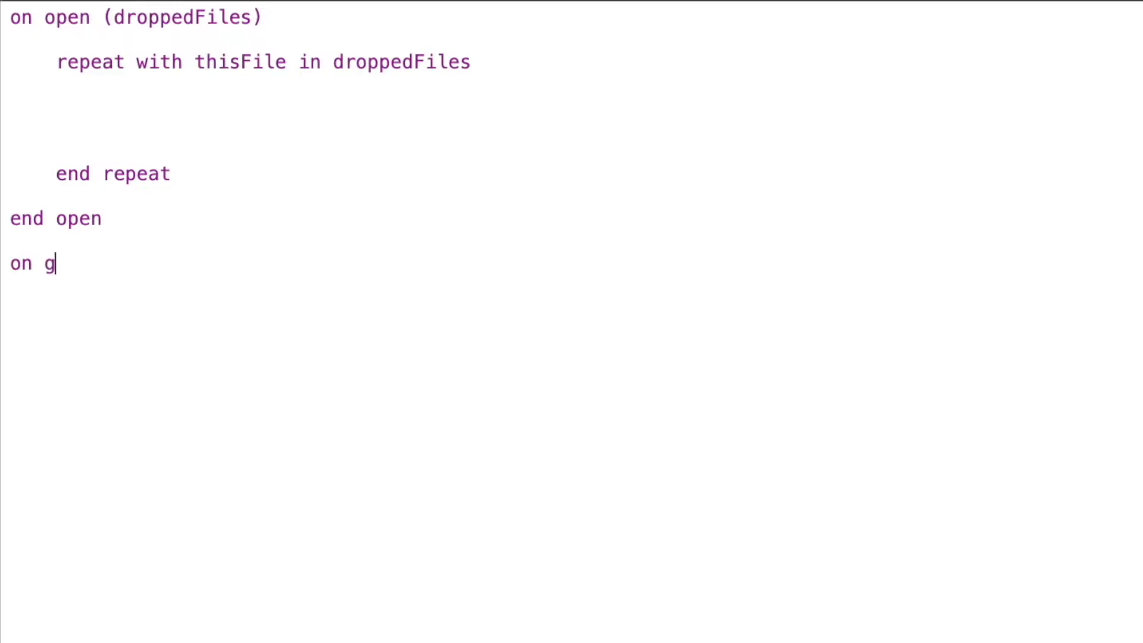
pyautogui.write('etContaining')
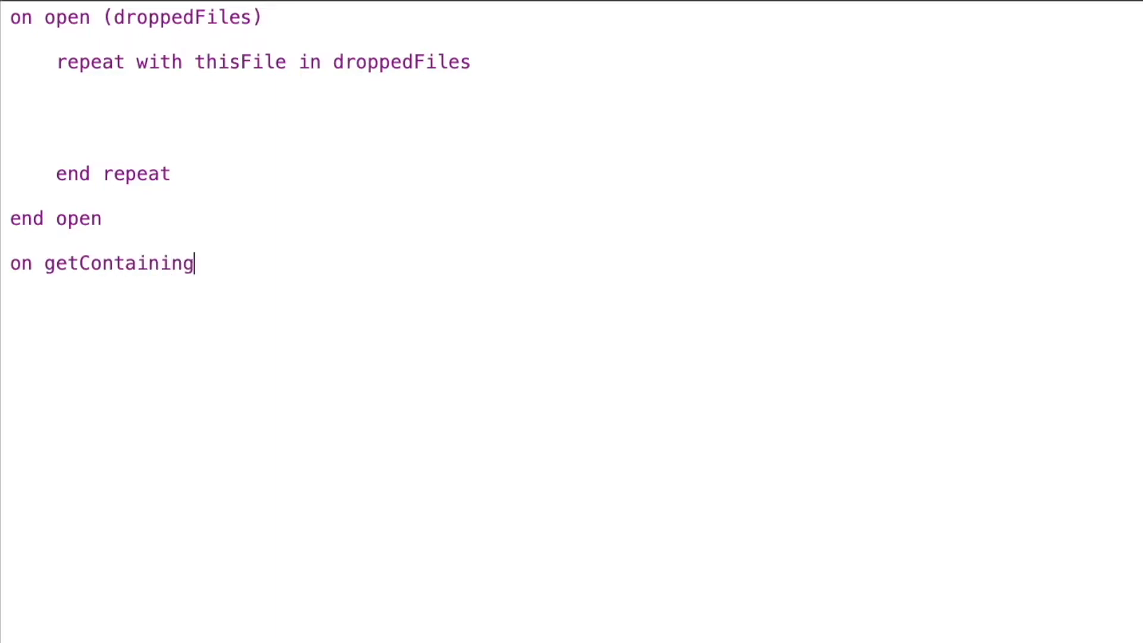
pyautogui.write('Folder(')
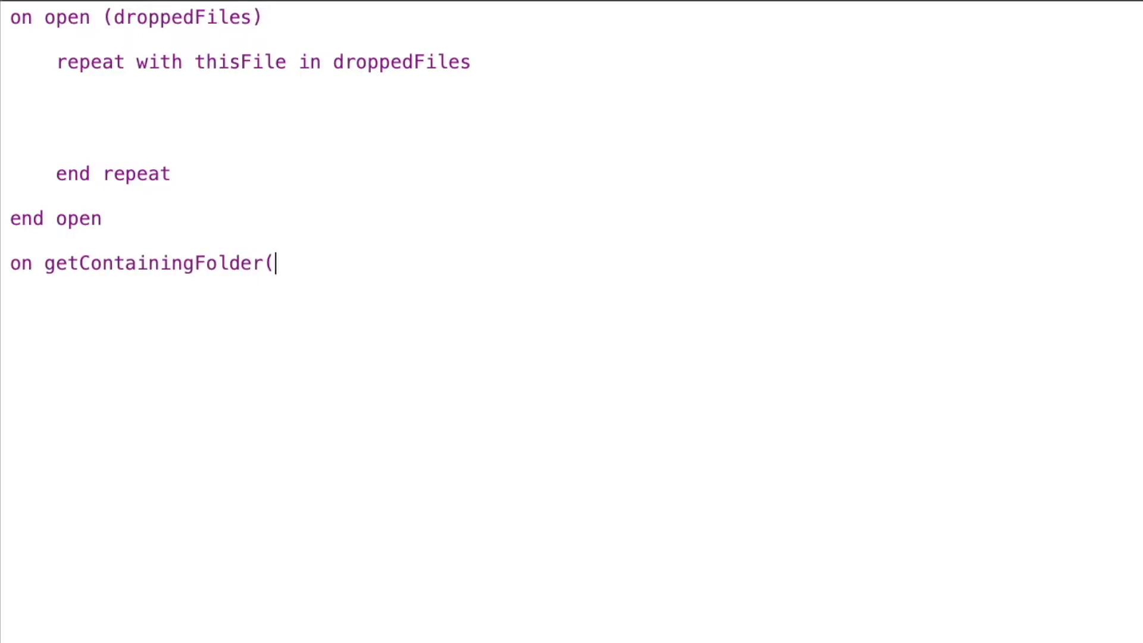
pyautogui.write('filePath)')
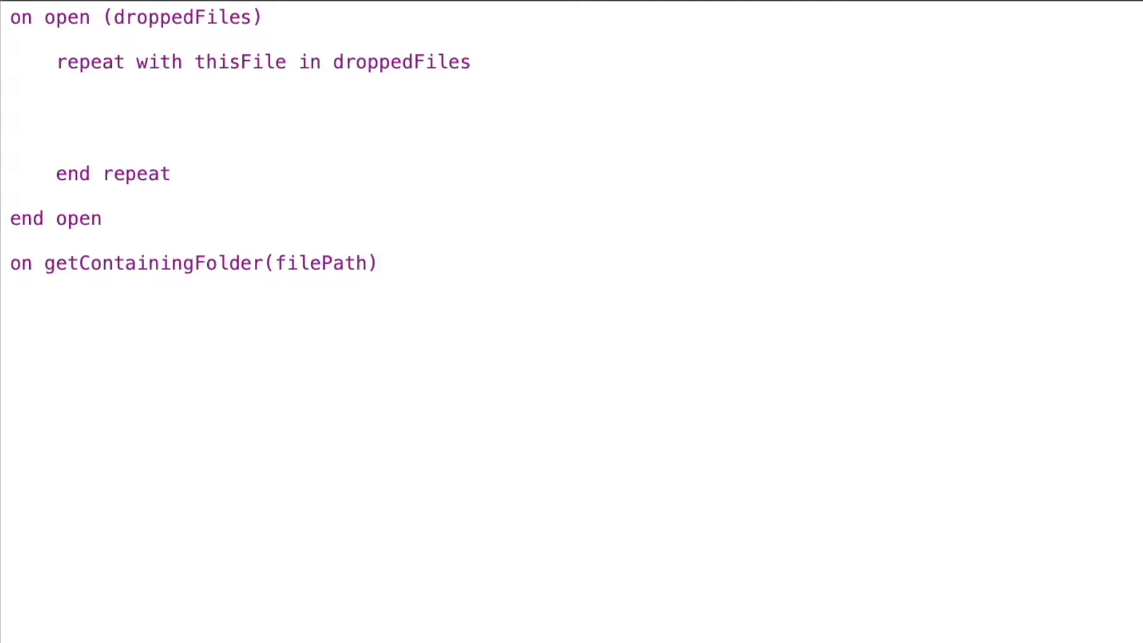
pyautogui.write('e')
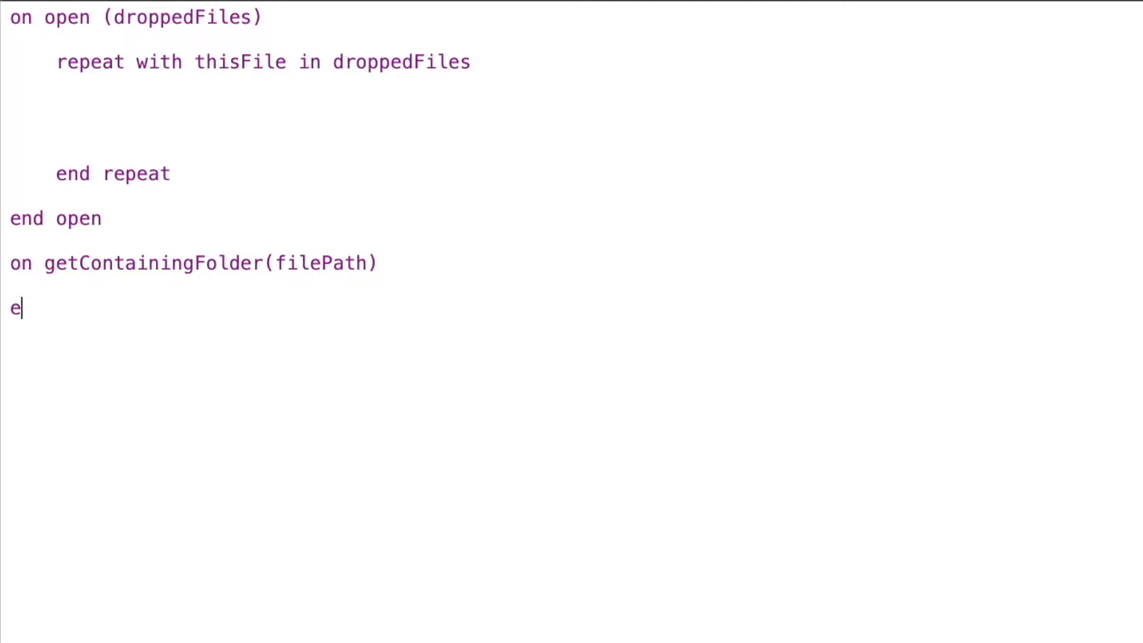
pyautogui.write('nd getContai')
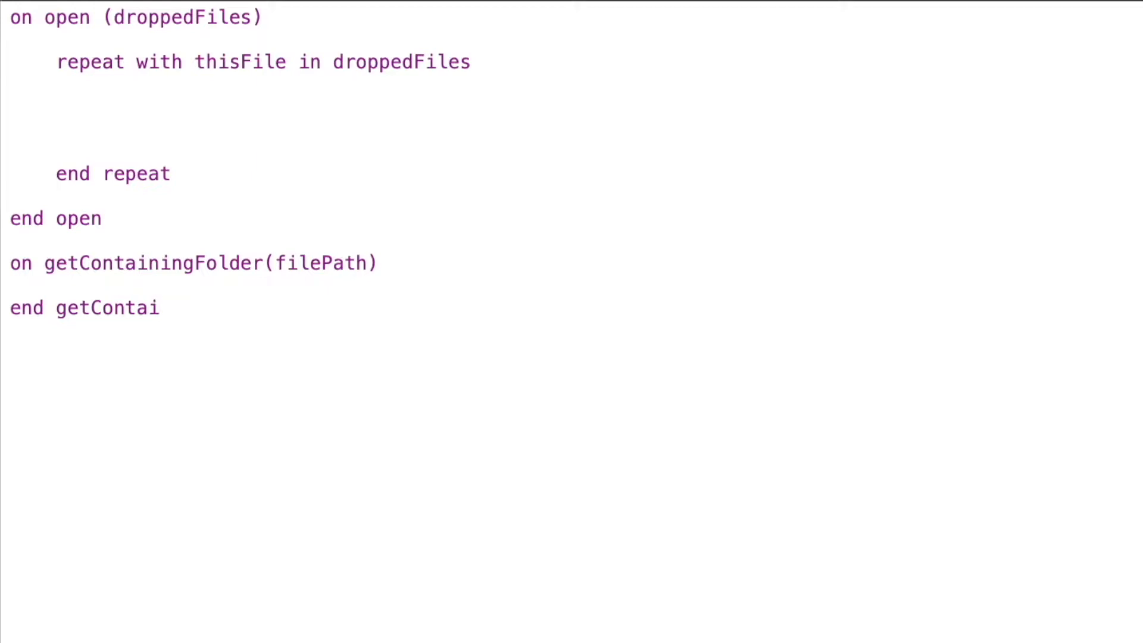
pyautogui.write('ningFolder')
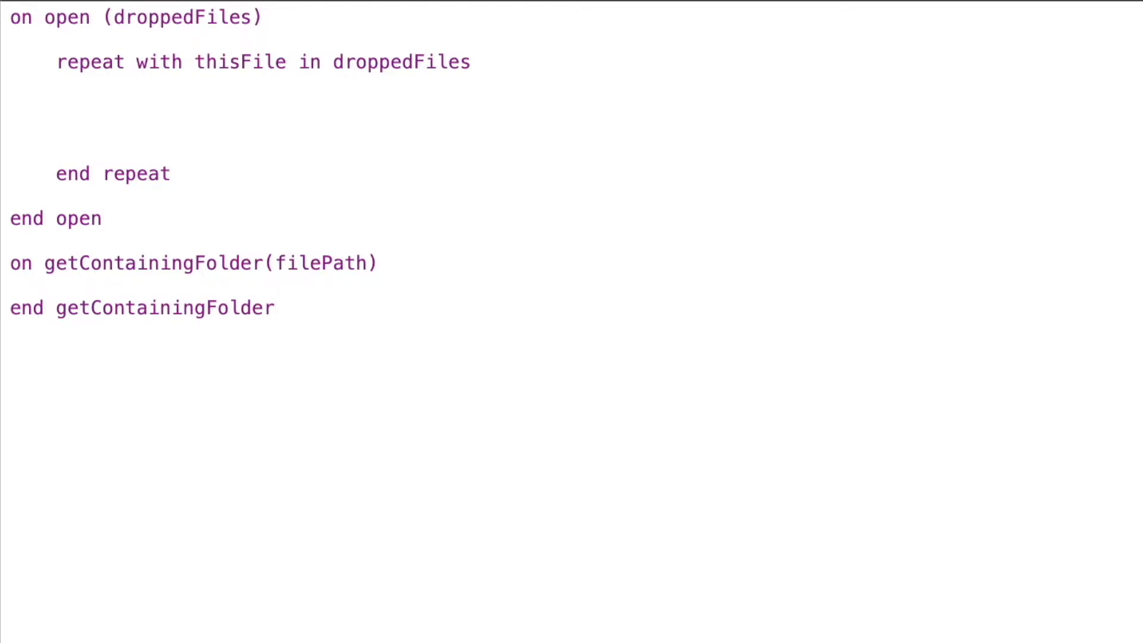
pyautogui.moveTo(683, 332)
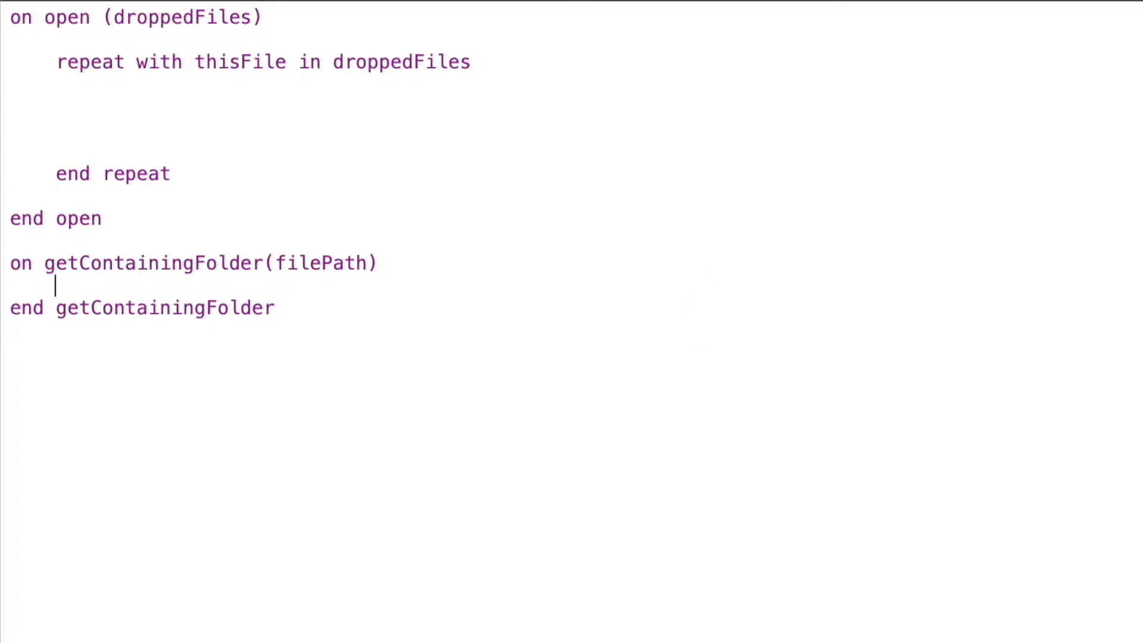
# Tell Finder to set theFolder to container of (filePath as alias)
pyautogui.write('tell application "')
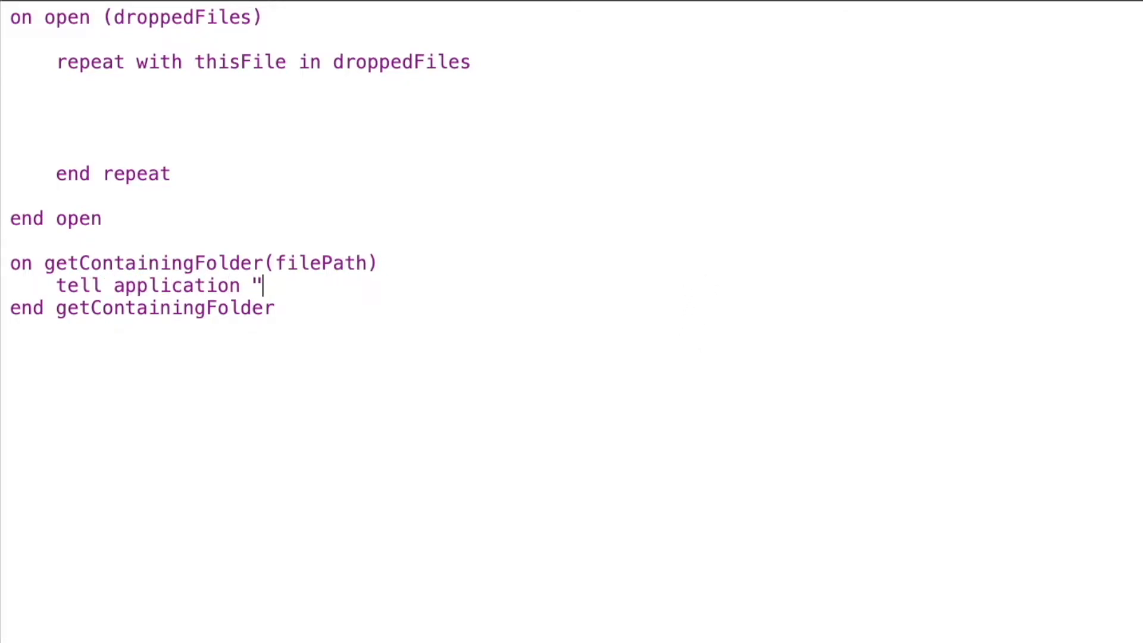
pyautogui.write('Finder')
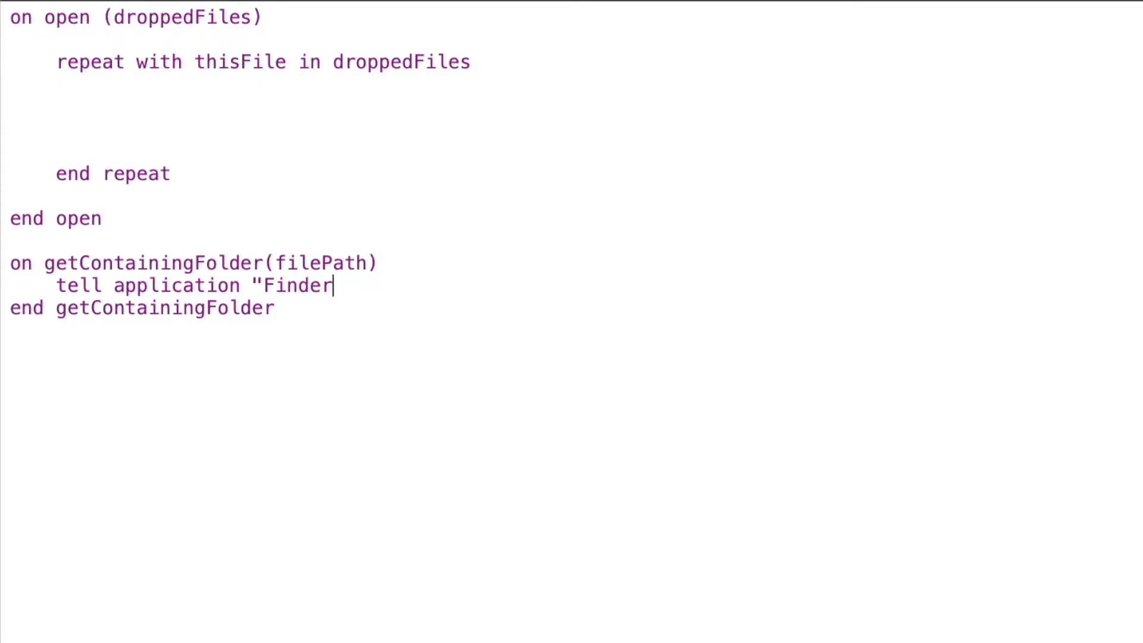
pyautogui.write('"')
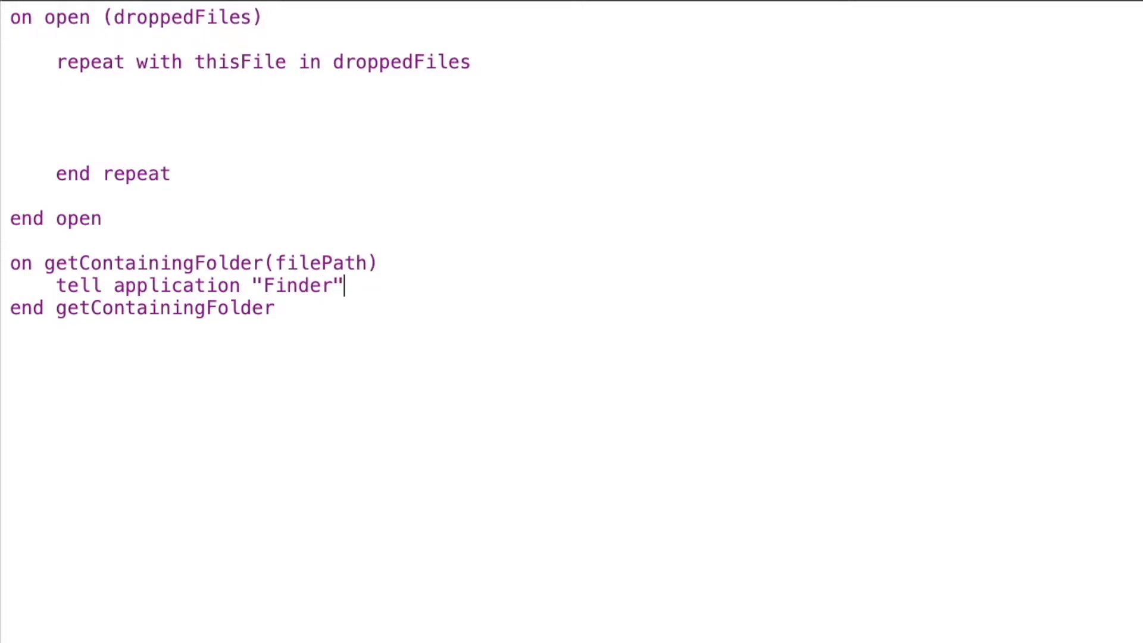
pyautogui.write('to set')
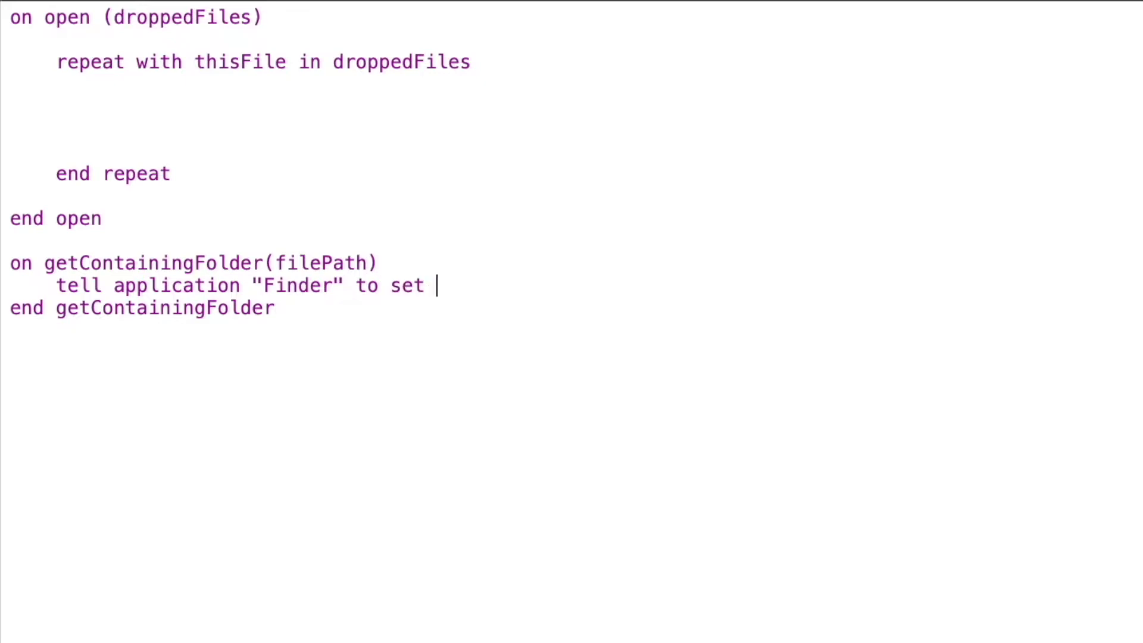
pyautogui.write('theFolder to container of')
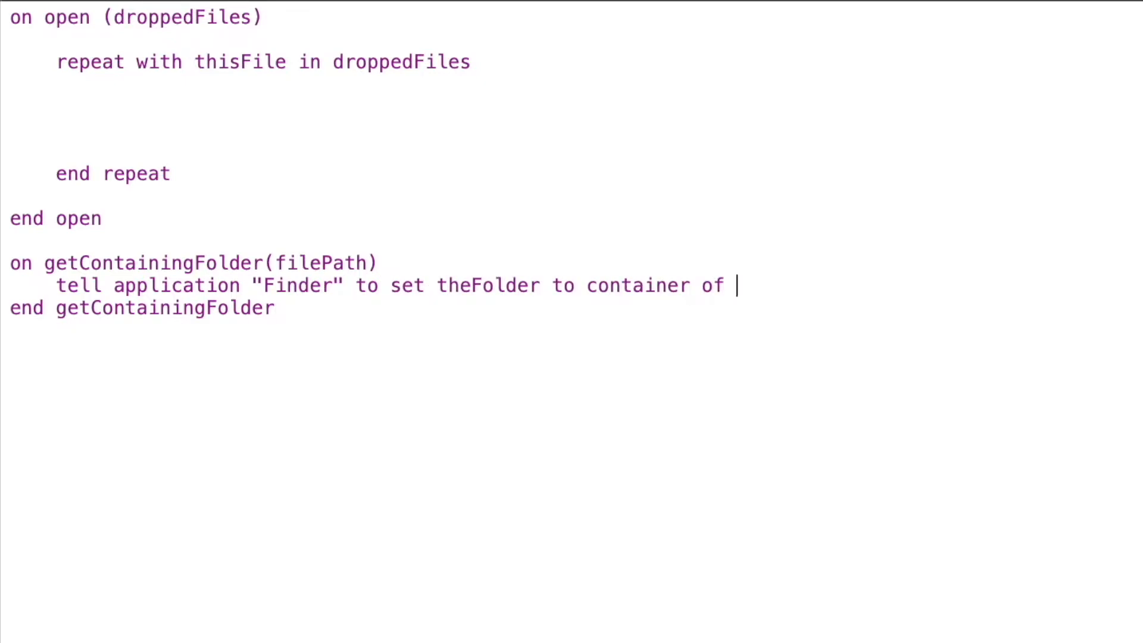
pyautogui.write('(filePath')
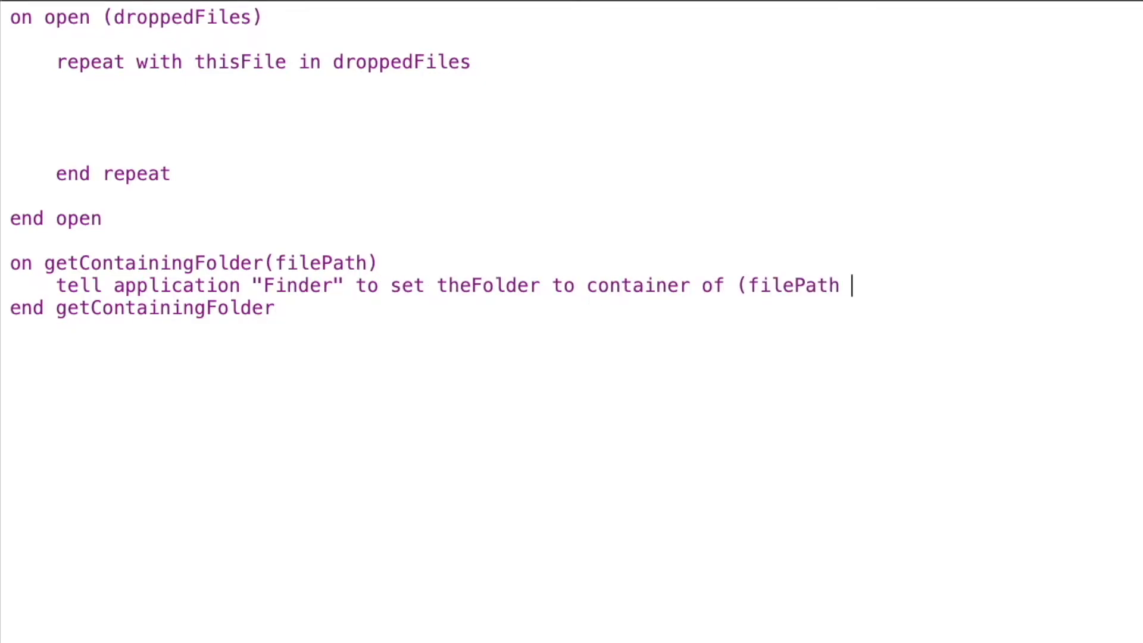
pyautogui.write('as alias)')
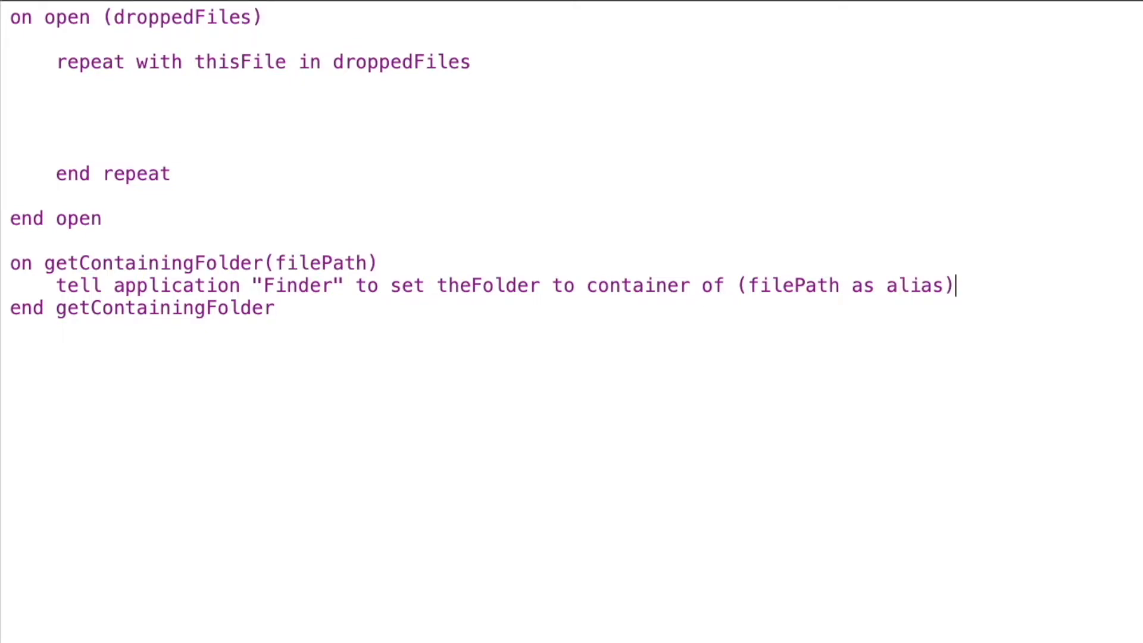
# Return (theFolder as string) from getContainingFolder
pyautogui.write('return')
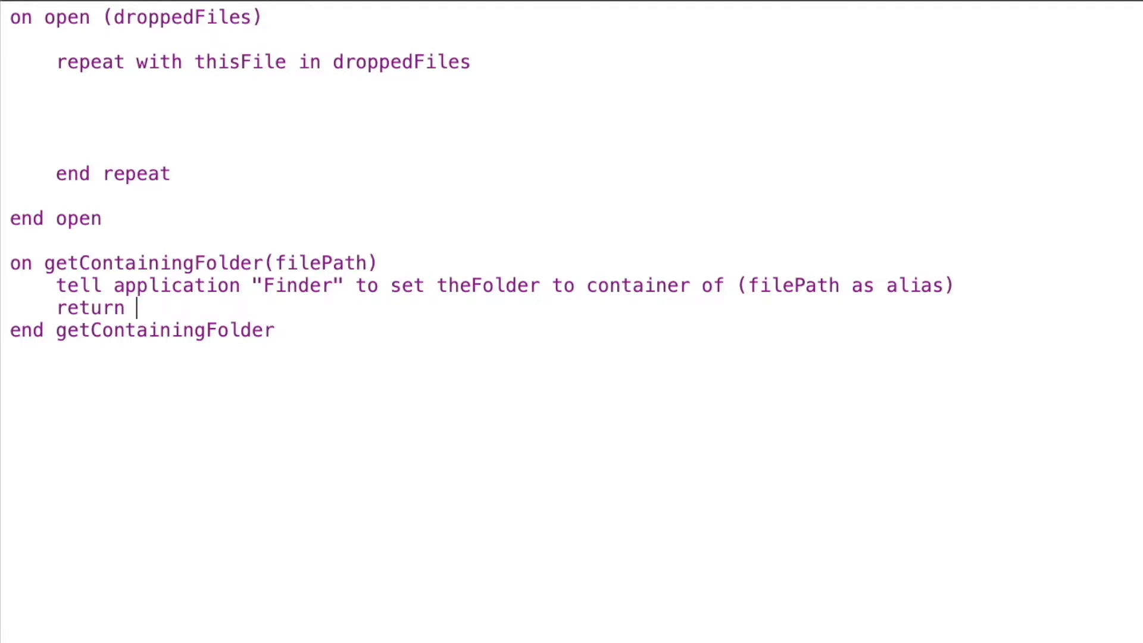
pyautogui.write('(theFolder a')
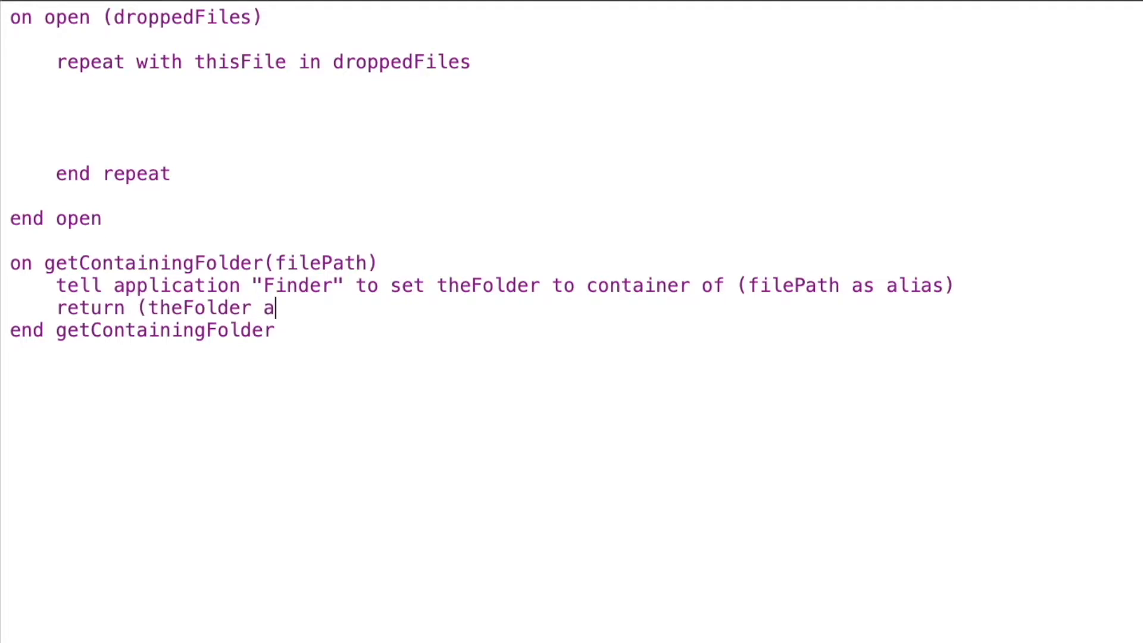
pyautogui.write('s string)')
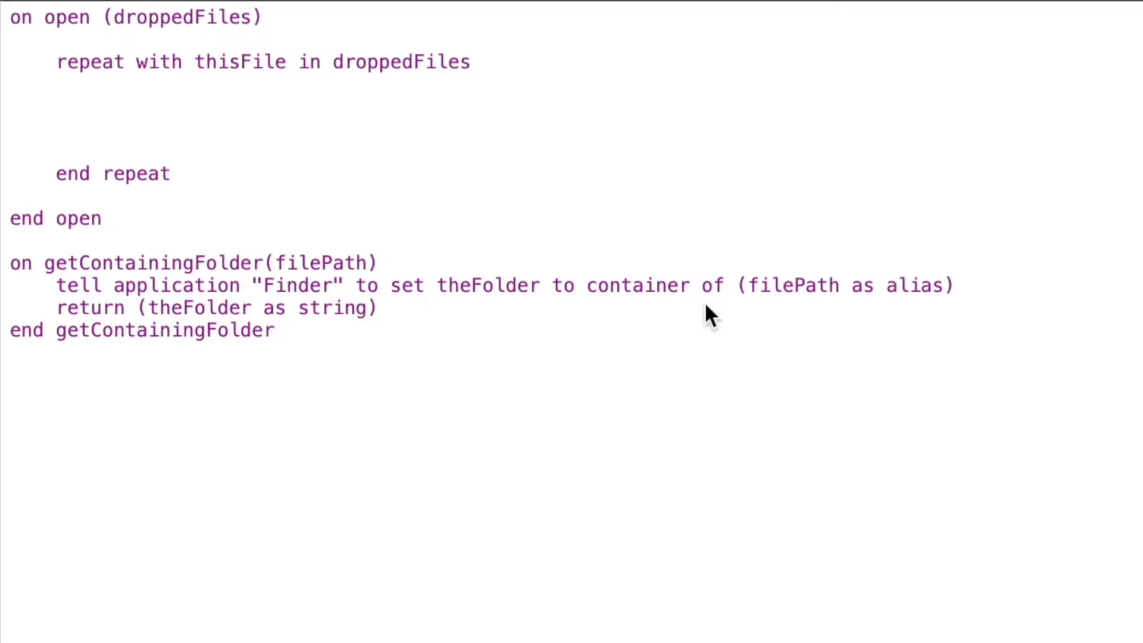
pyautogui.click(275, 330)
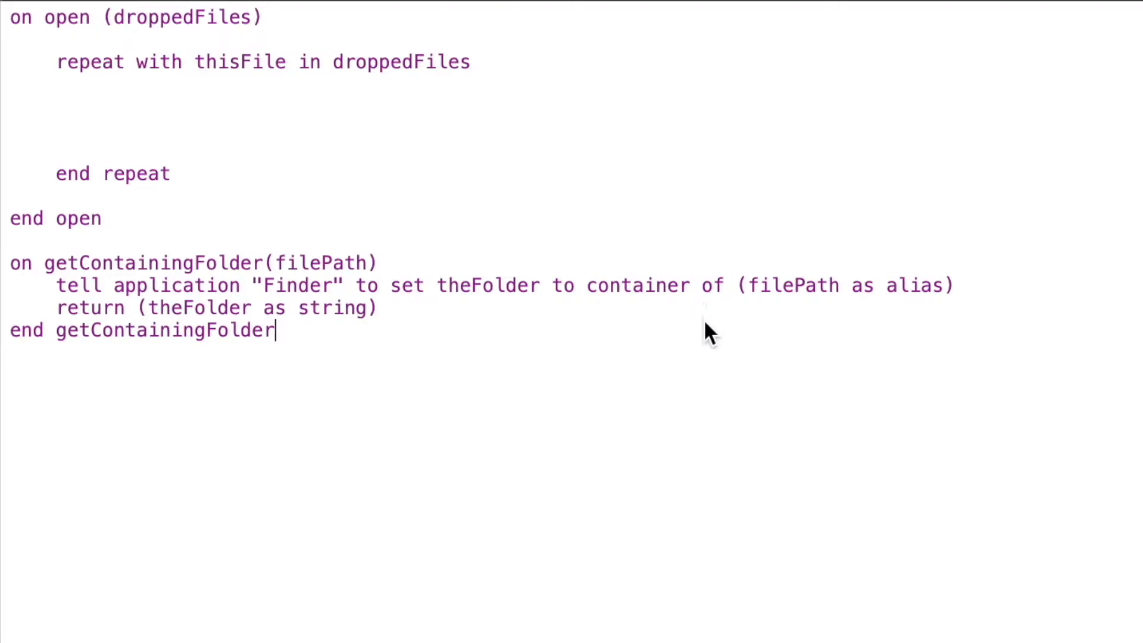
pyautogui.moveTo(694, 344)
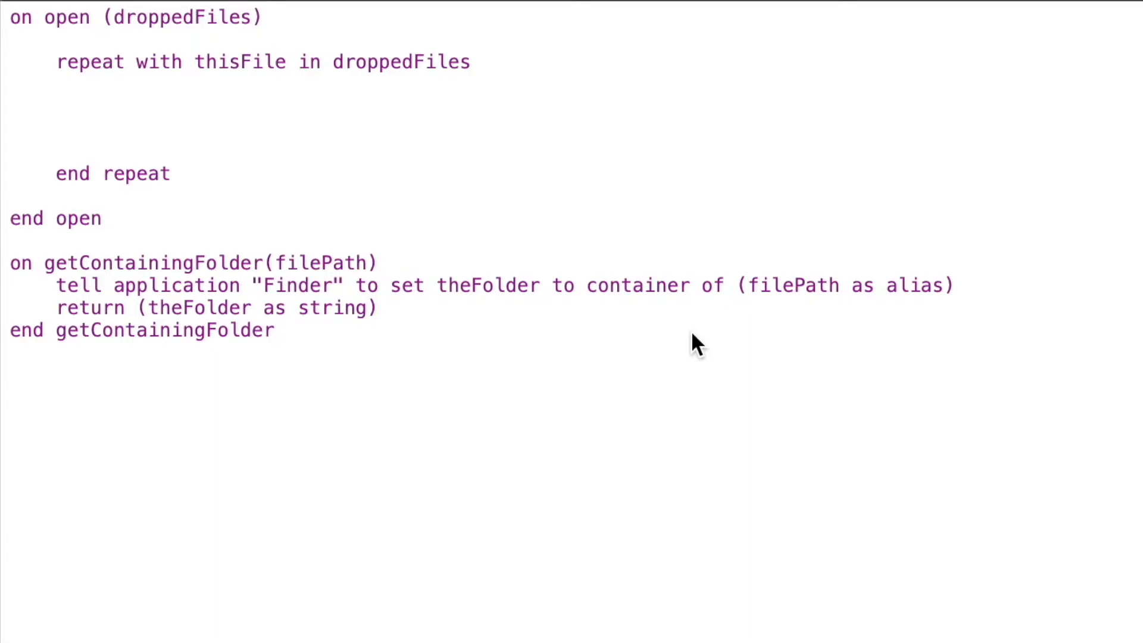
pyautogui.click(471, 60)
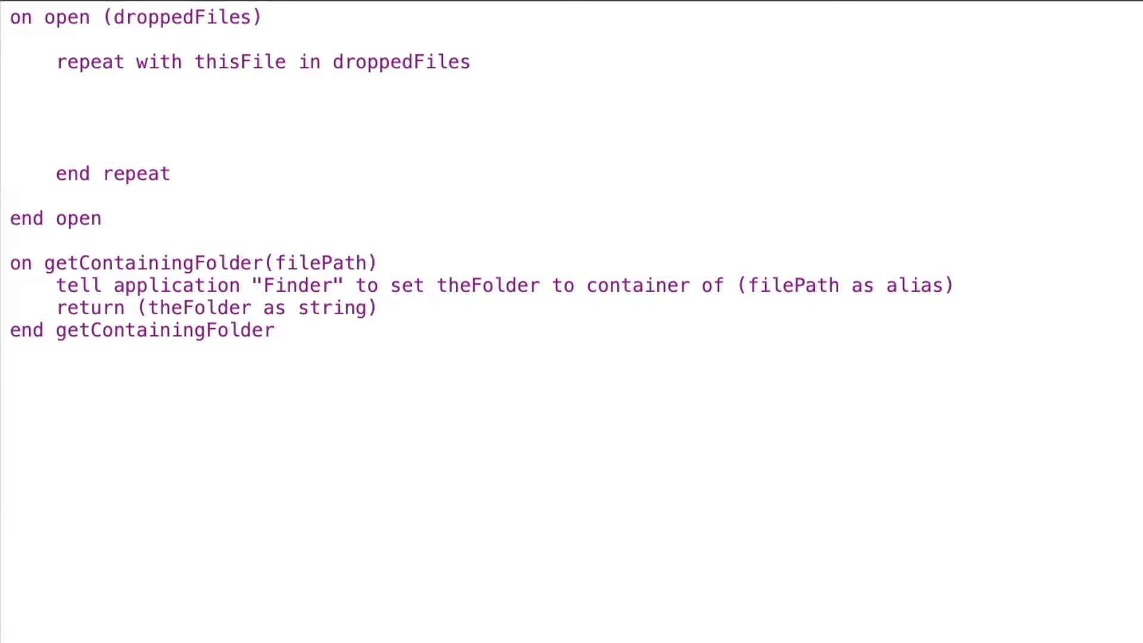
# Inside the repeat loop, write 'set exportLocation to getContainingFolder(thisFile)'
pyautogui.write('set expo')
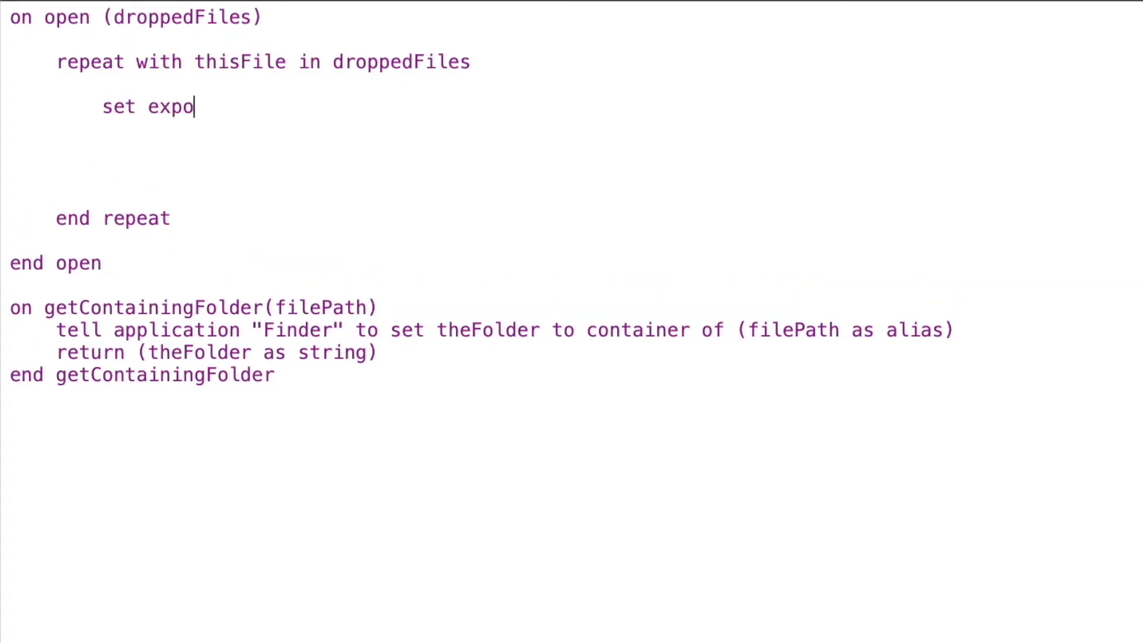
pyautogui.write('rtLocat')
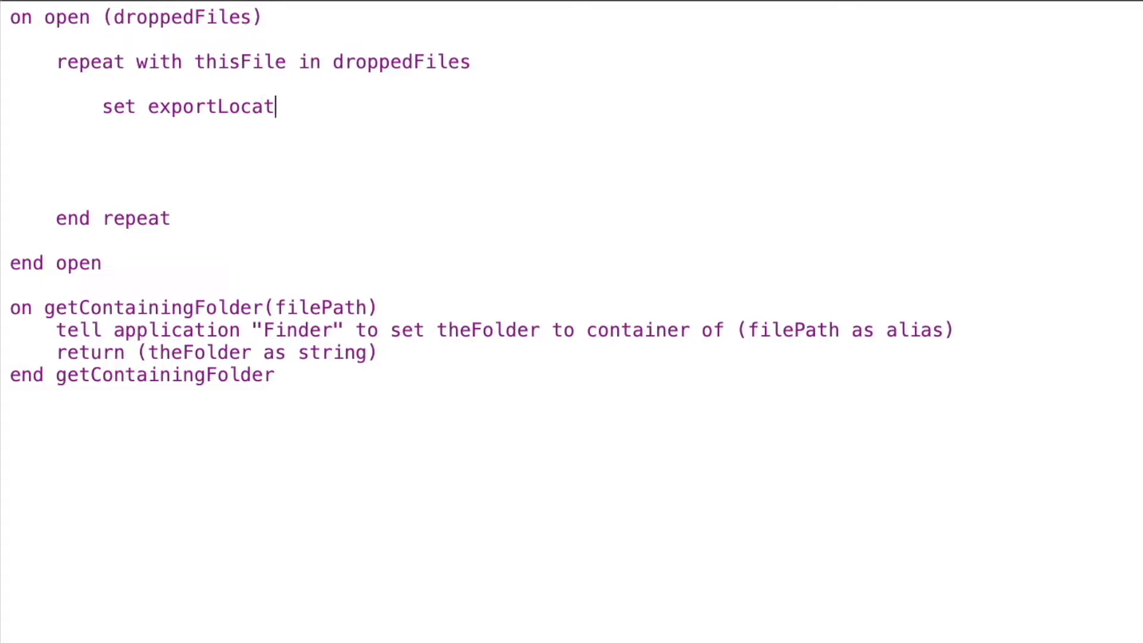
pyautogui.write('ion to getContainingFo')
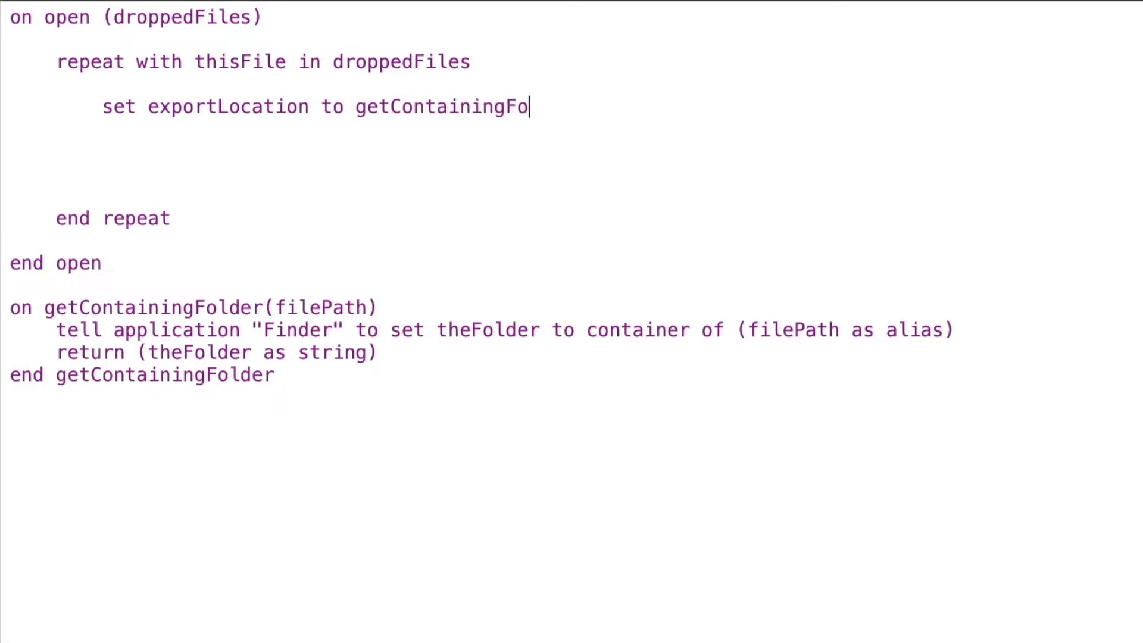
pyautogui.write('lder(t')
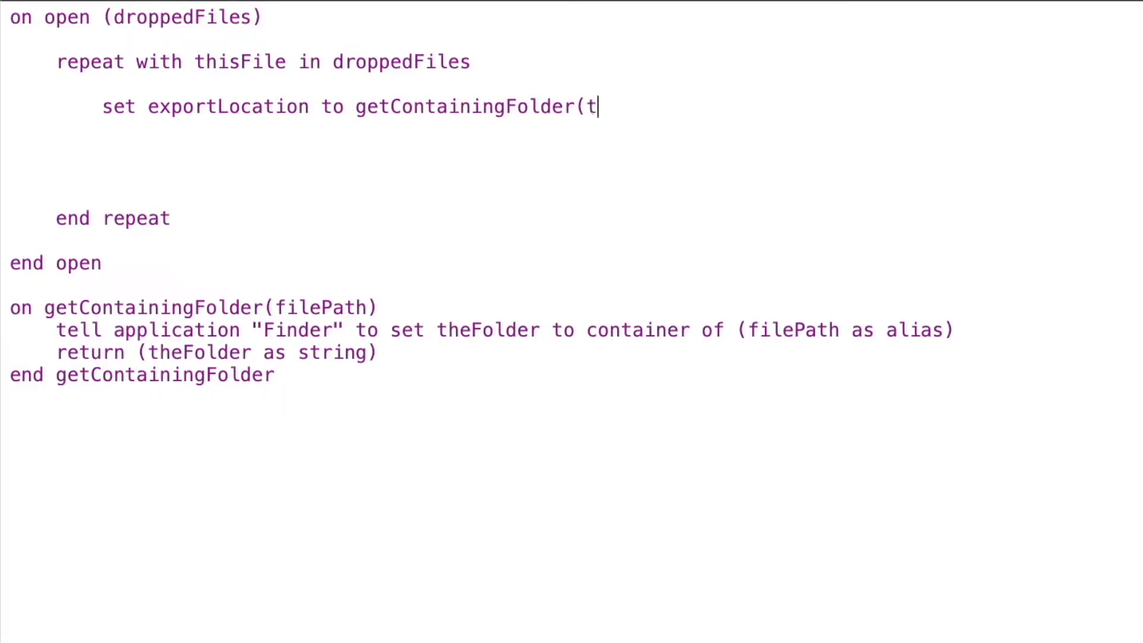
pyautogui.write('hisFile)')
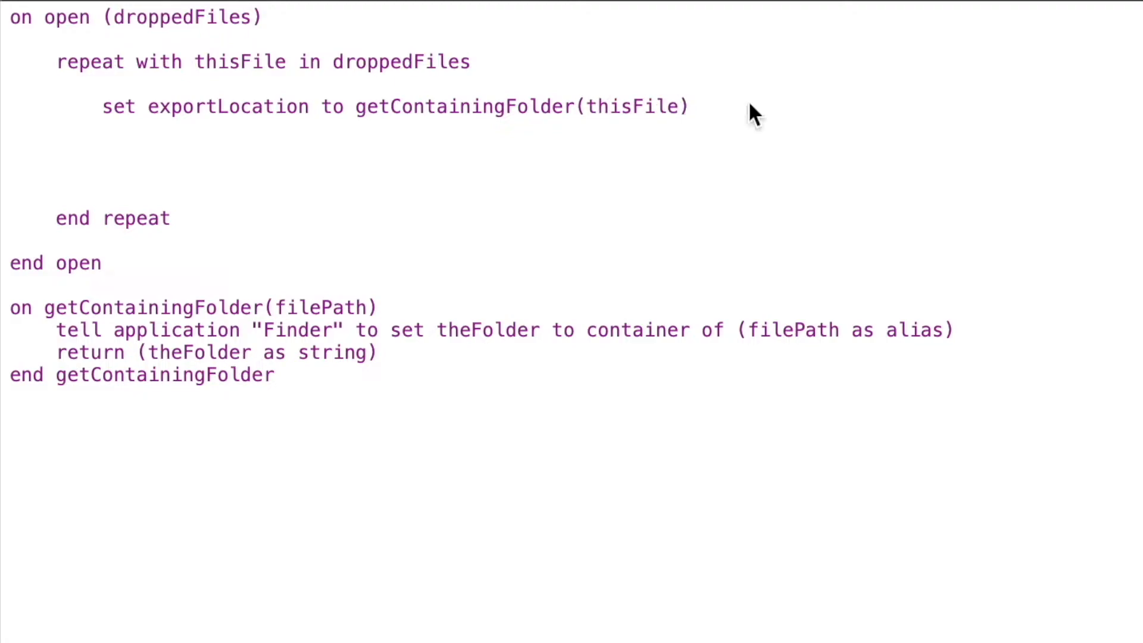
pyautogui.click(688, 106)
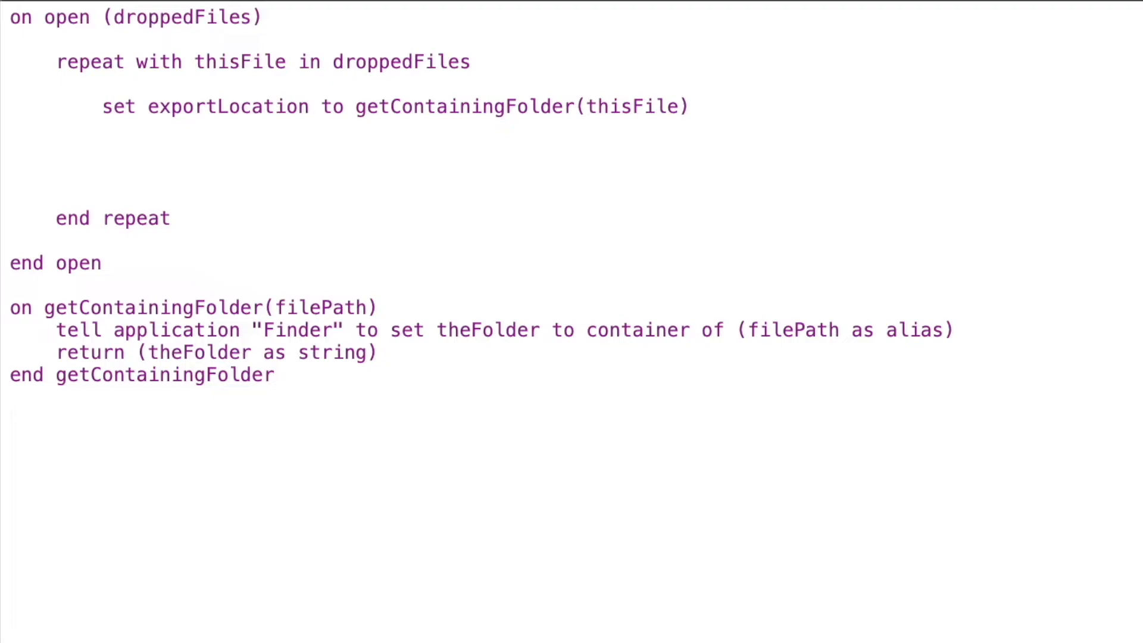
# Write an empty 'on getBaseFilename(filePath)' handler closed by 'end getBaseFilename'
pyautogui.write('on')
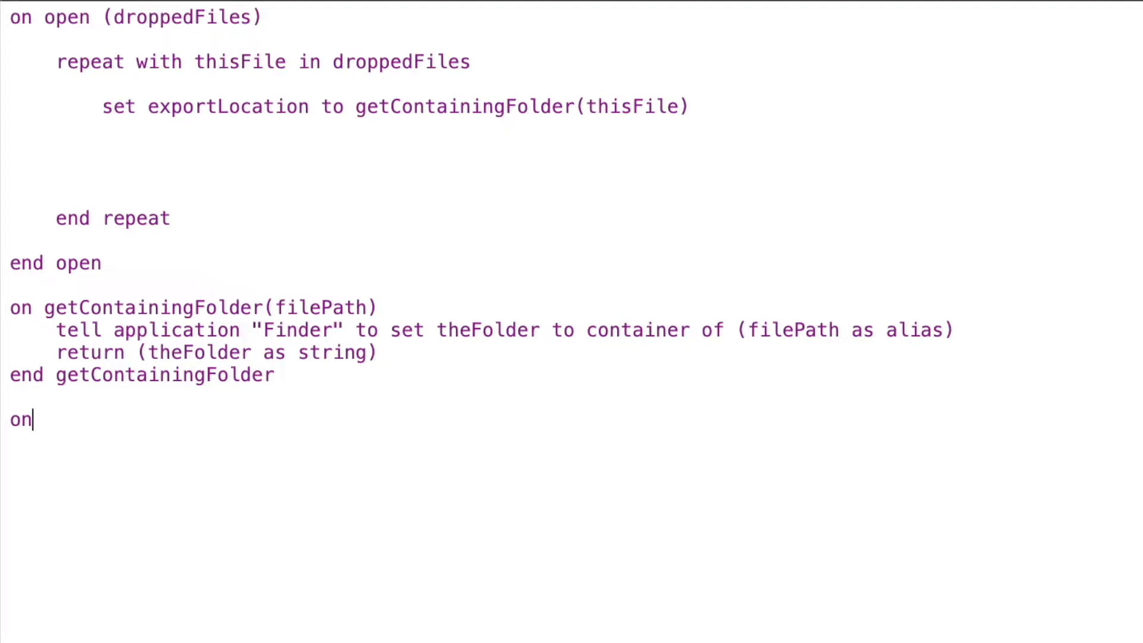
pyautogui.write('getBase')
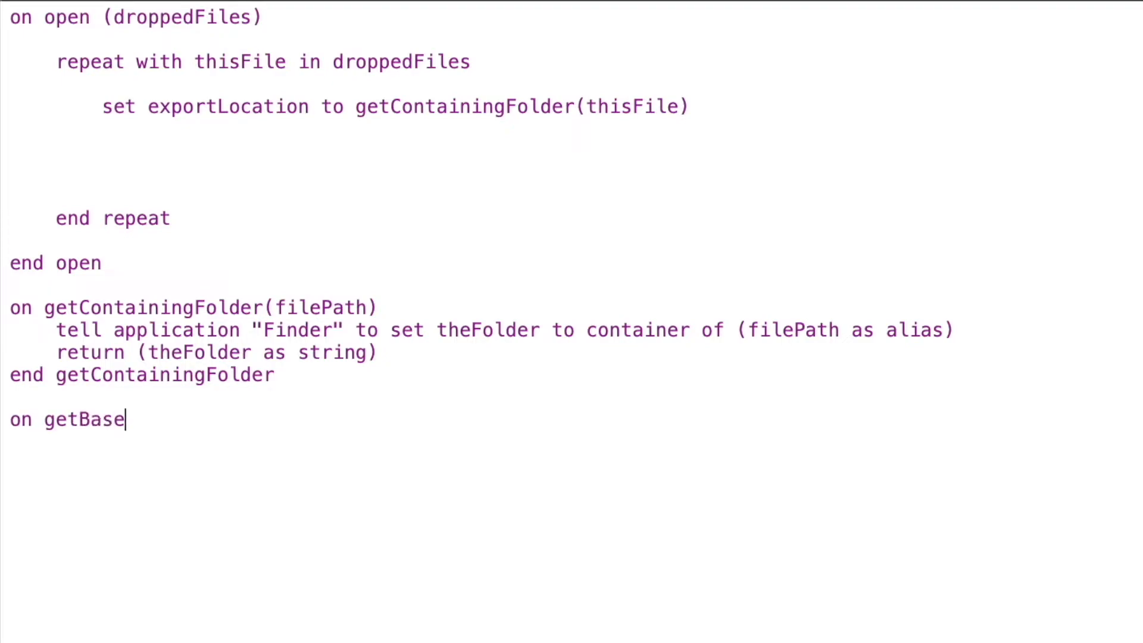
pyautogui.write('Filename')
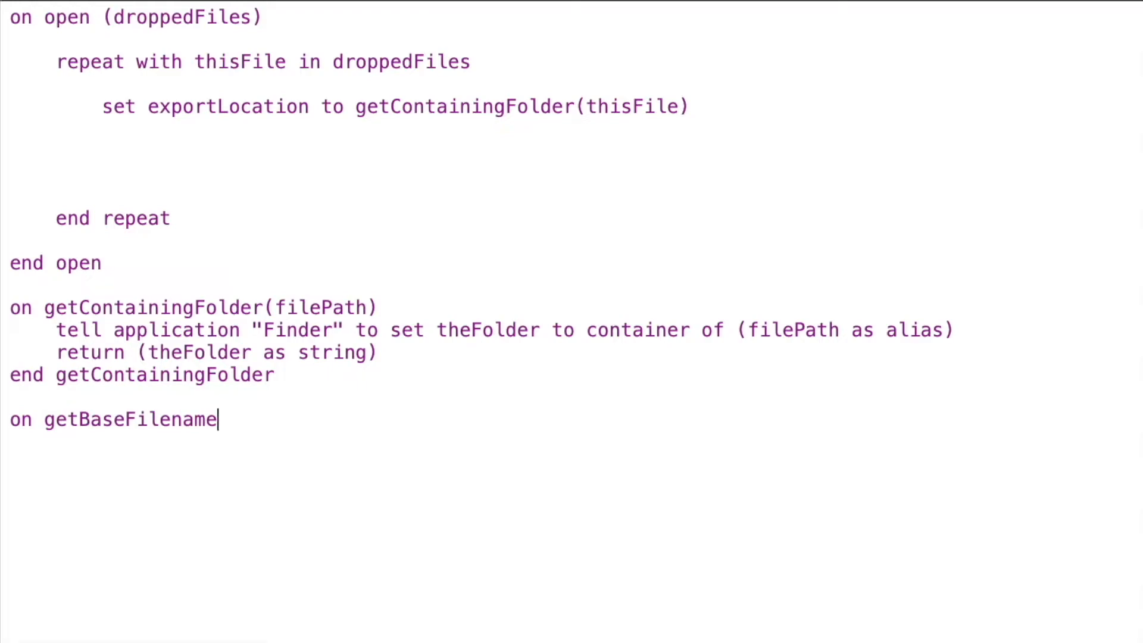
pyautogui.write('(file')
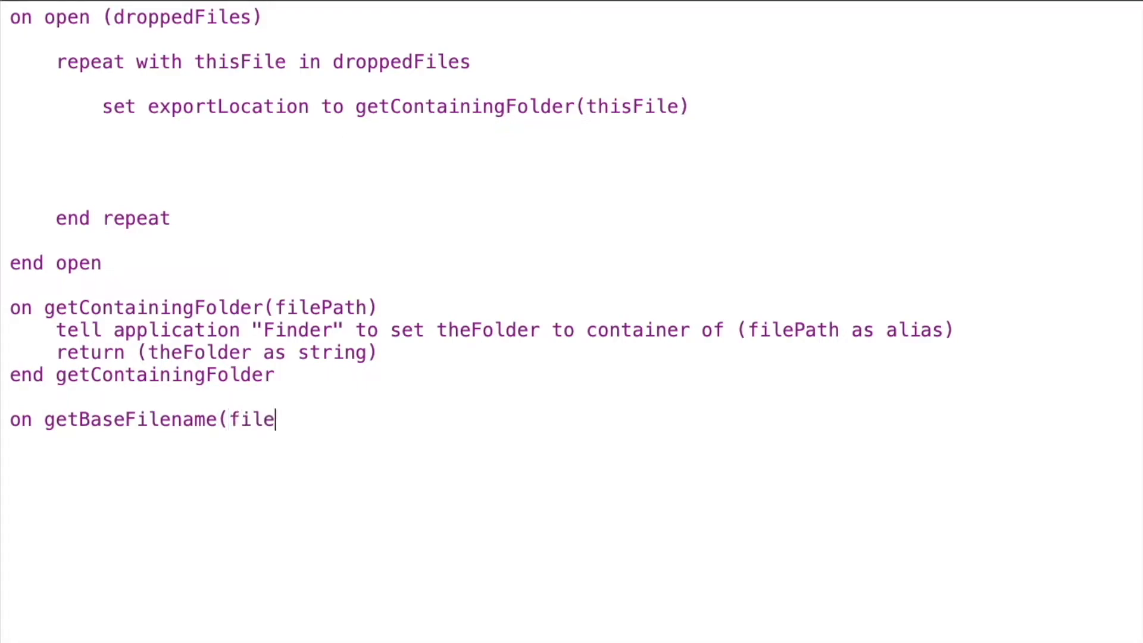
pyautogui.write('Path)')
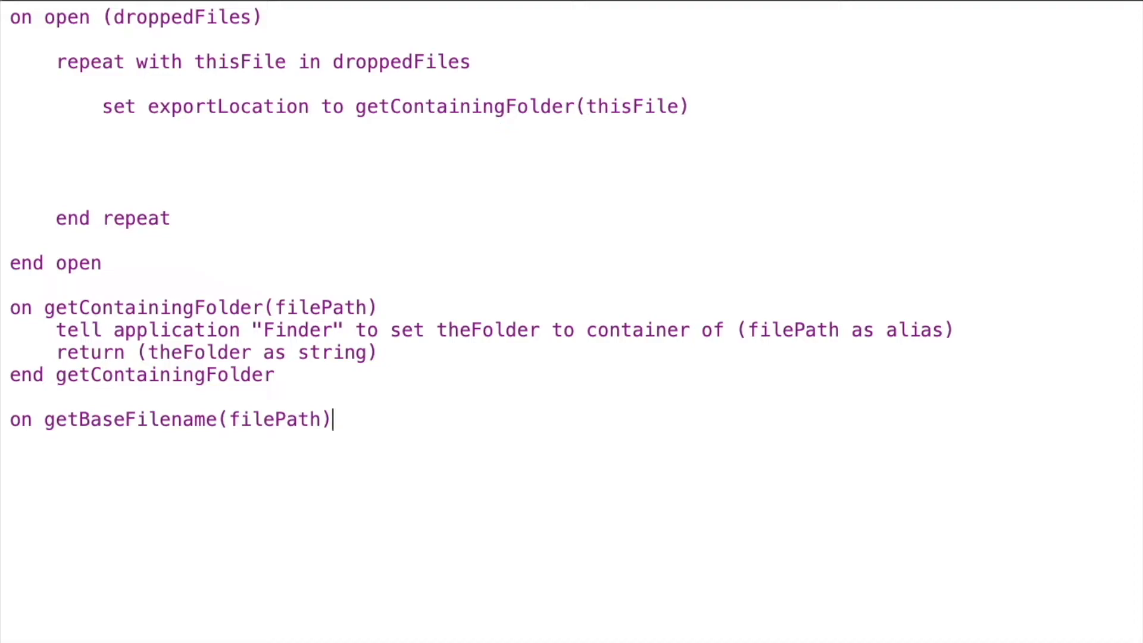
pyautogui.press('Return')
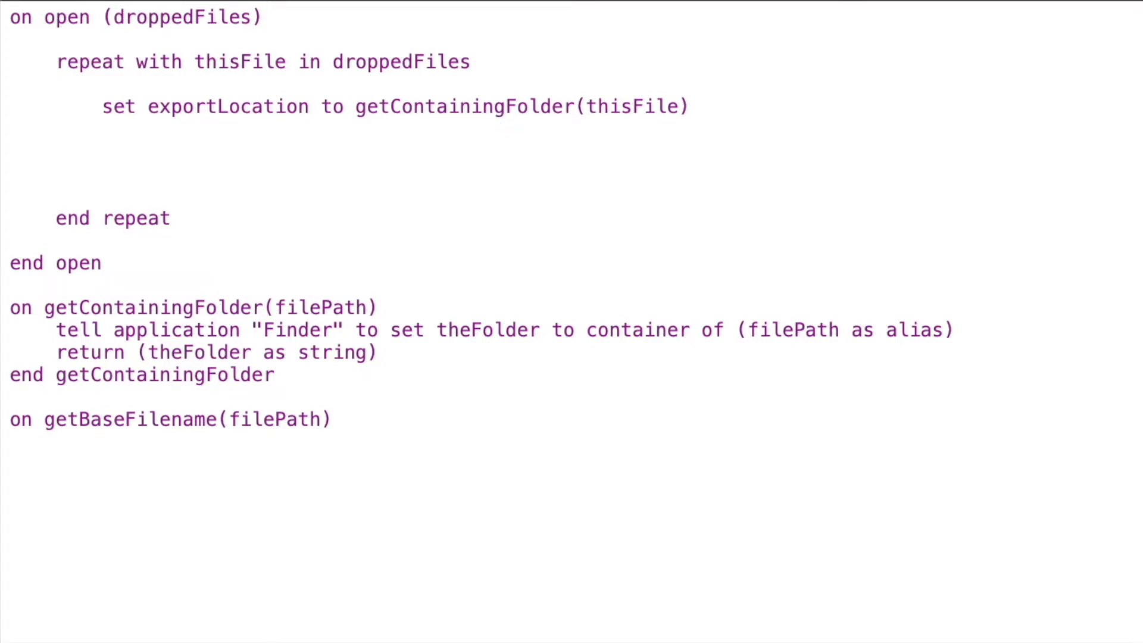
pyautogui.click(11, 485)
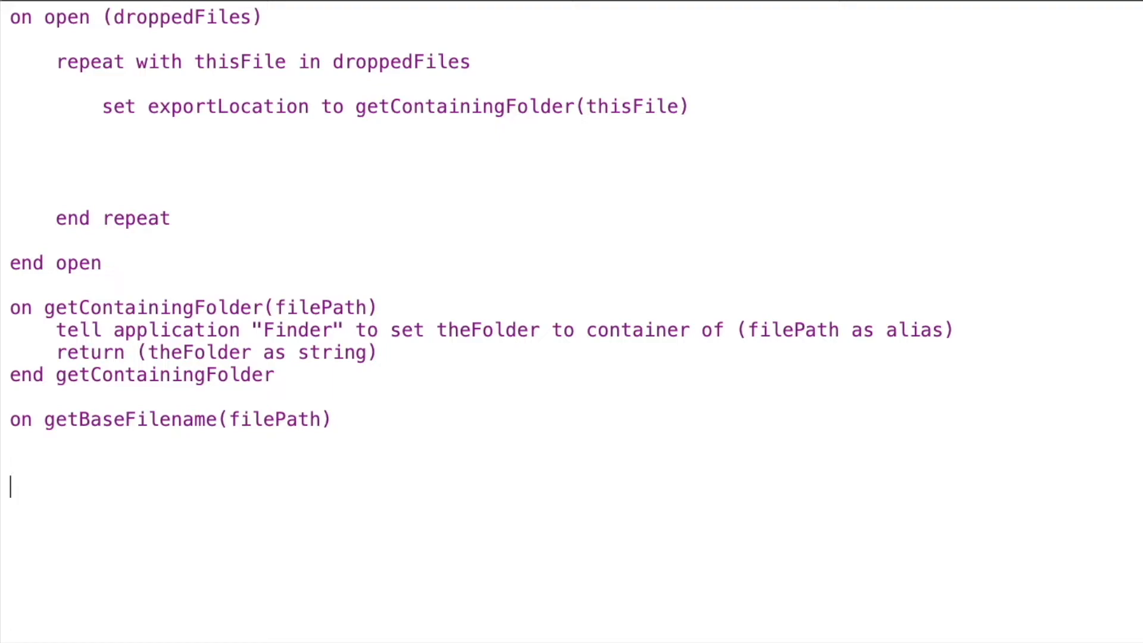
pyautogui.write('end getBaseFi')
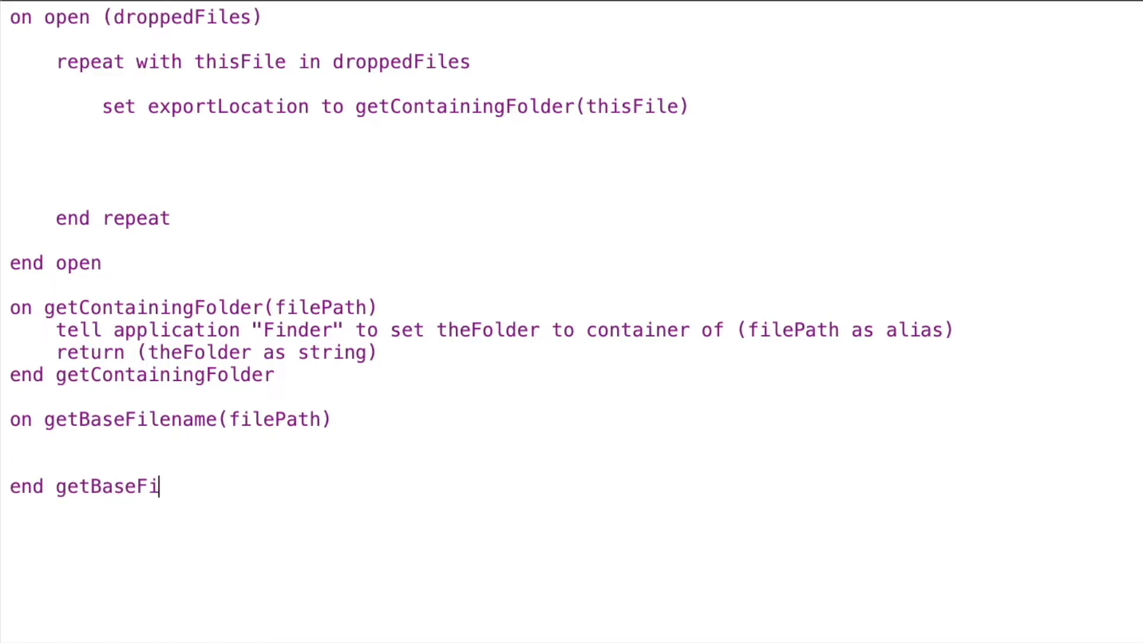
pyautogui.write('lename')
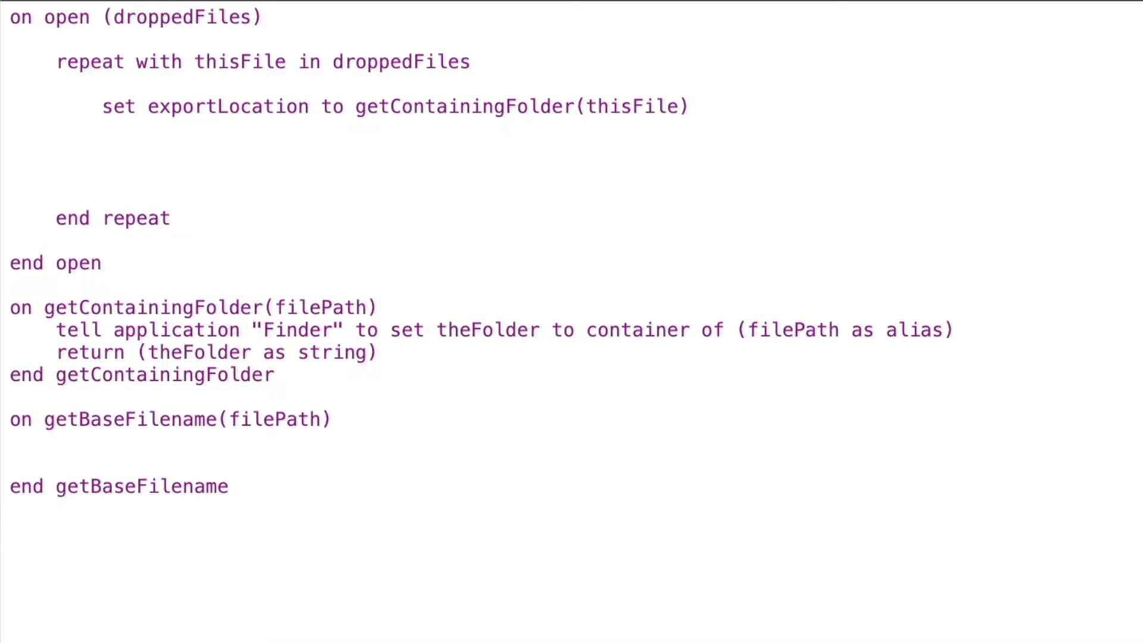
pyautogui.click(332, 419)
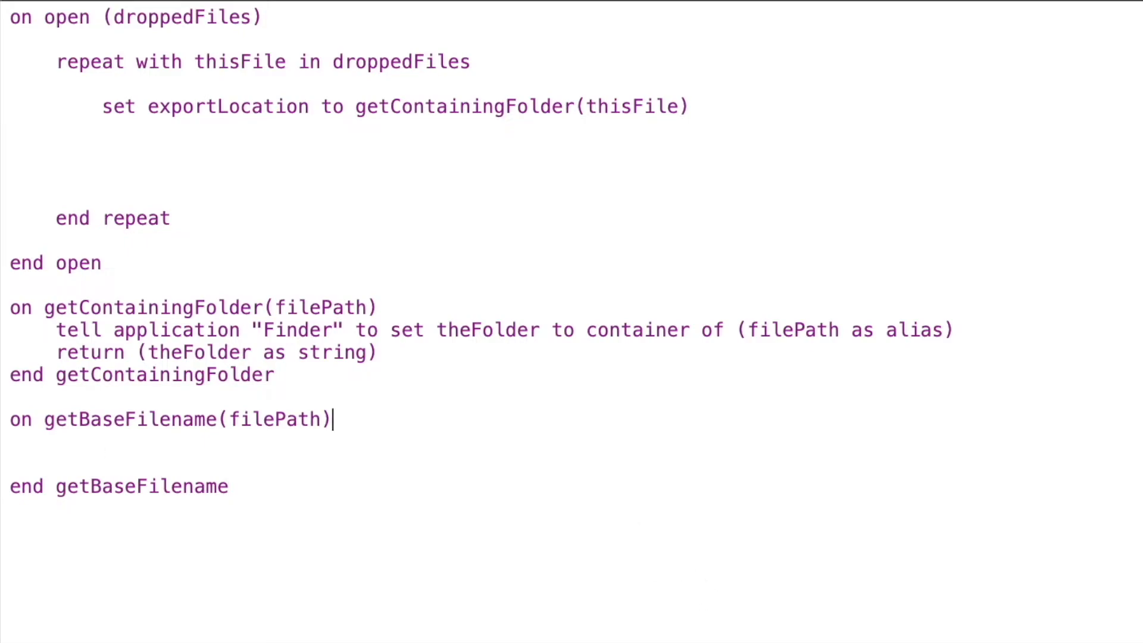
# Inside getBaseFilename, write a 'try' block with 'on error e' and 'end try'
pyautogui.write('try')
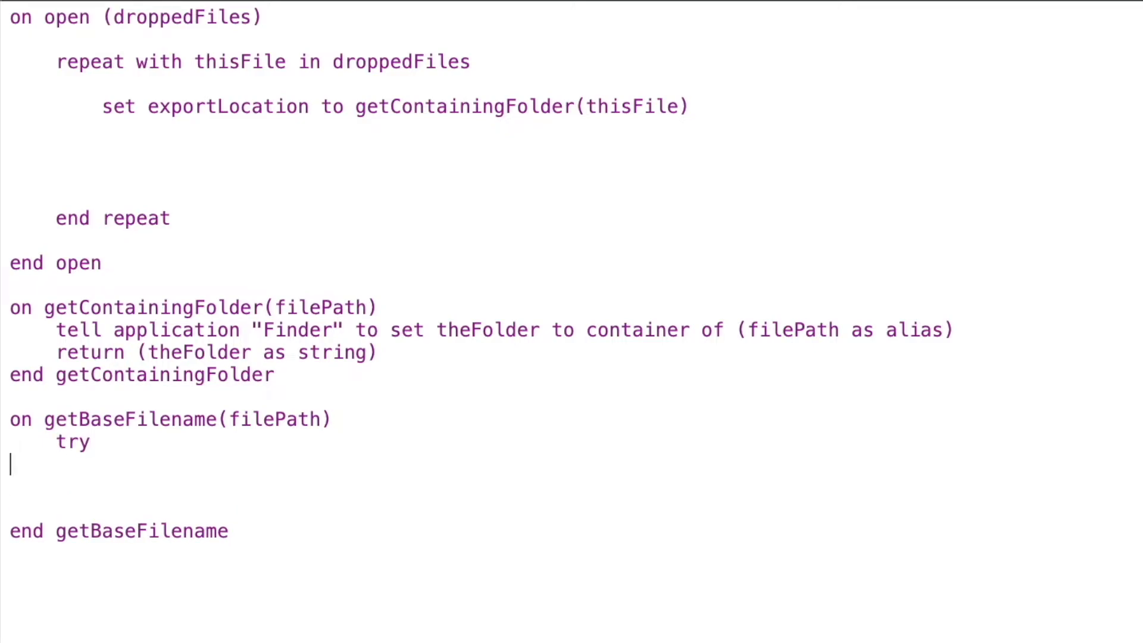
pyautogui.write('on error')
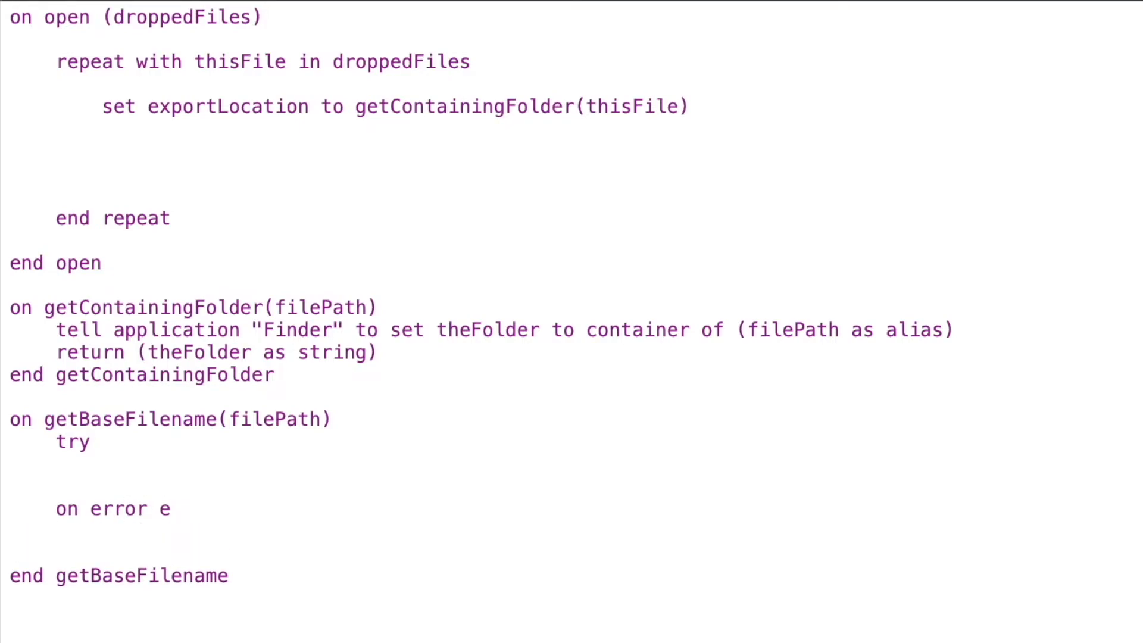
pyautogui.write('end t')
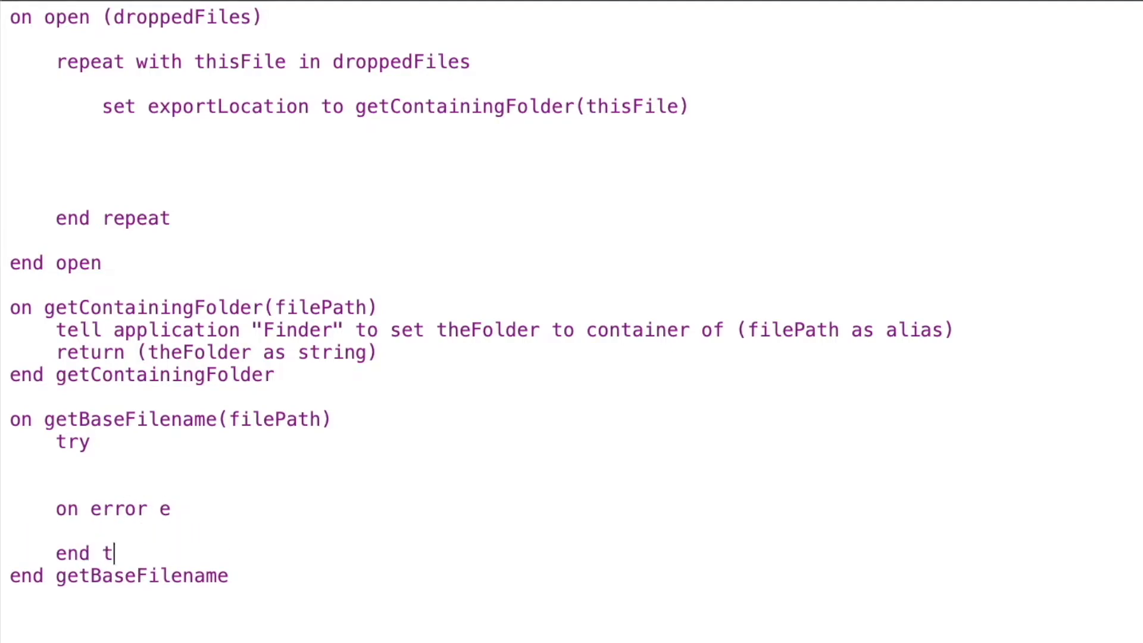
pyautogui.write('ry')
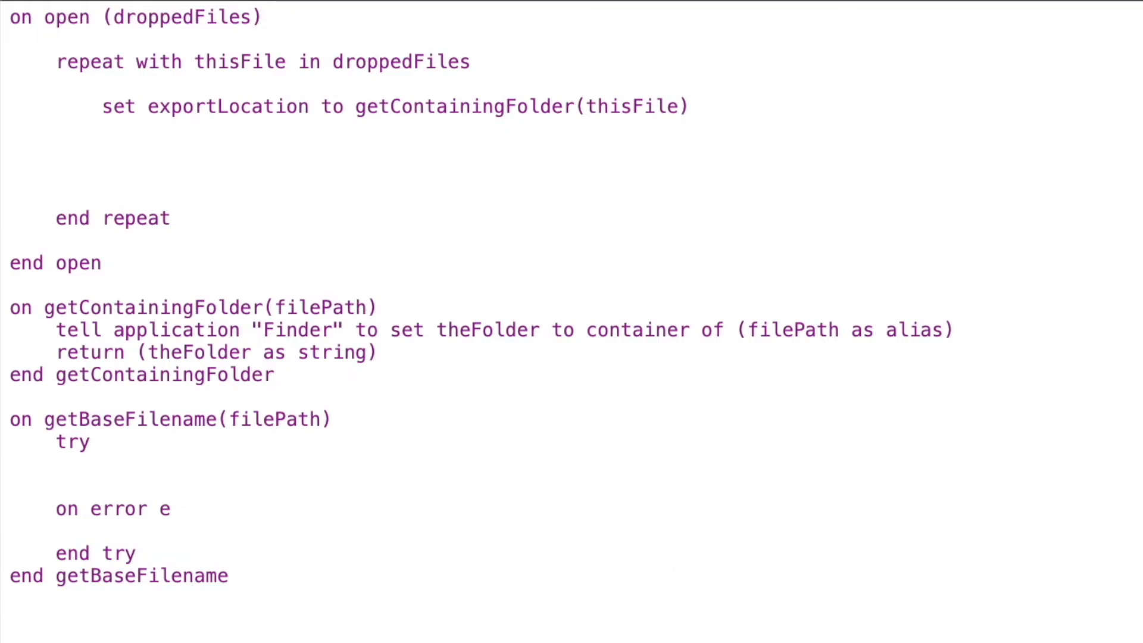
pyautogui.write('s')
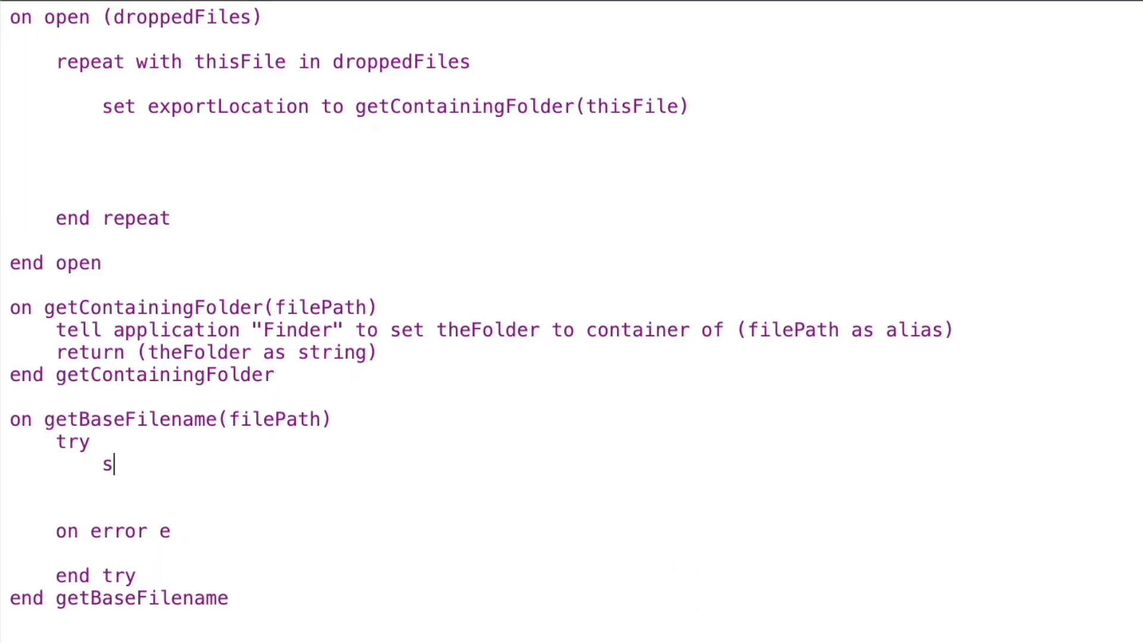
# Set thisFileInfo to info for (filePath as alias) and theName to name of thisFileInfo
pyautogui.write('et thisFile')
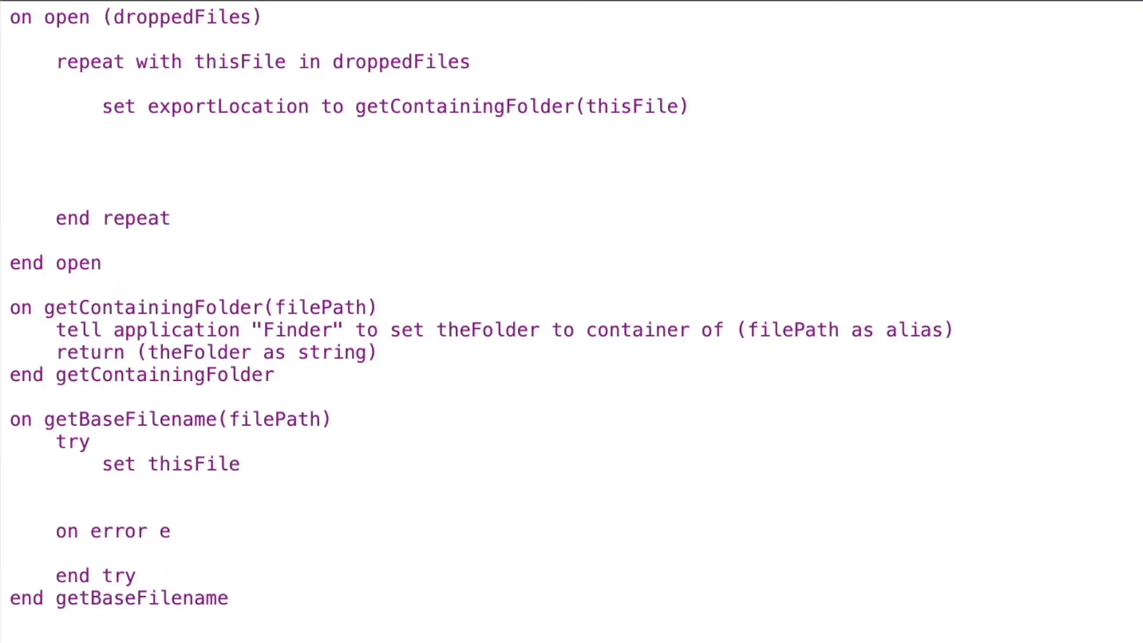
pyautogui.write('Info t')
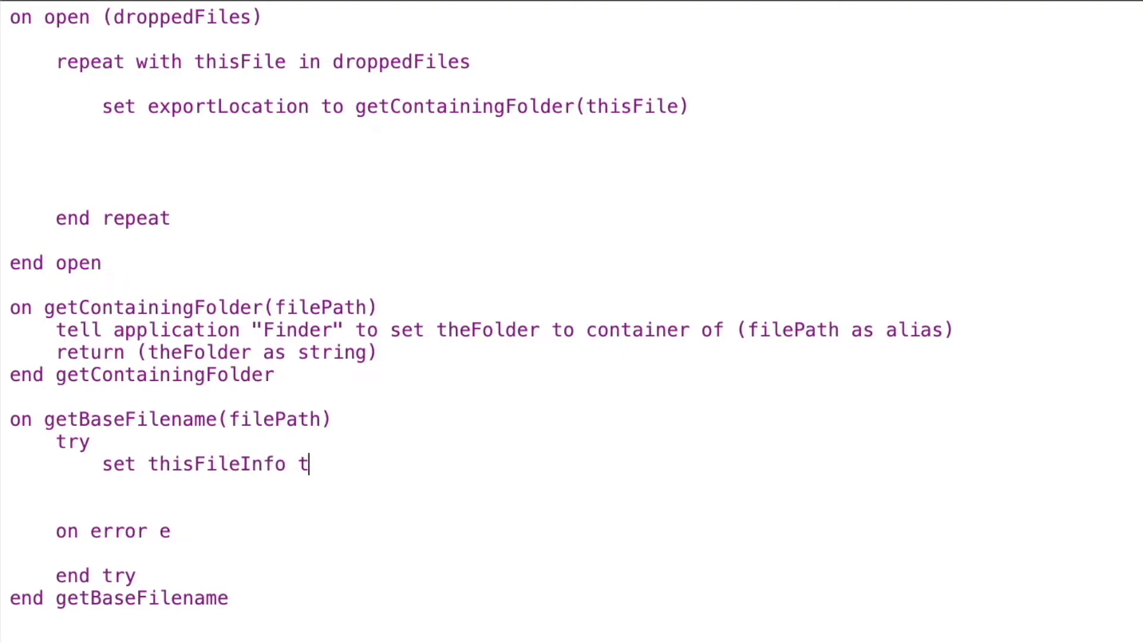
pyautogui.write('o info for')
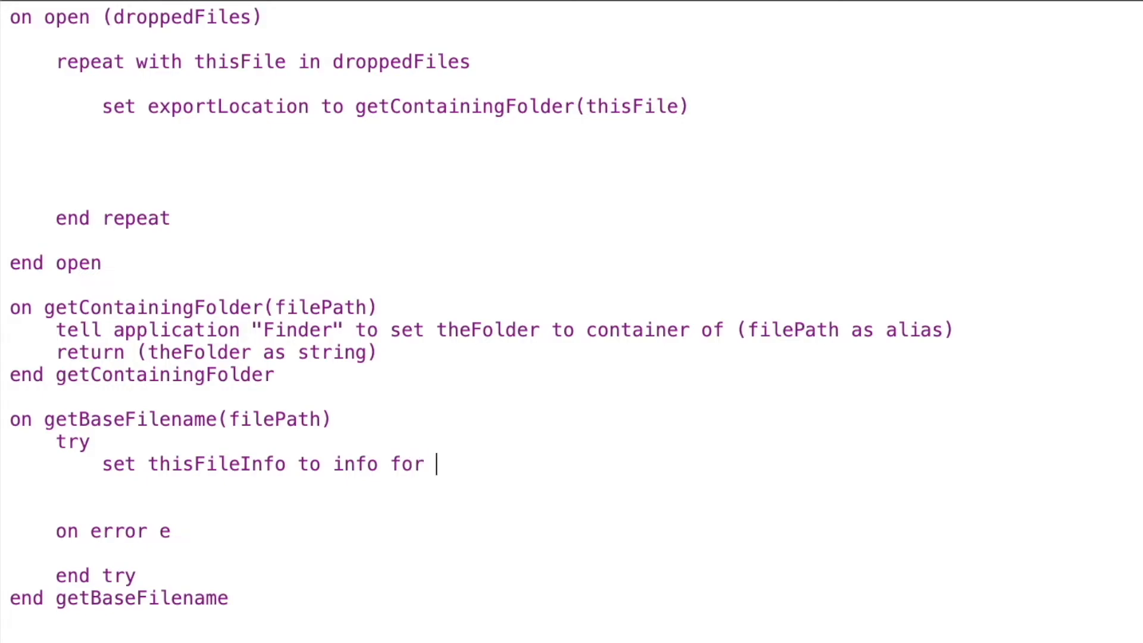
pyautogui.write('(filePa')
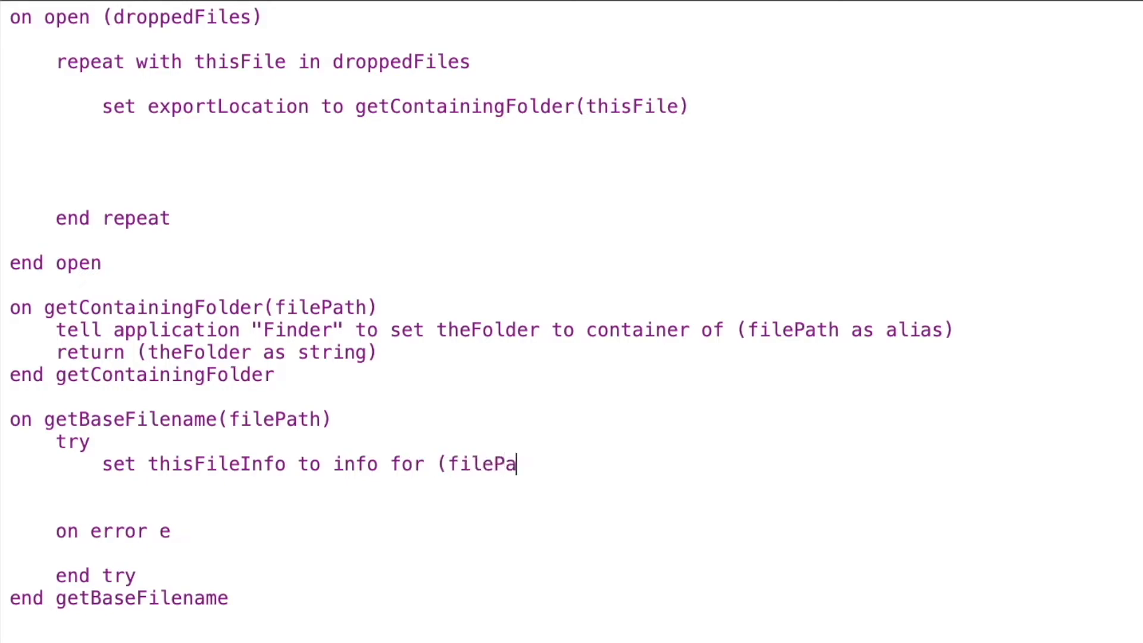
pyautogui.write('th as alias)')
pyautogui.write('se')
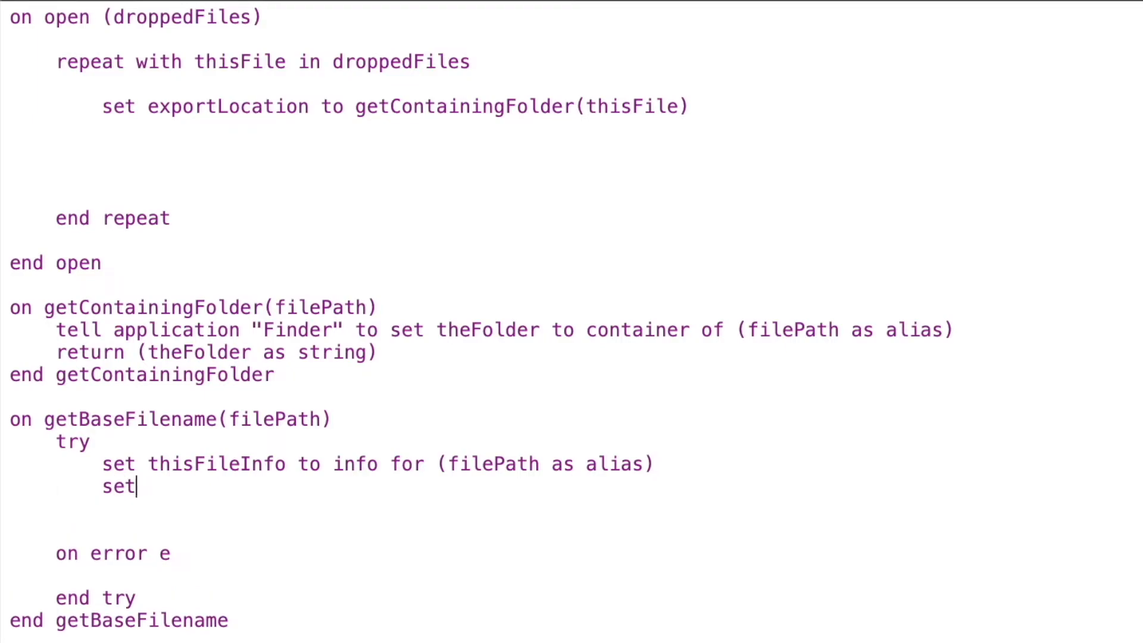
pyautogui.write('theName to name')
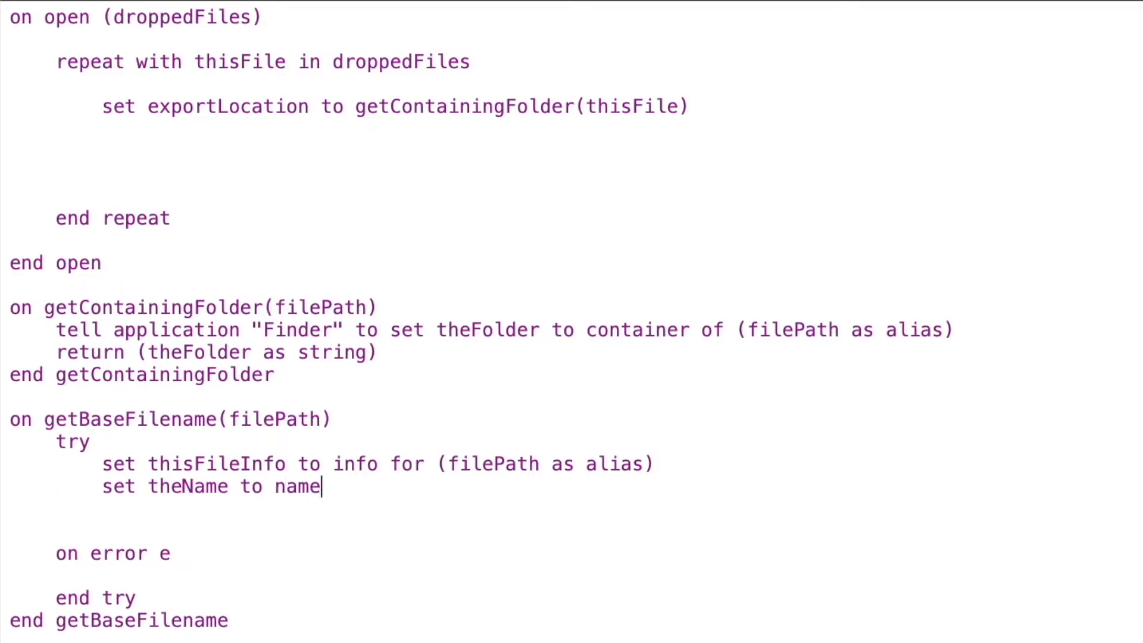
pyautogui.write('of thisFileInfo')
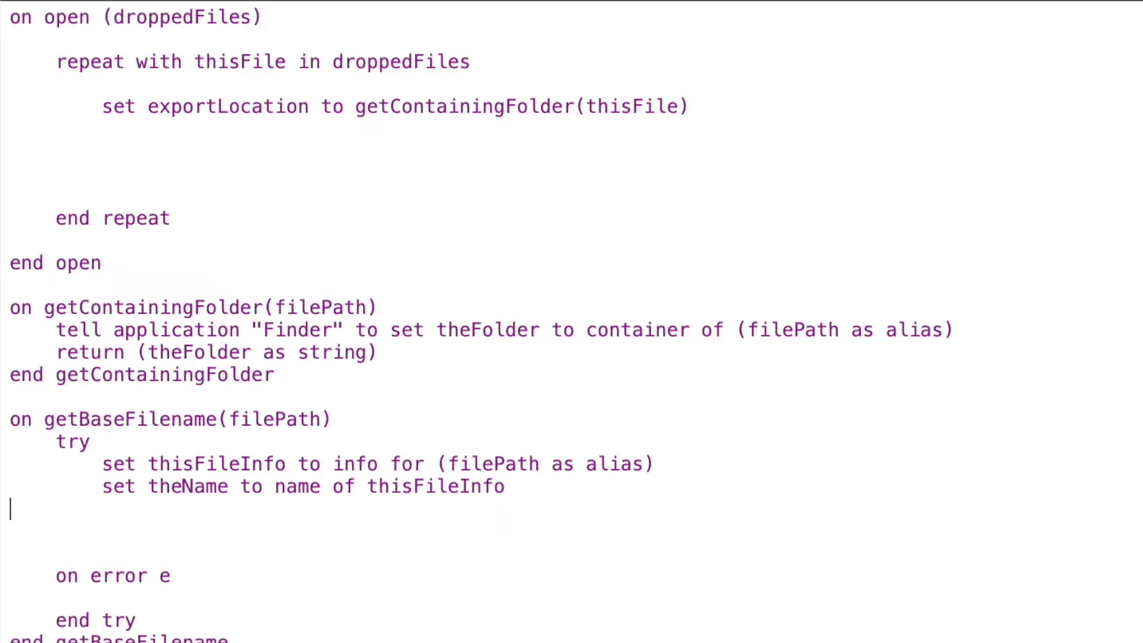
# Set theExtension to ("." & name extension of thisFileInfo) as string
pyautogui.write('set theExten')
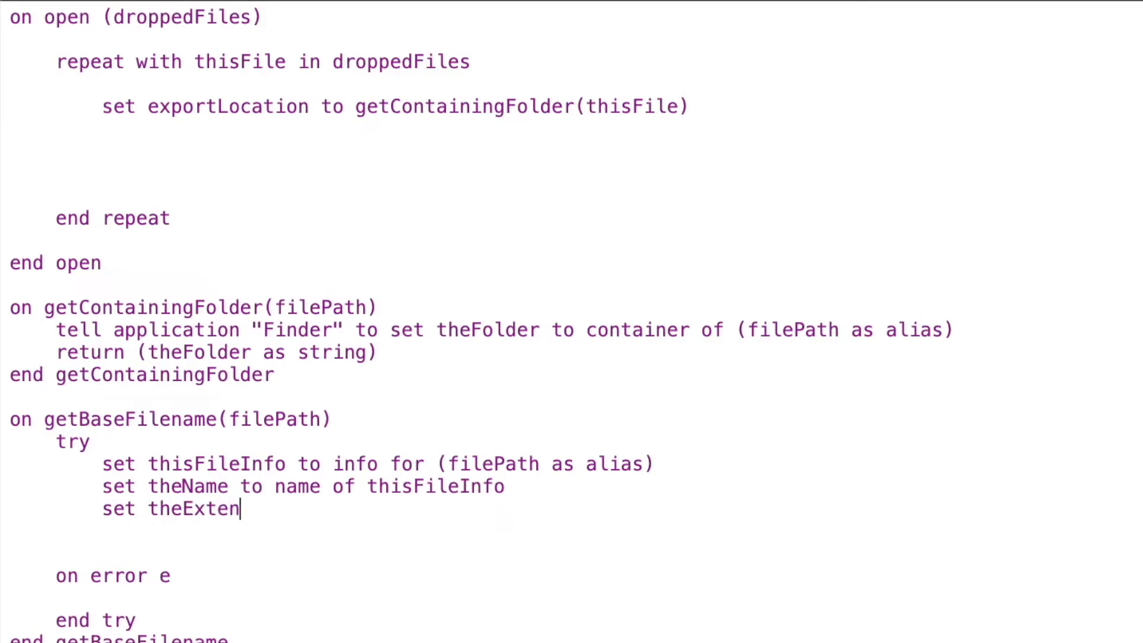
pyautogui.write('sion to (".')
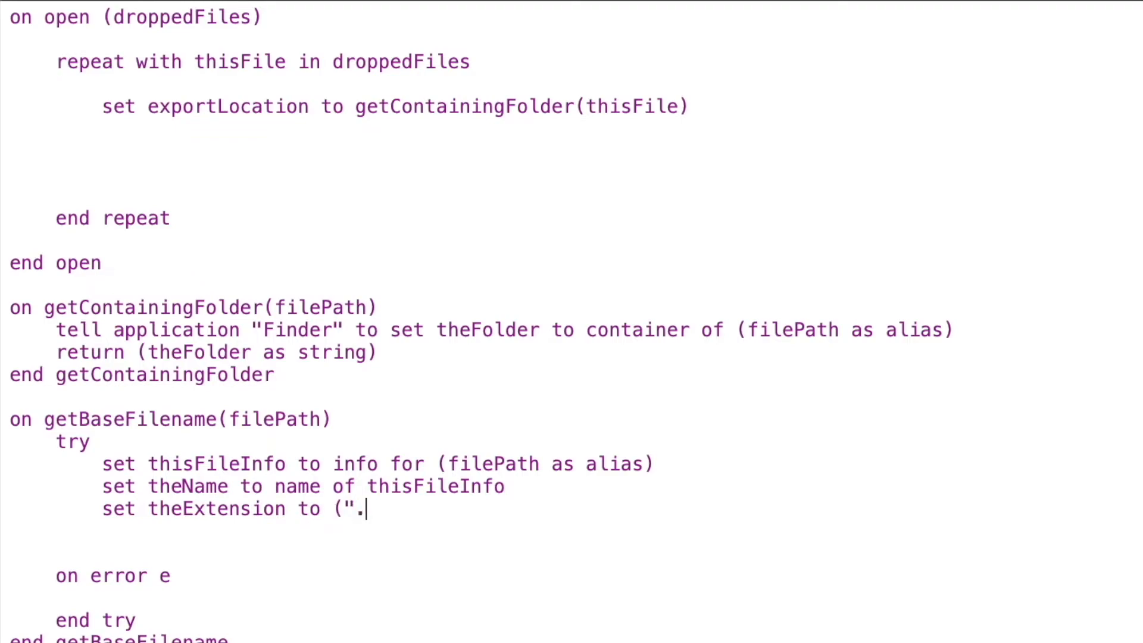
pyautogui.write('" & name extension o')
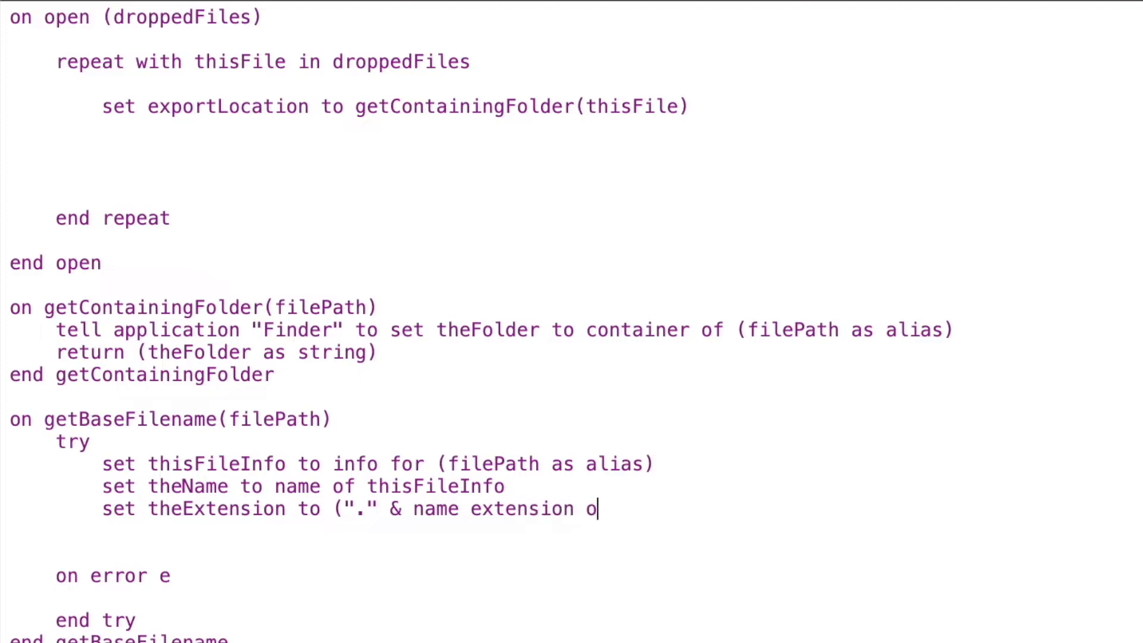
pyautogui.write('f thisFileI')
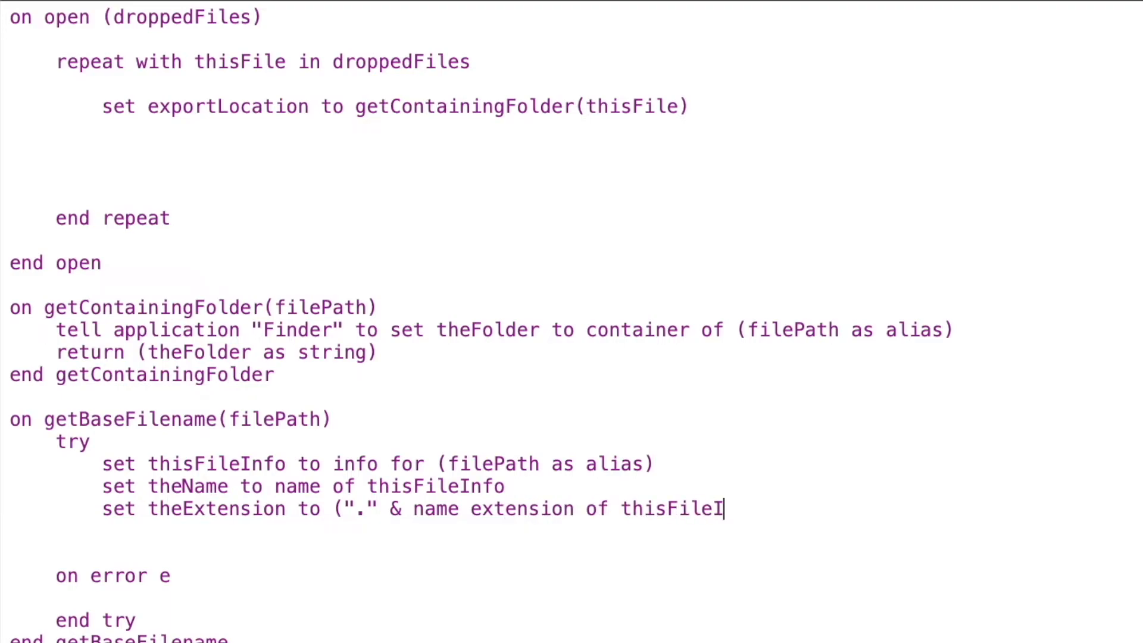
pyautogui.write('nfo) a')
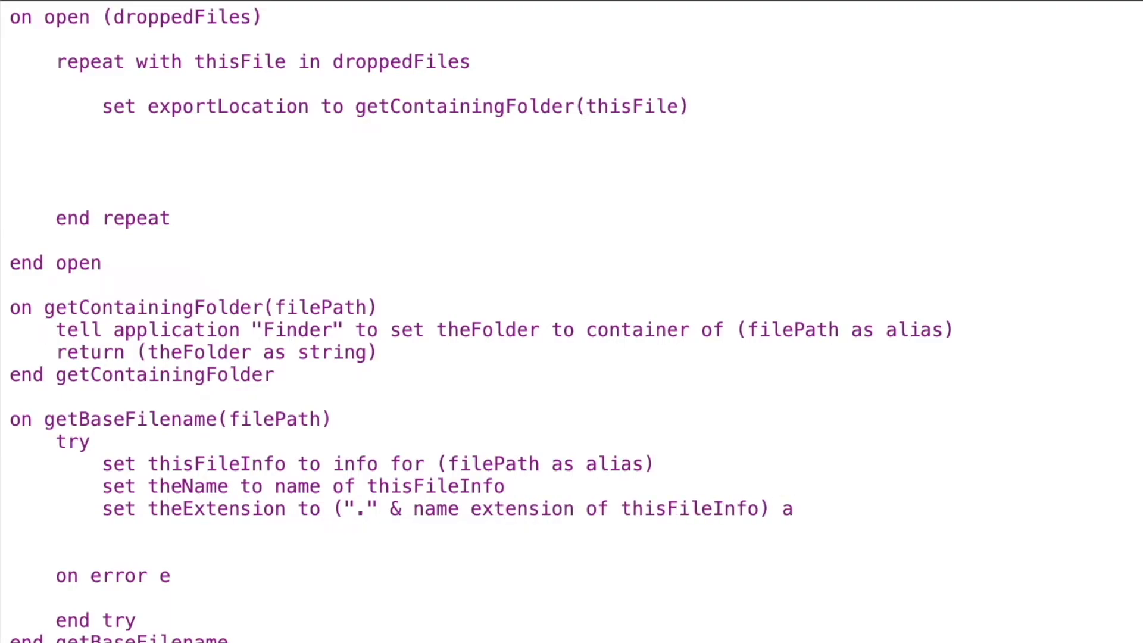
pyautogui.write('s string')
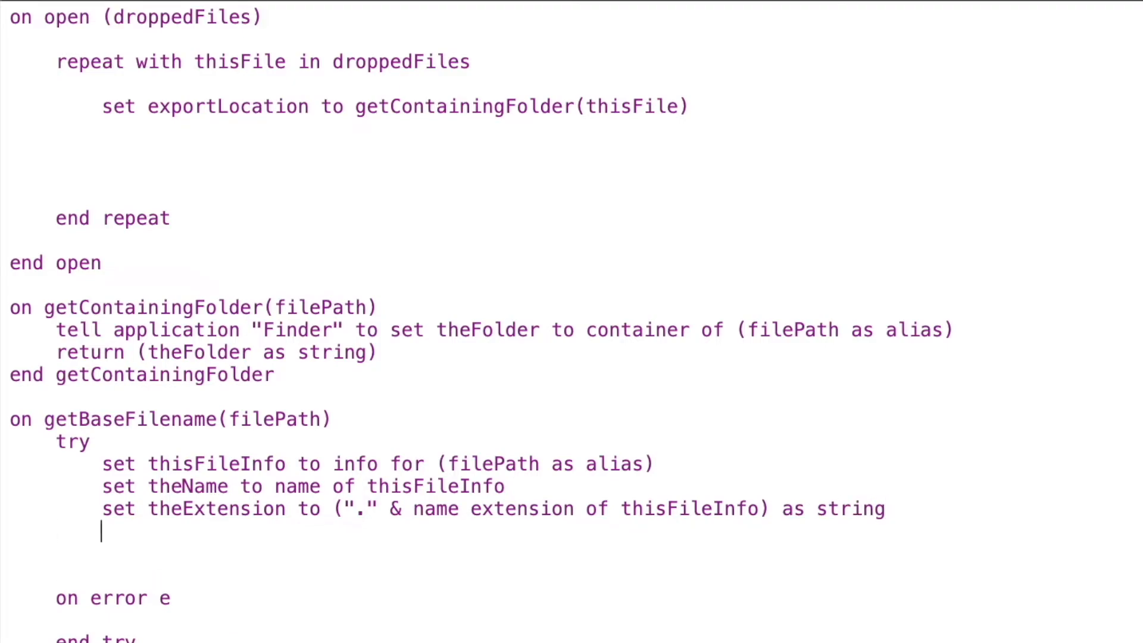
pyautogui.write('set tid to A')
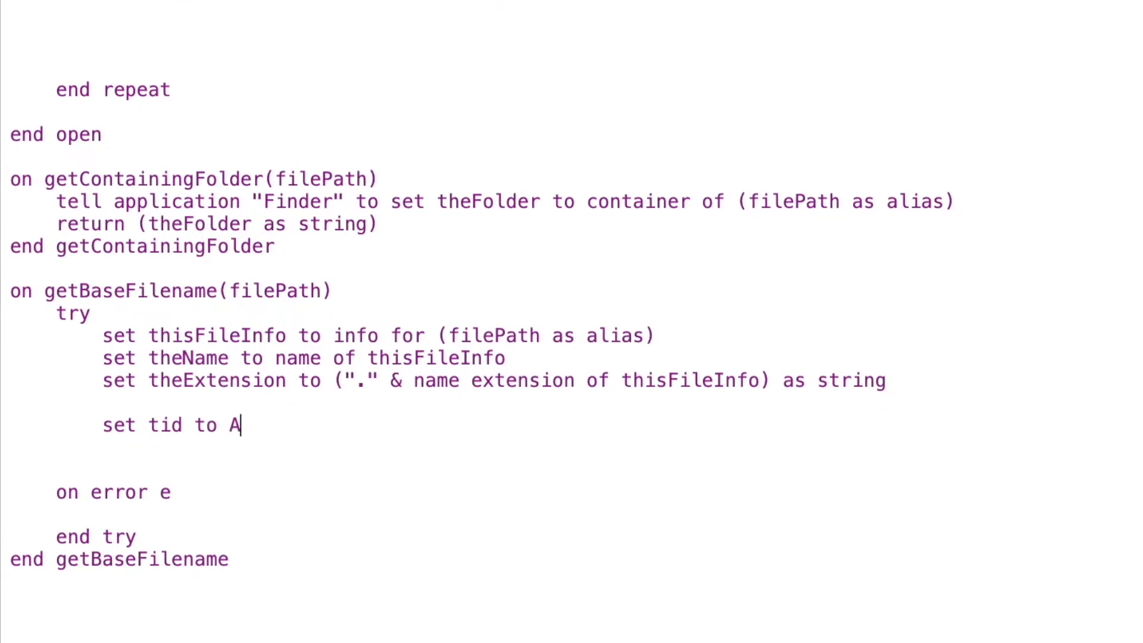
# Save AppleScript's text item delimiters to tid, then set them to theExtension
pyautogui.write("ppleScript'")
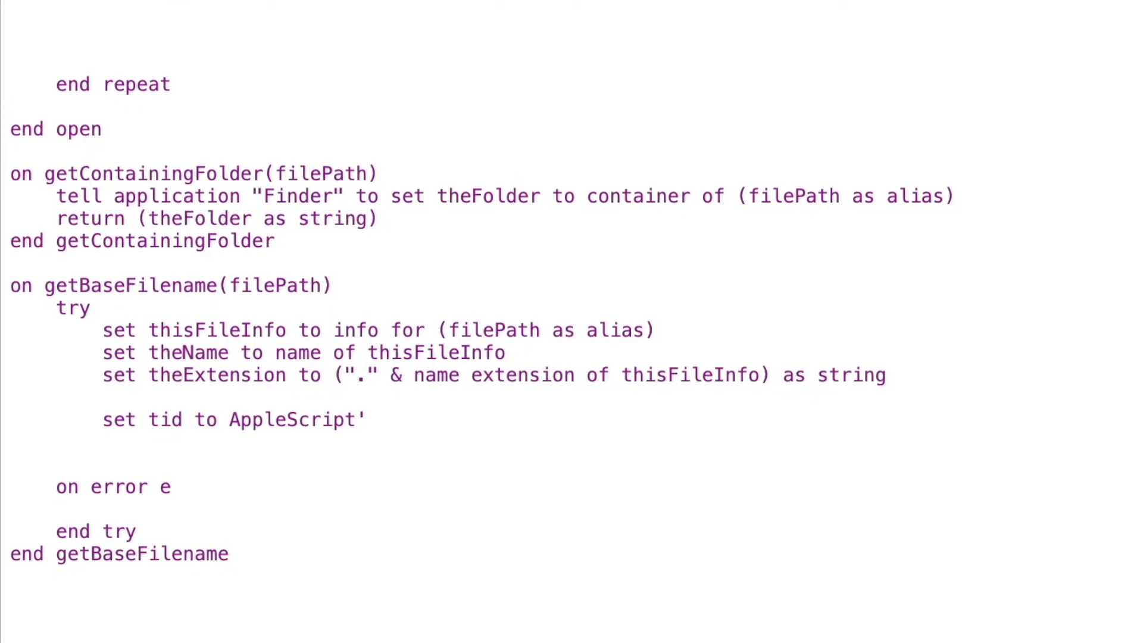
pyautogui.write('s text item delimi')
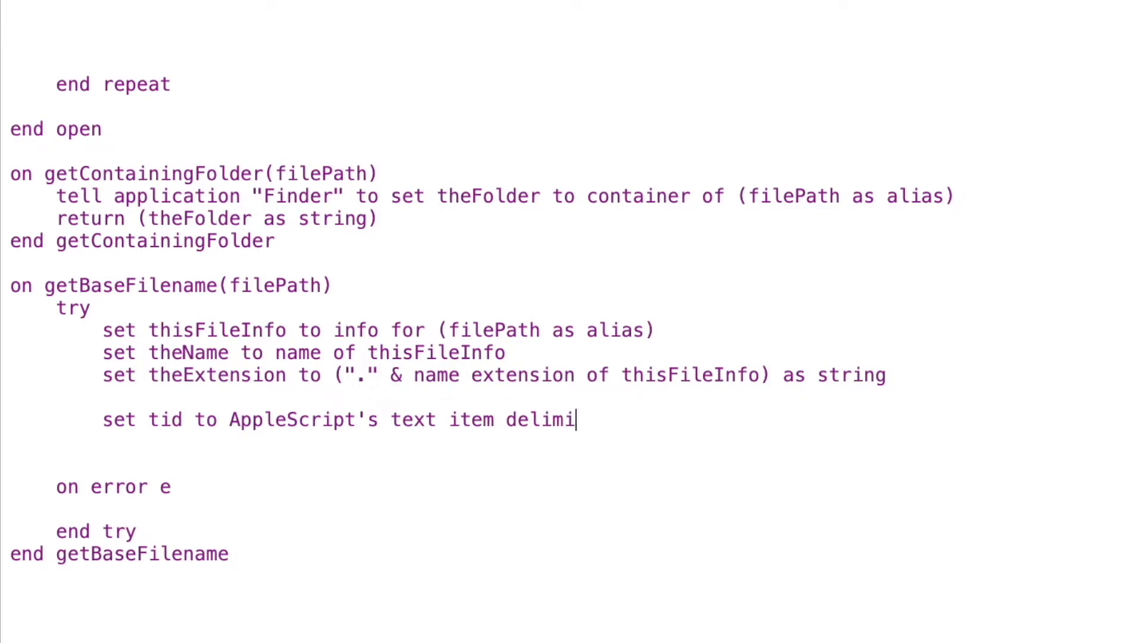
pyautogui.write('ters')
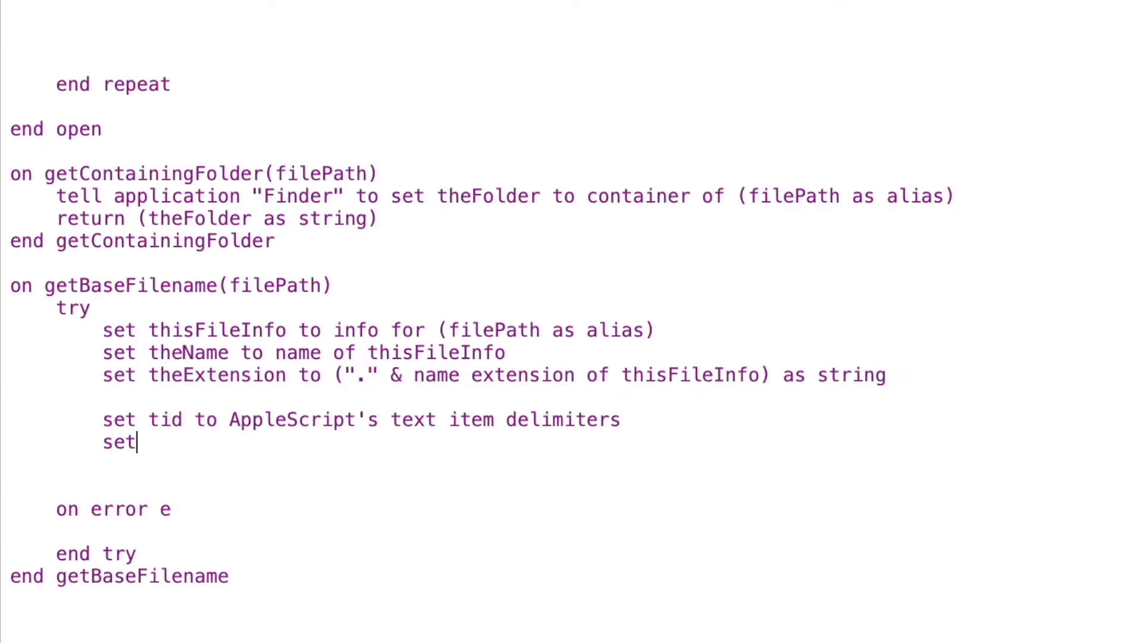
pyautogui.write('AppleScript')
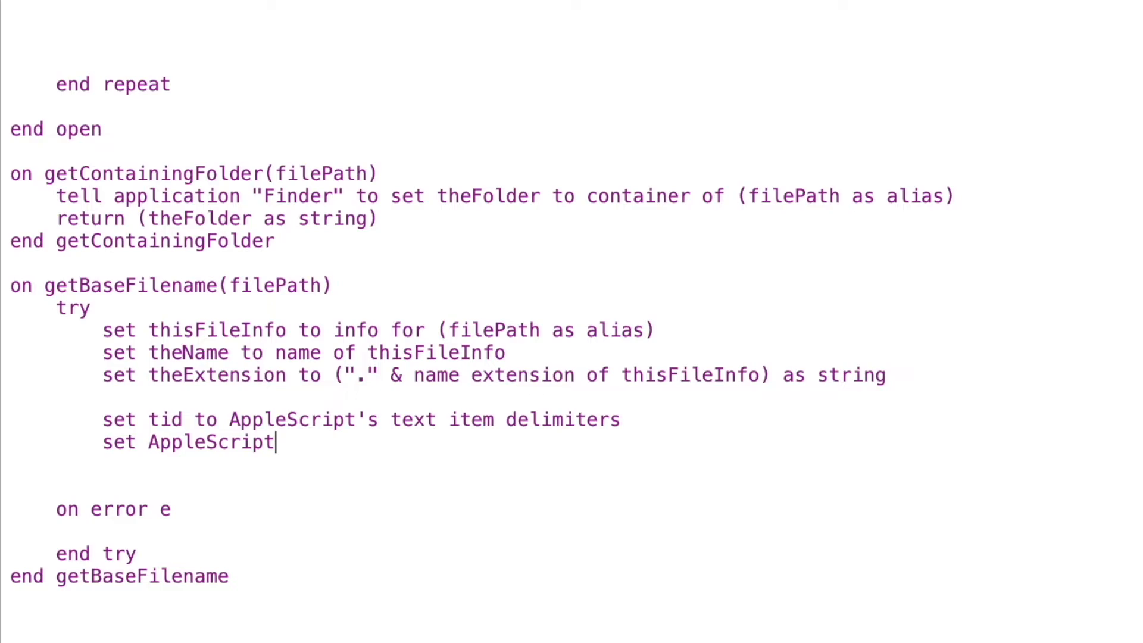
pyautogui.write("'s text ite")
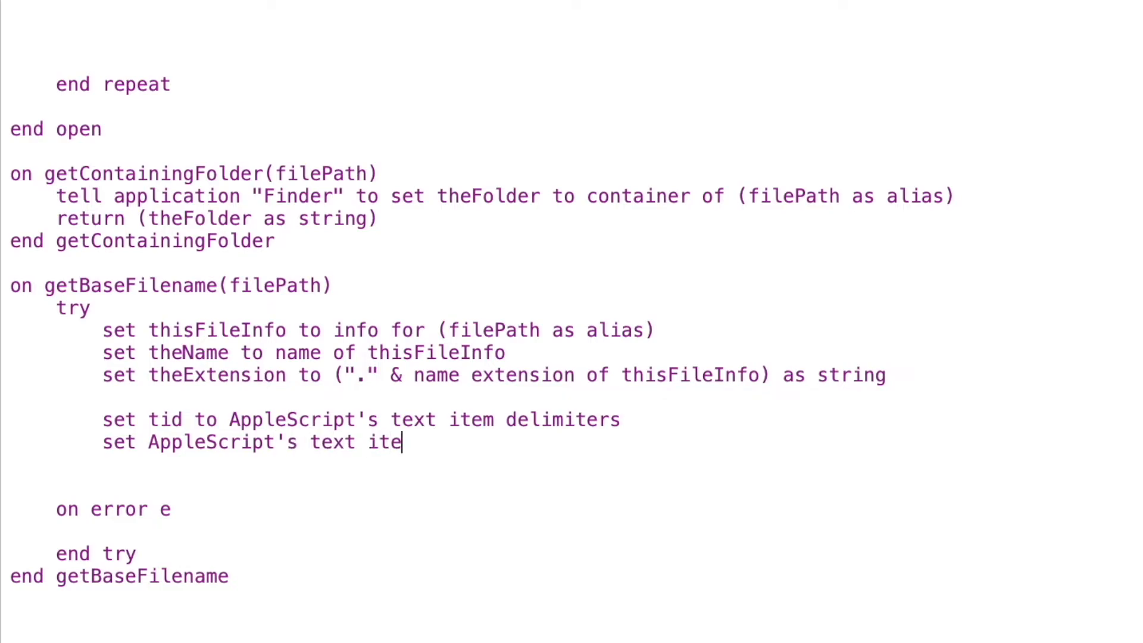
pyautogui.write('m delimiters')
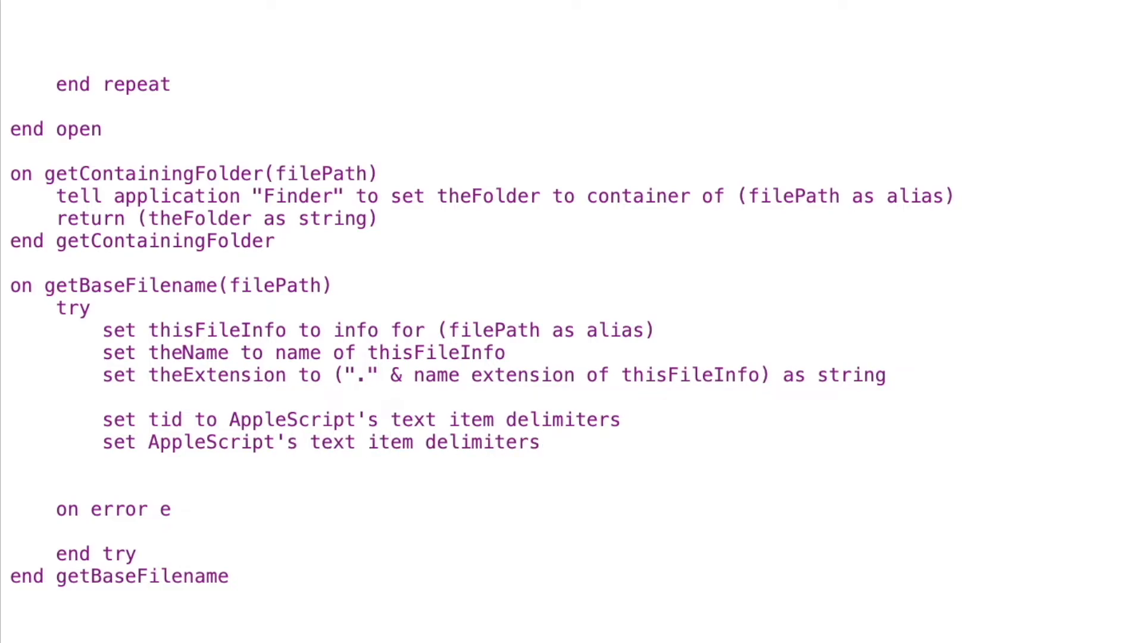
pyautogui.write('to theExte')
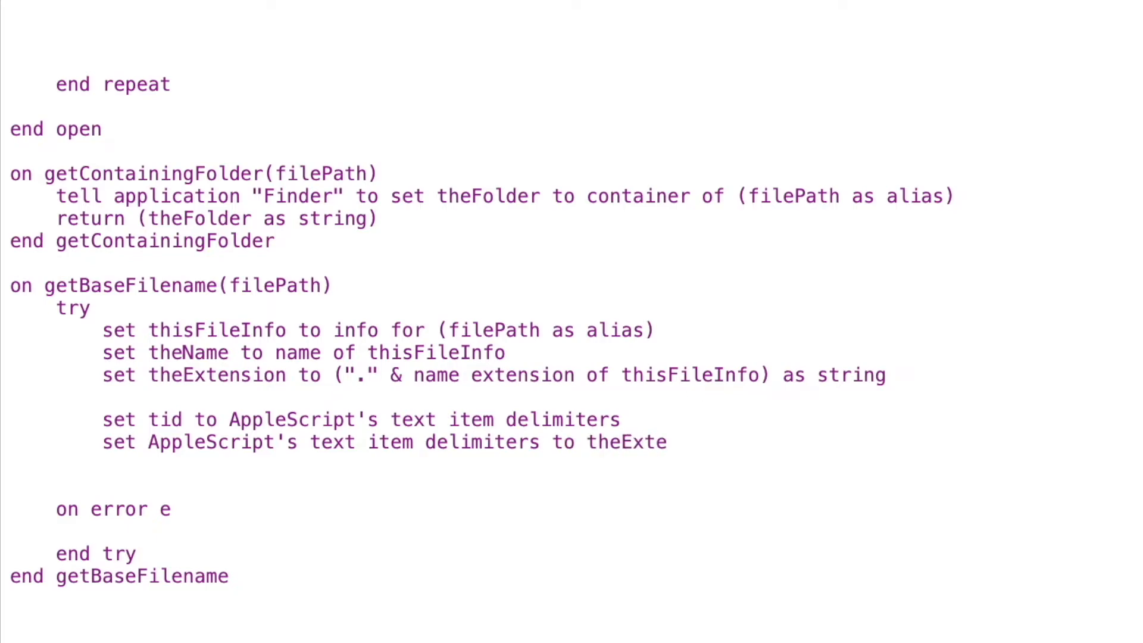
pyautogui.write('nsion')
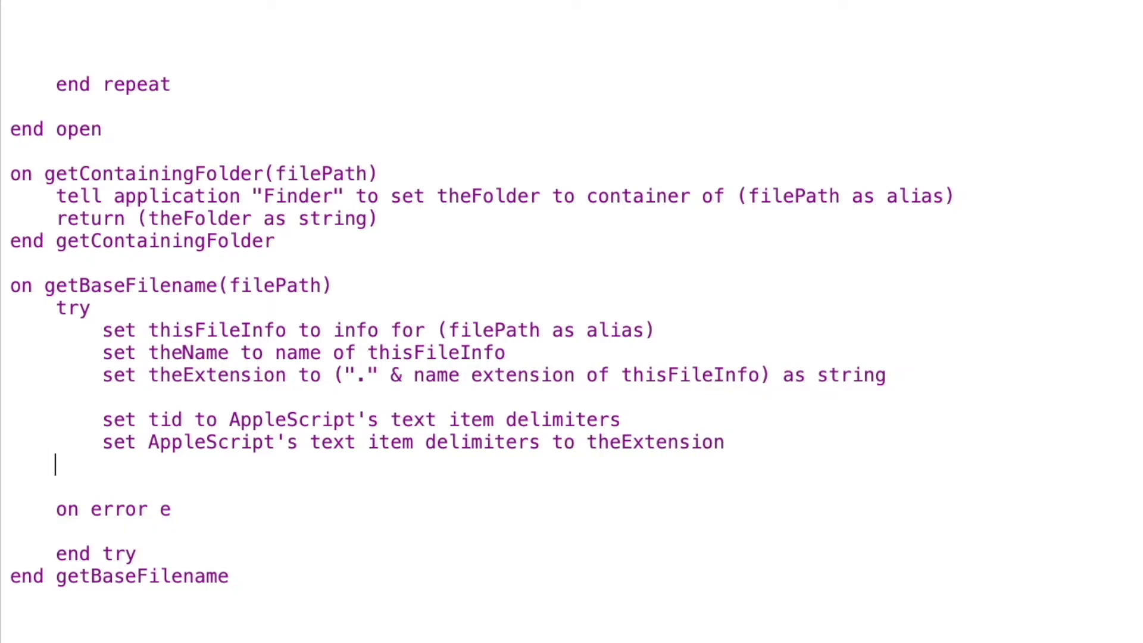
# Set shortName to text items of theName, then restore the text item delimiters
pyautogui.write('set')
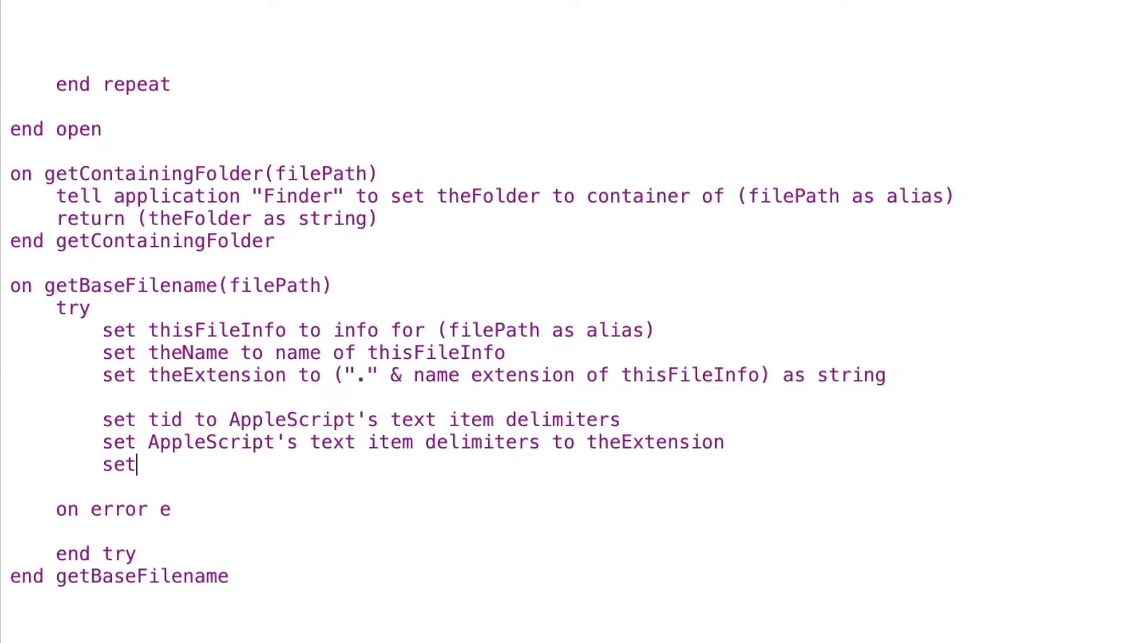
pyautogui.write('shortName')
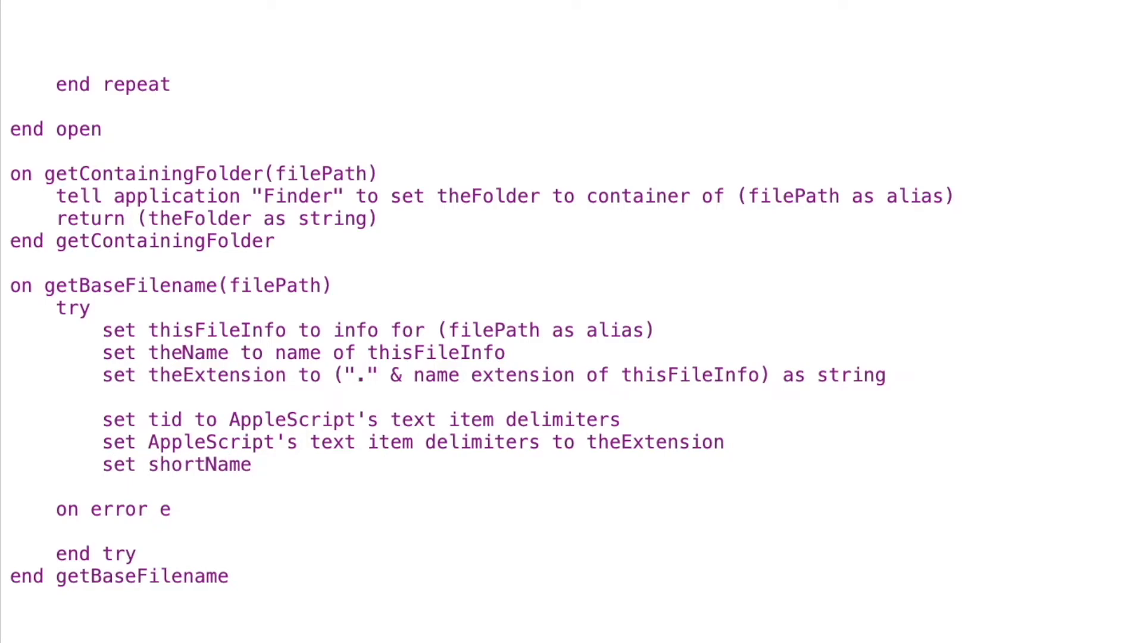
pyautogui.write('to text items o')
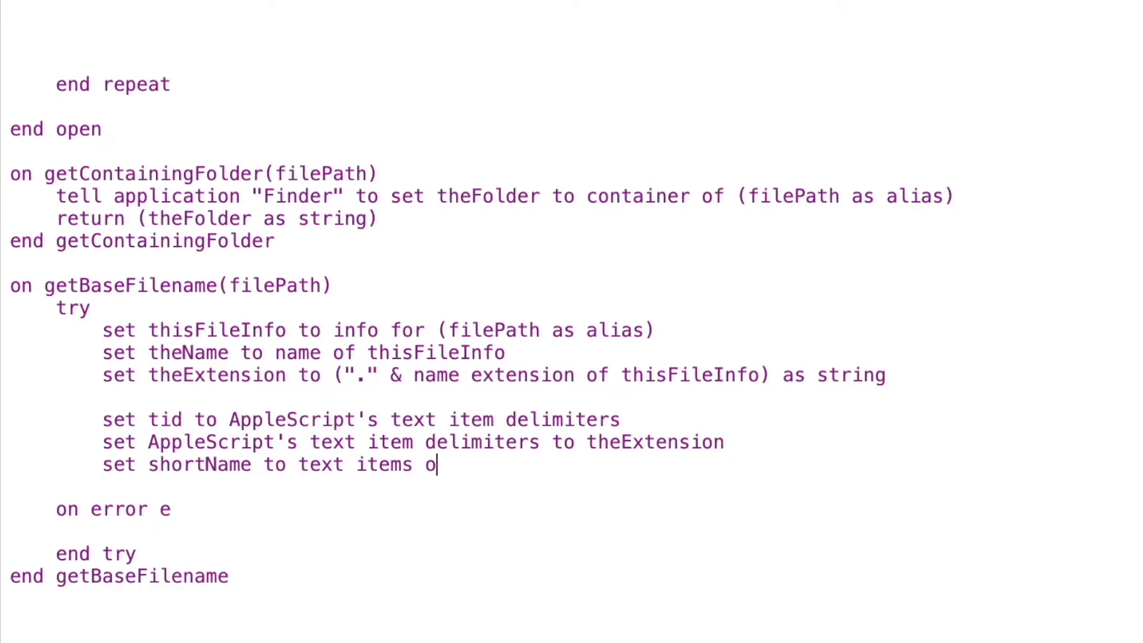
pyautogui.write('f theName')
pyautogui.write('set AppleS')
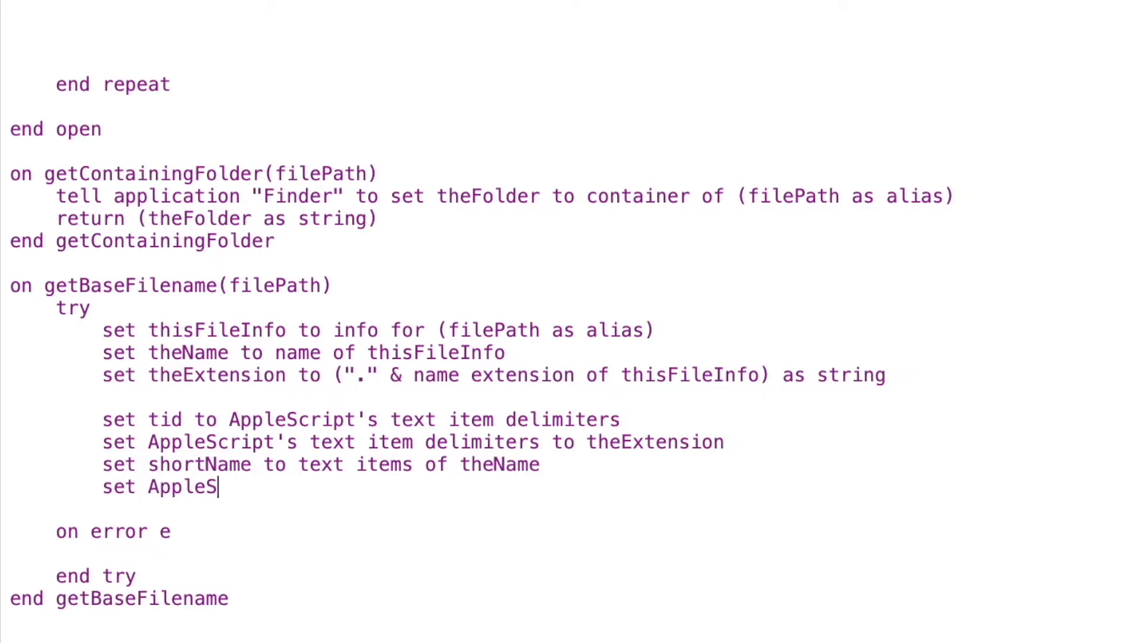
pyautogui.write("cript's text")
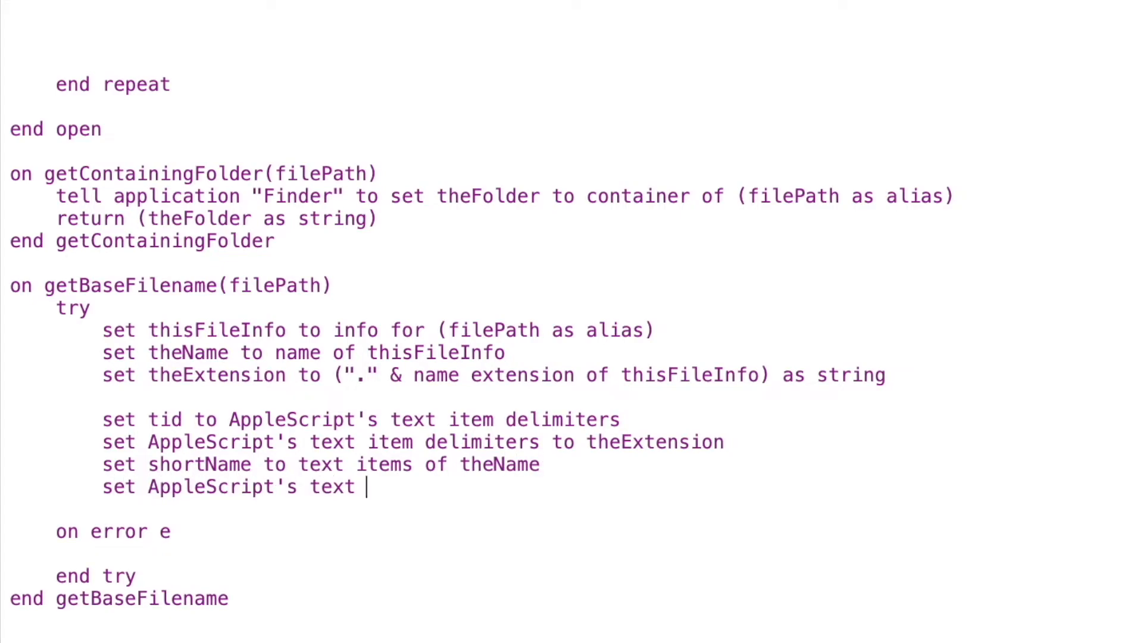
pyautogui.write('item delimiters to tid')
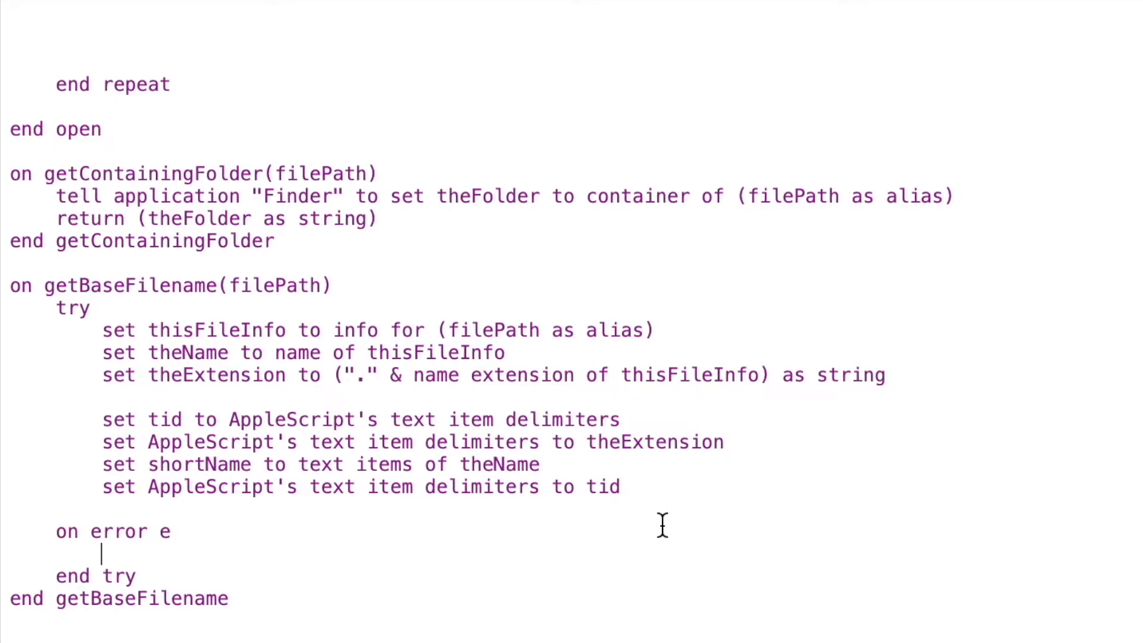
# Restore AppleScript's text item delimiters to tid under 'on error e' and return shortName as string
pyautogui.write('set App')
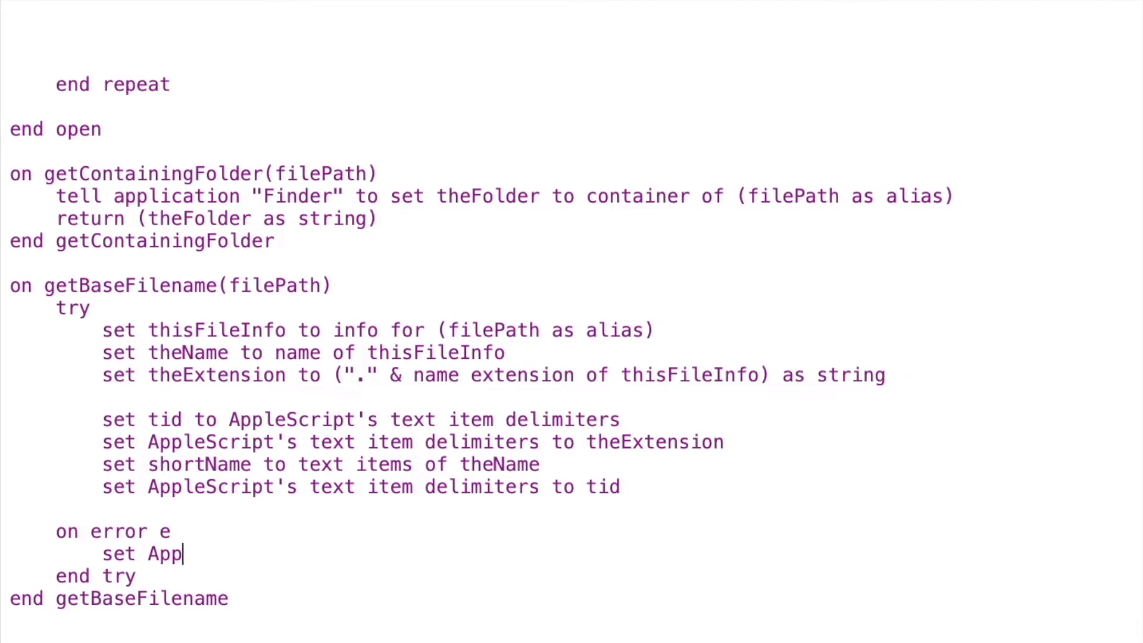
pyautogui.write("leScript's text it")
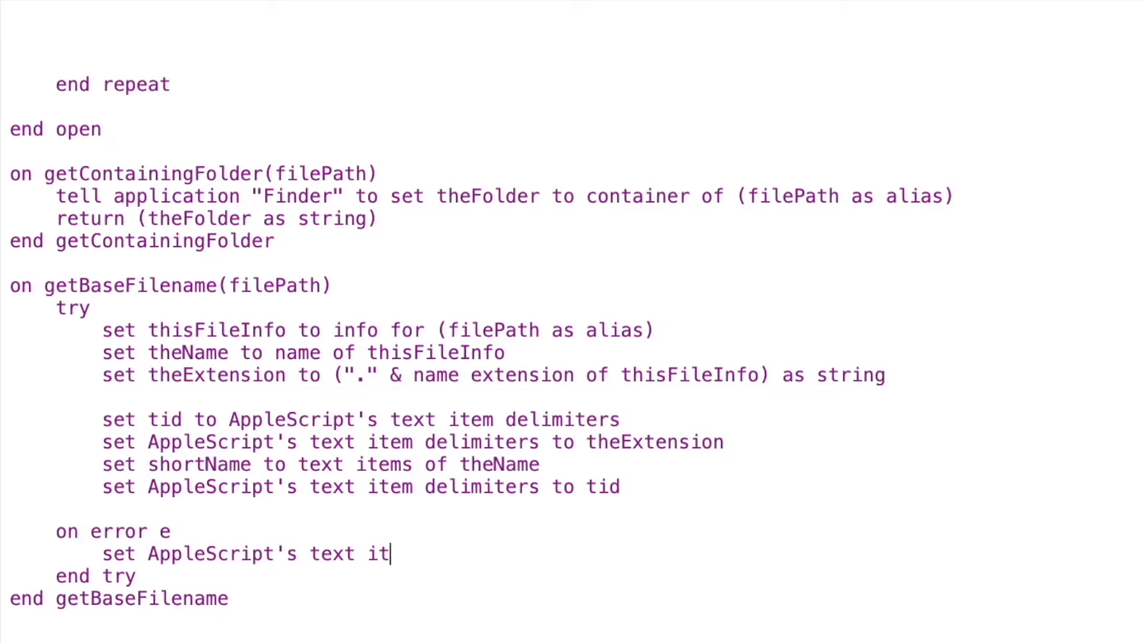
pyautogui.write('em del')
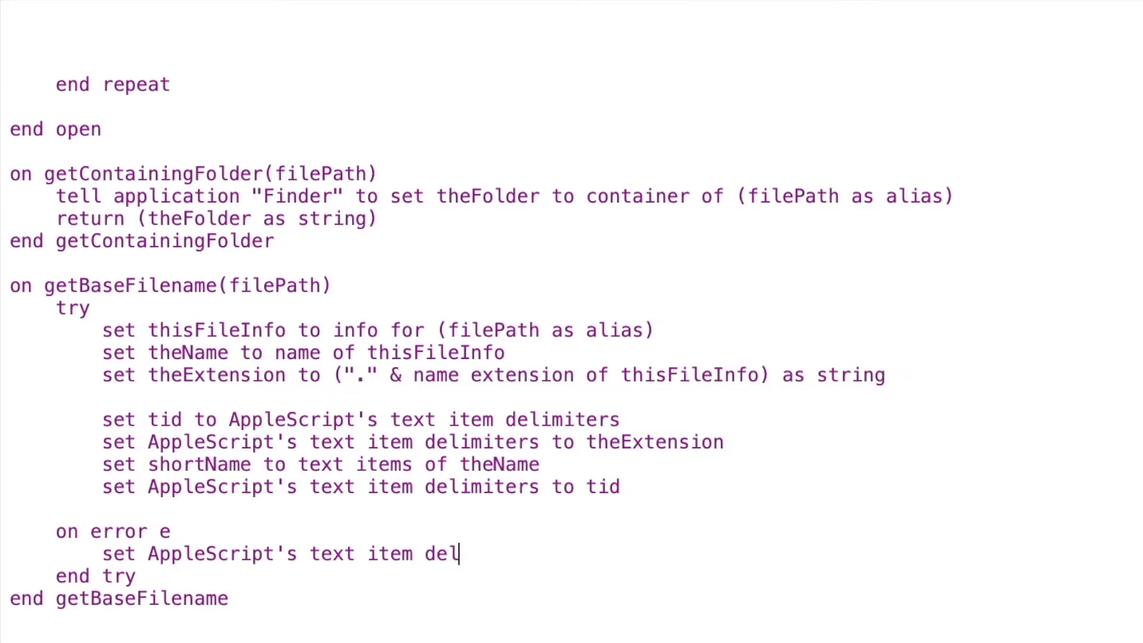
pyautogui.write('imiters to tid')
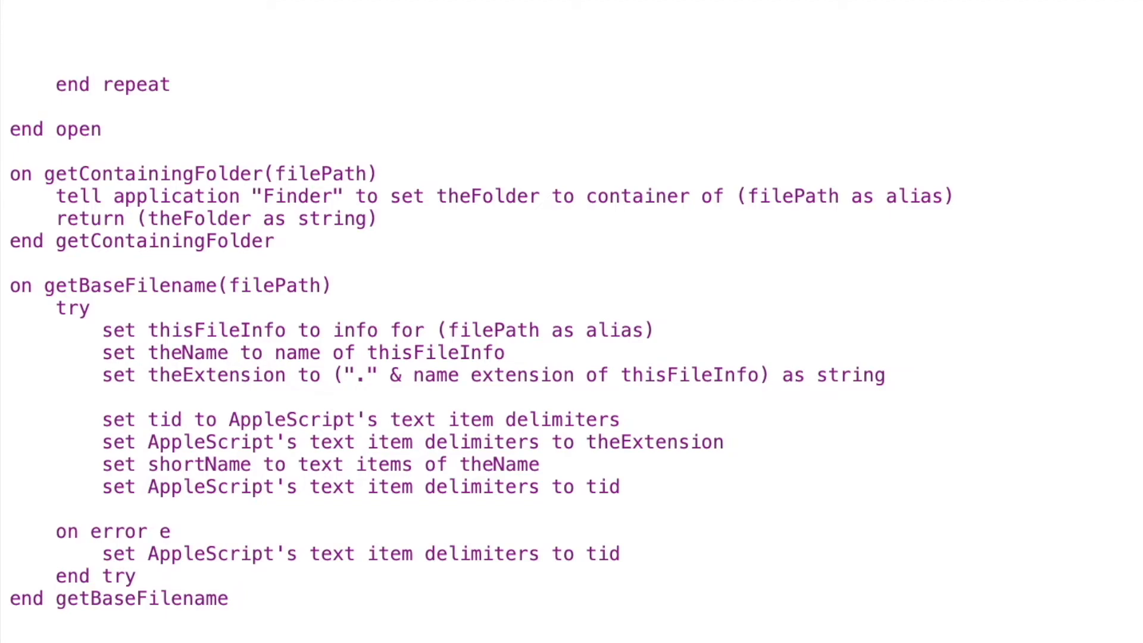
pyautogui.write('return')
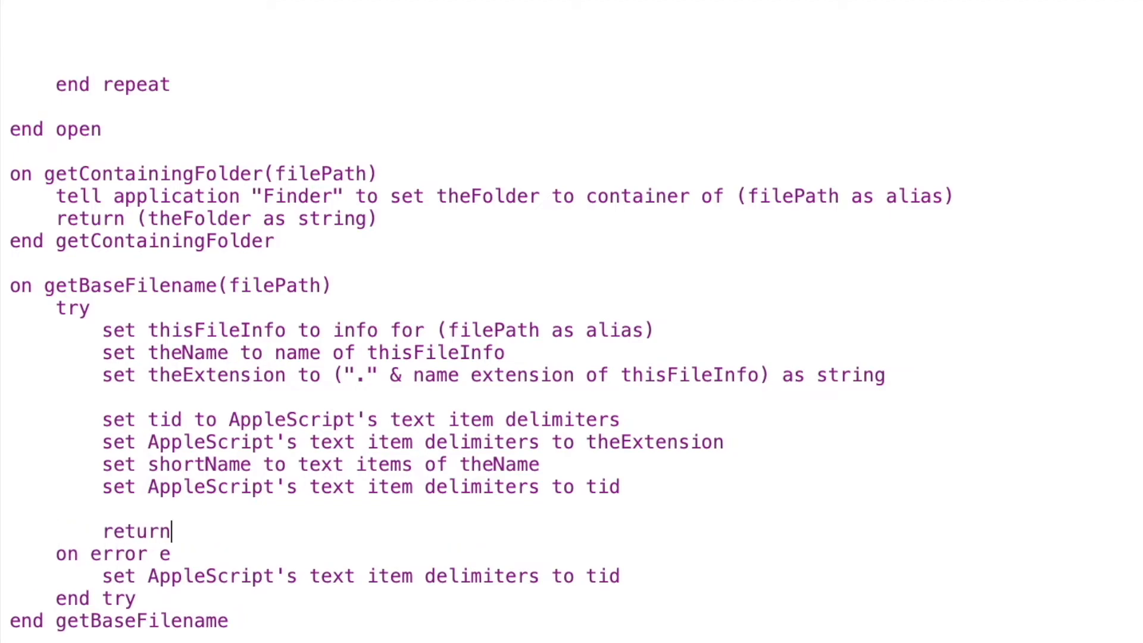
pyautogui.write('shortName')
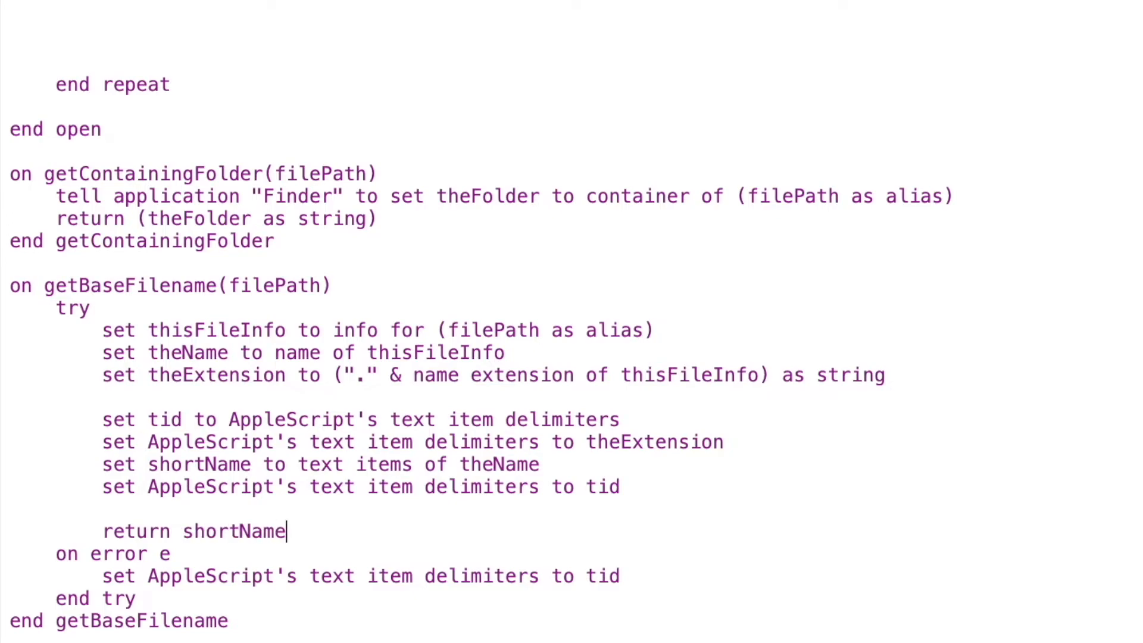
pyautogui.write('as string')
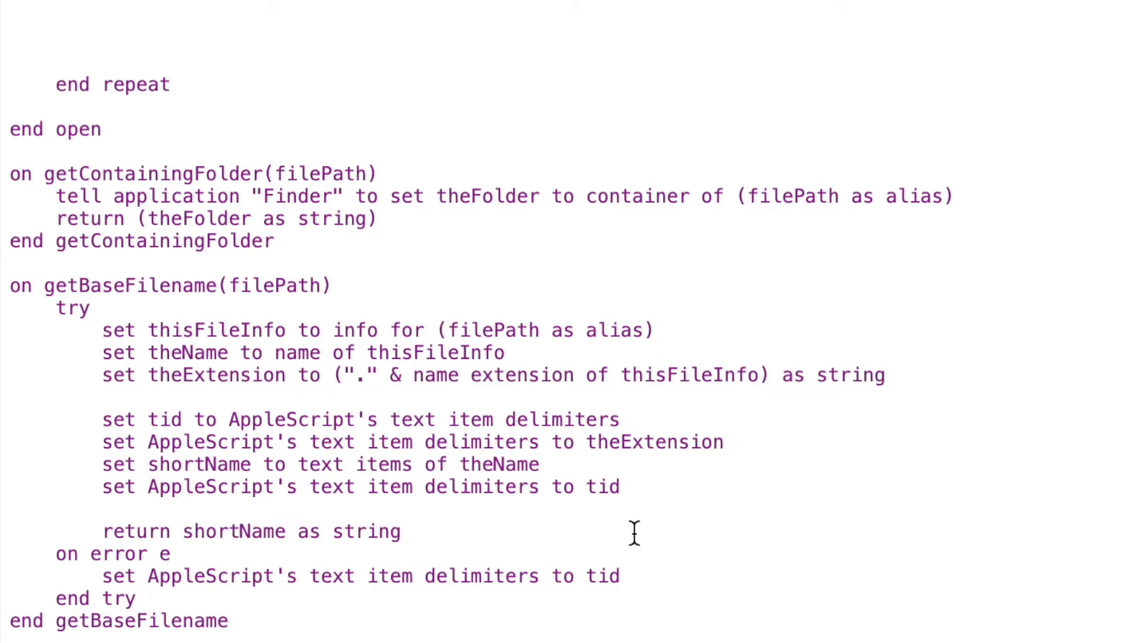
# Add the loop line 'set theName to getBaseFilename(thisFile)' and move to the next line
pyautogui.scroll(3)
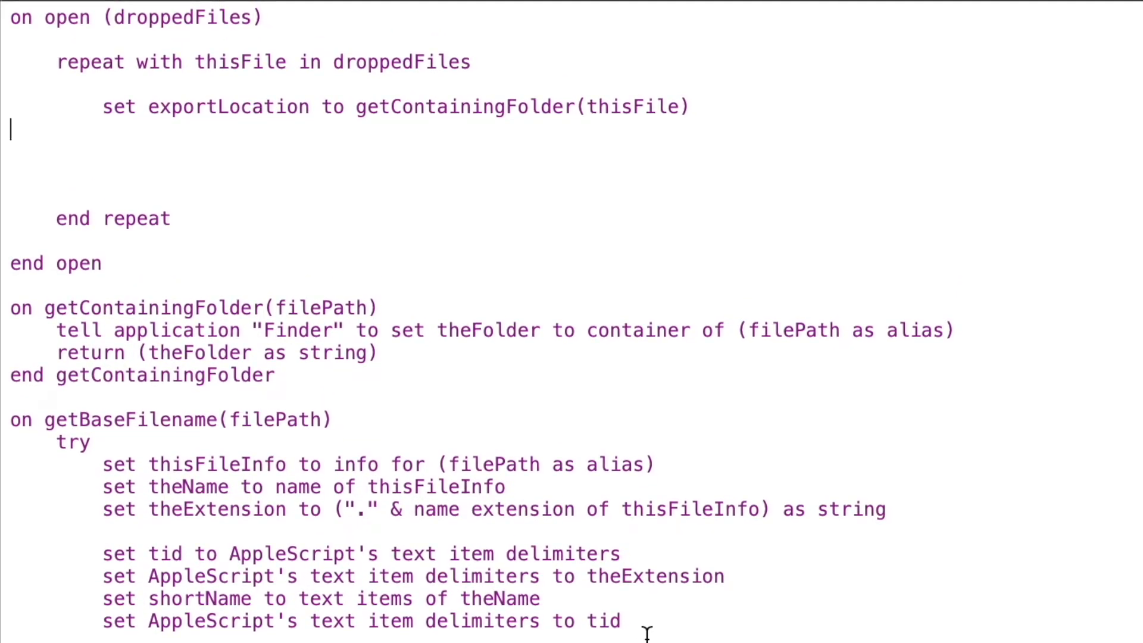
pyautogui.write('s')
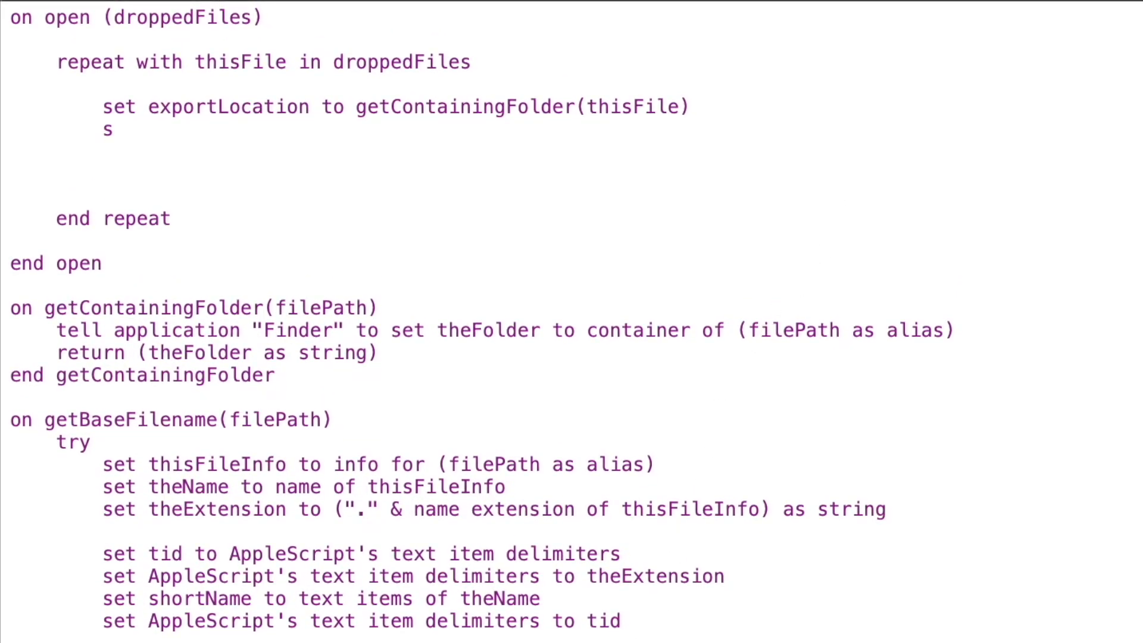
pyautogui.write('et theName to')
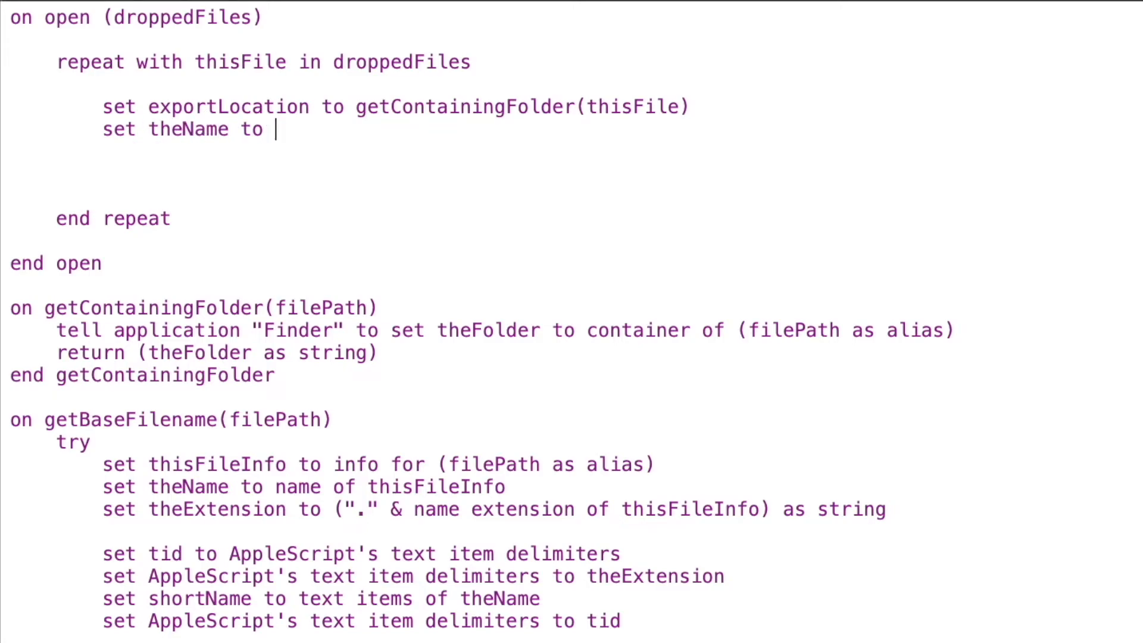
pyautogui.write('getBaseFilename')
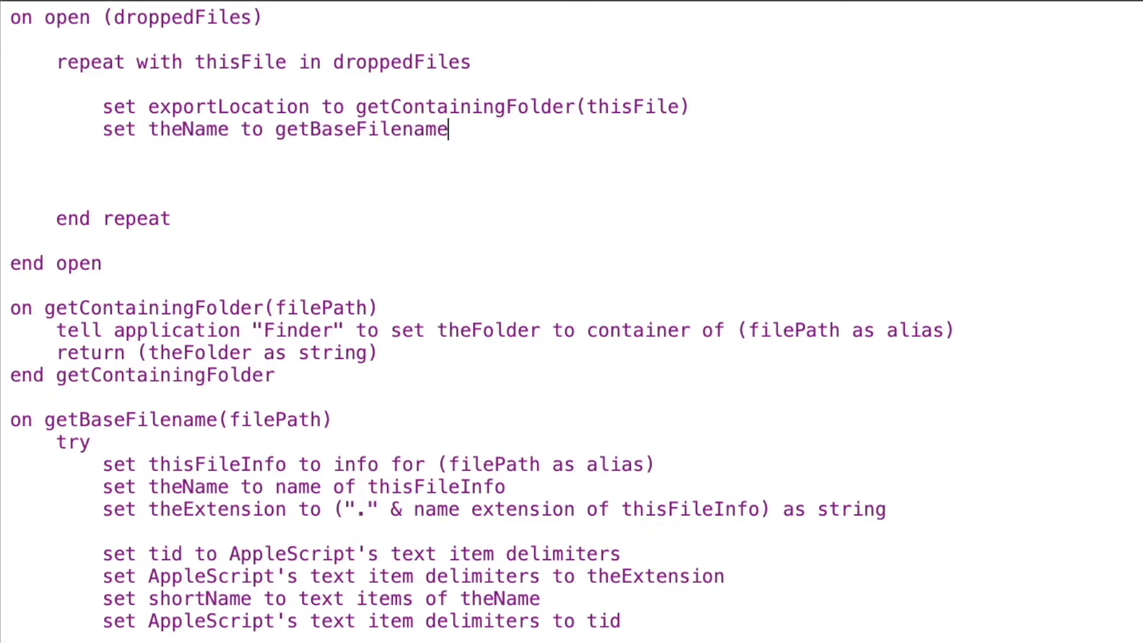
pyautogui.write('(thisFile')
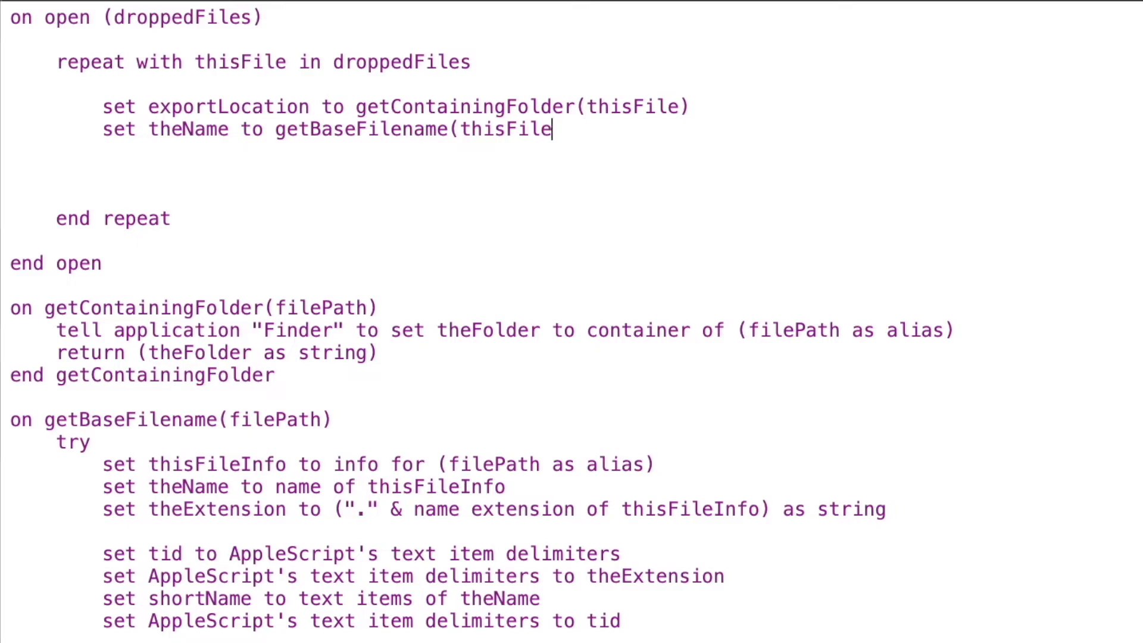
pyautogui.write(')')
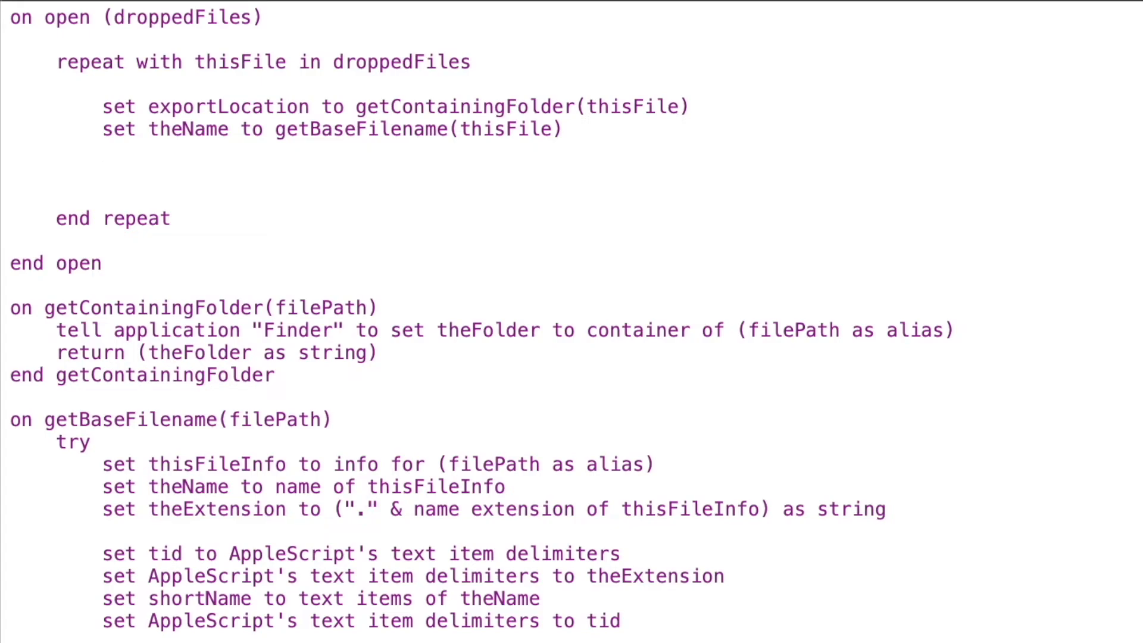
pyautogui.click(104, 174)
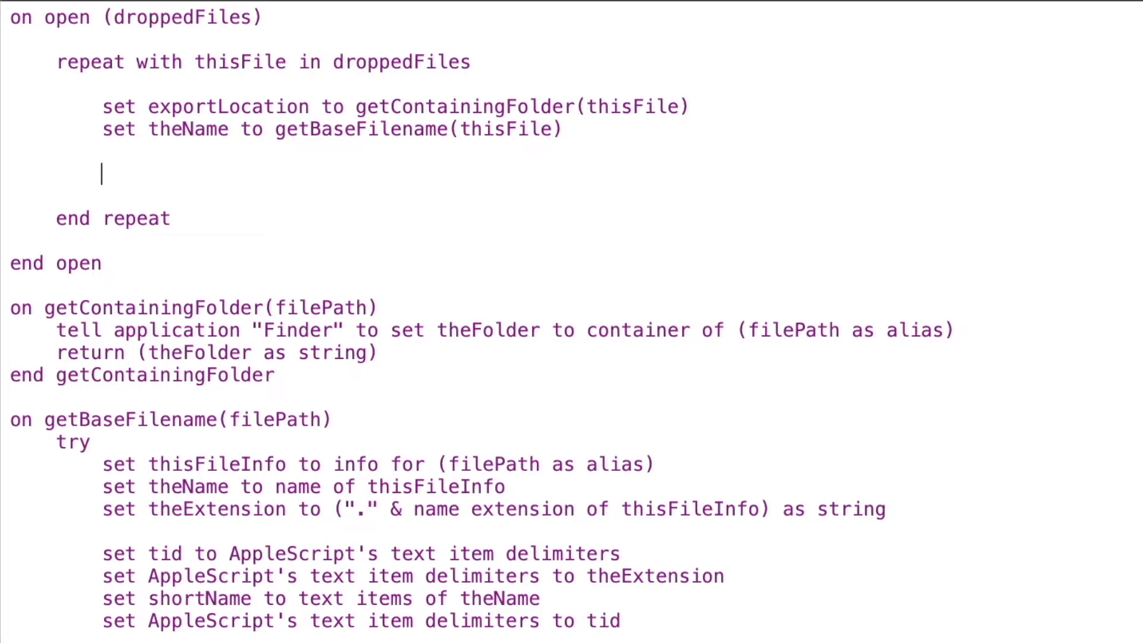
# Add a tell application "Numbers" … end tell block inside the loop
pyautogui.write('tell application "Num')
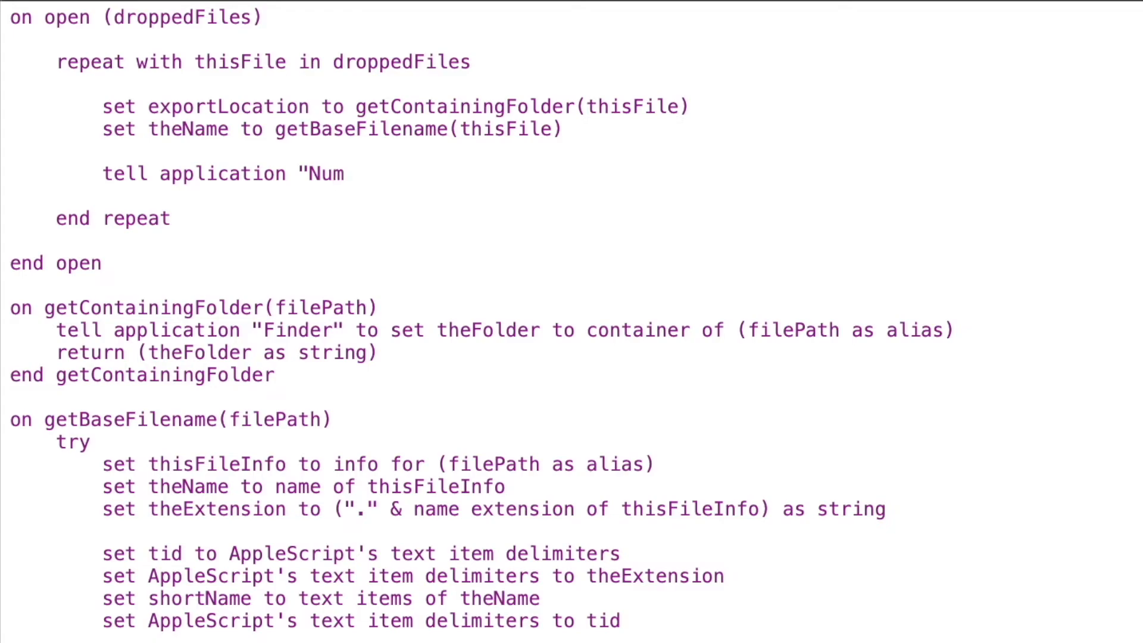
pyautogui.write('bers"')
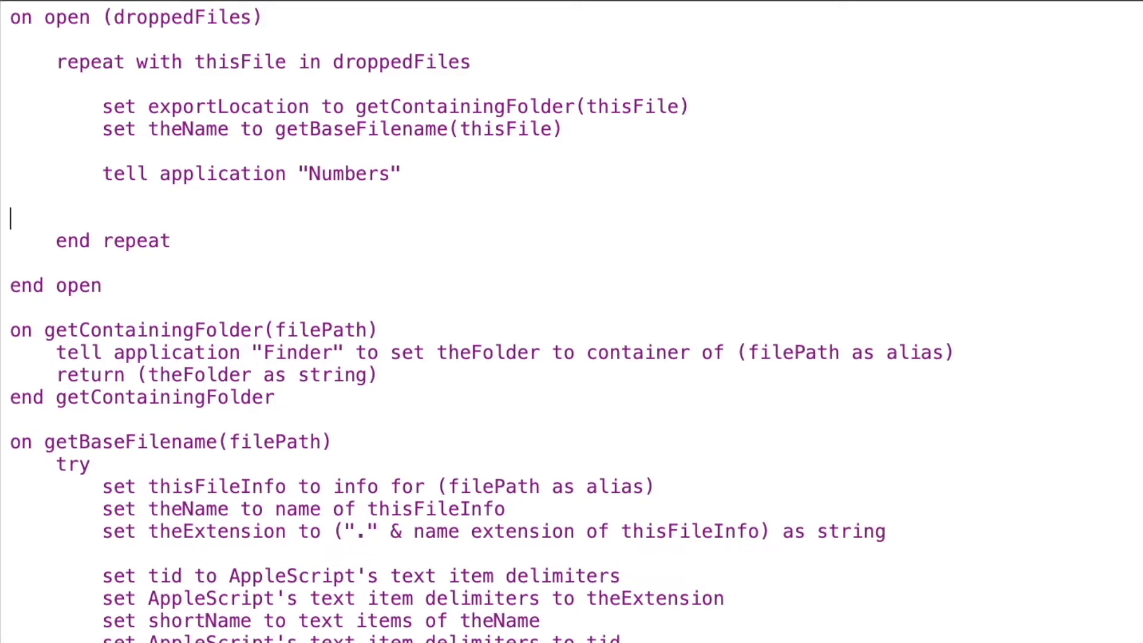
pyautogui.write('end tell')
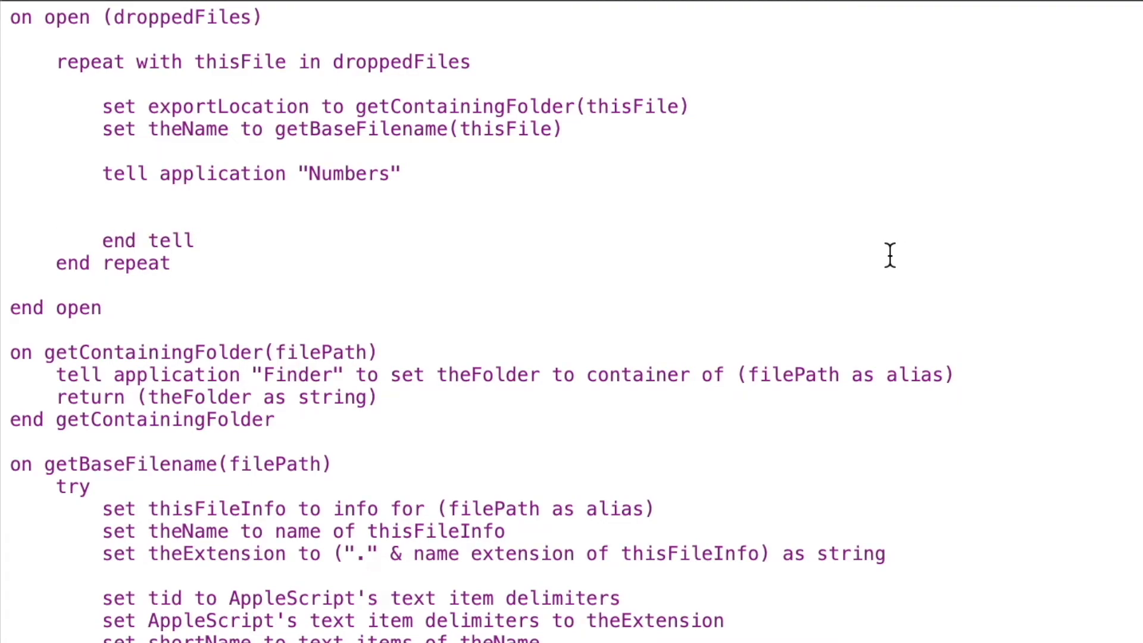
pyautogui.click(401, 174)
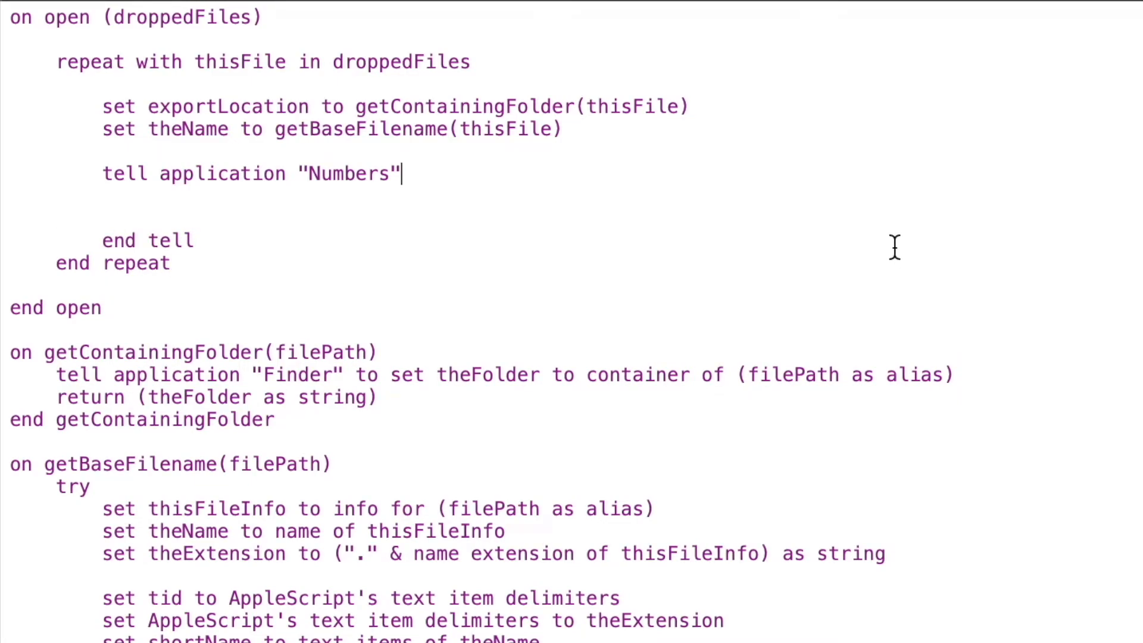
# Inside the block, set myDocument to open thisFile
pyautogui.write('s')
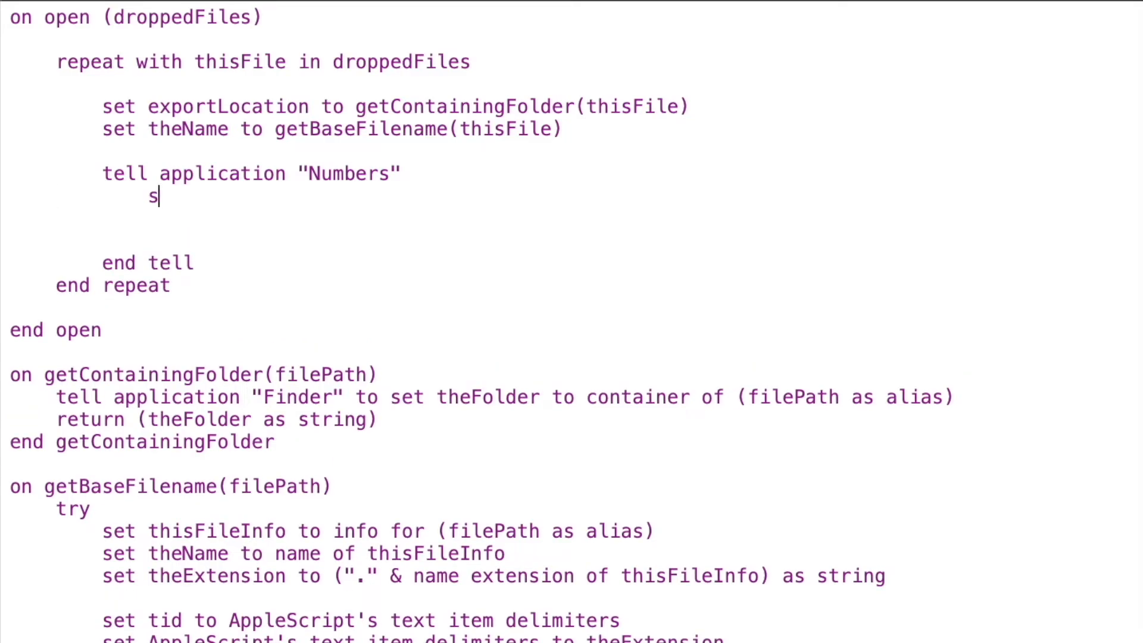
pyautogui.write('et myDocume')
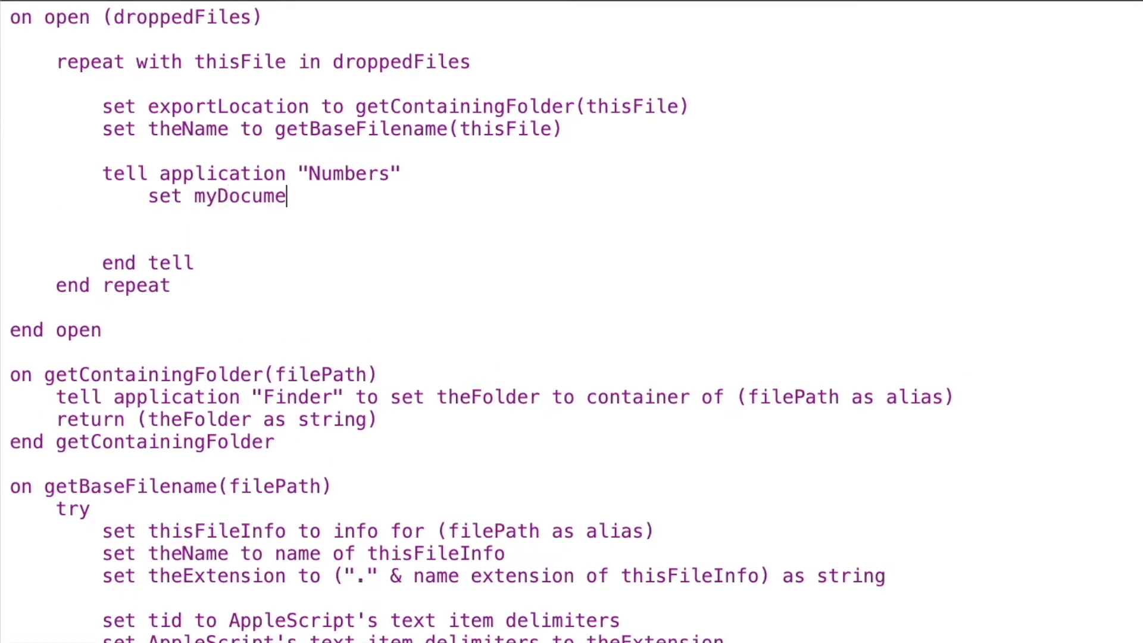
pyautogui.write('nt to open')
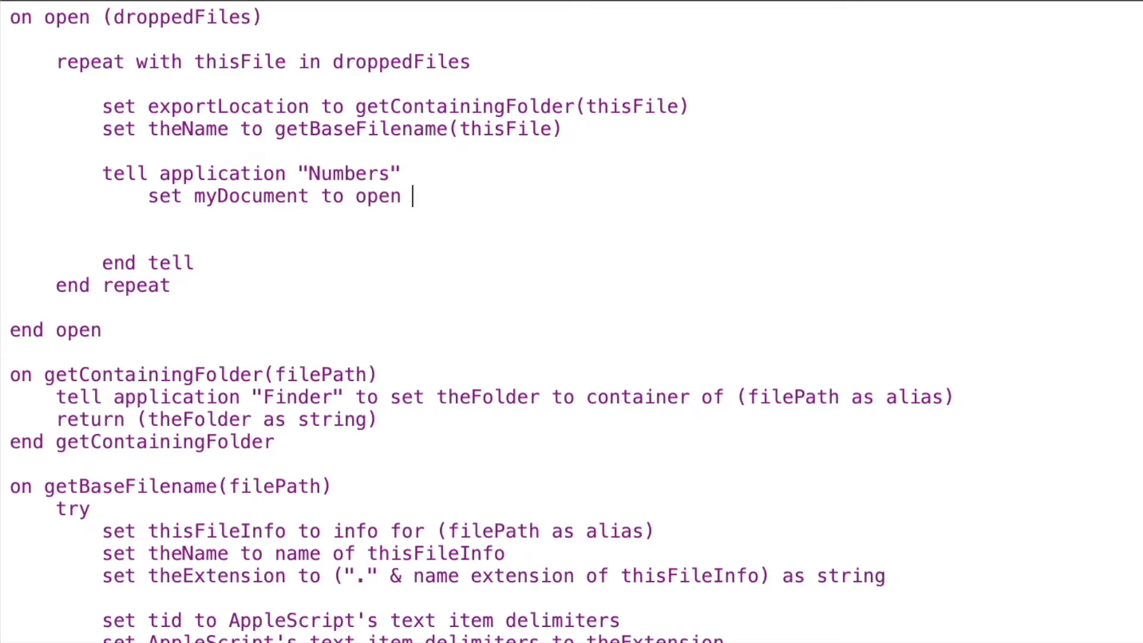
pyautogui.write('thisFile')
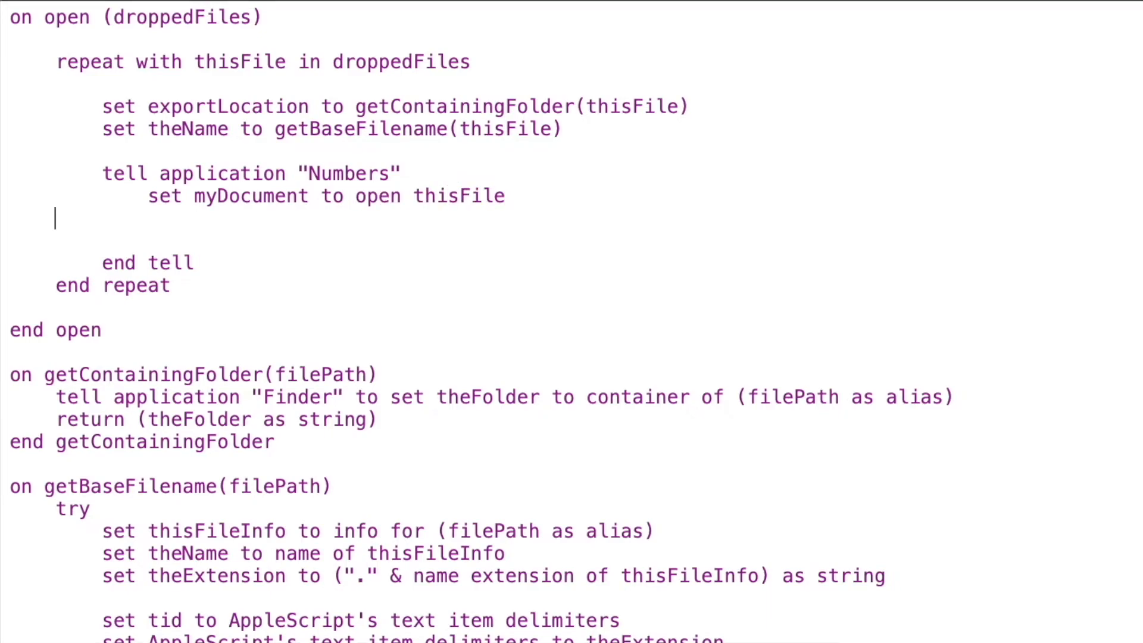
# Export myDocument to exportLocation & theName & ".csv" as CSV with {exclude summary worksheet:true}
pyautogui.write('export myD')
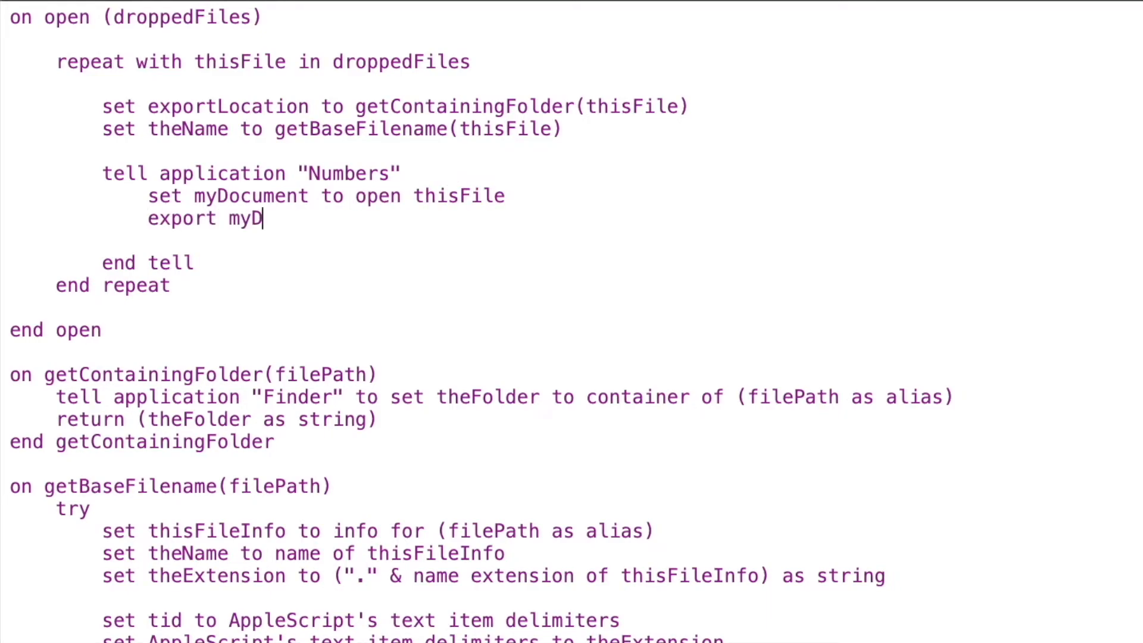
pyautogui.write('ocument to f')
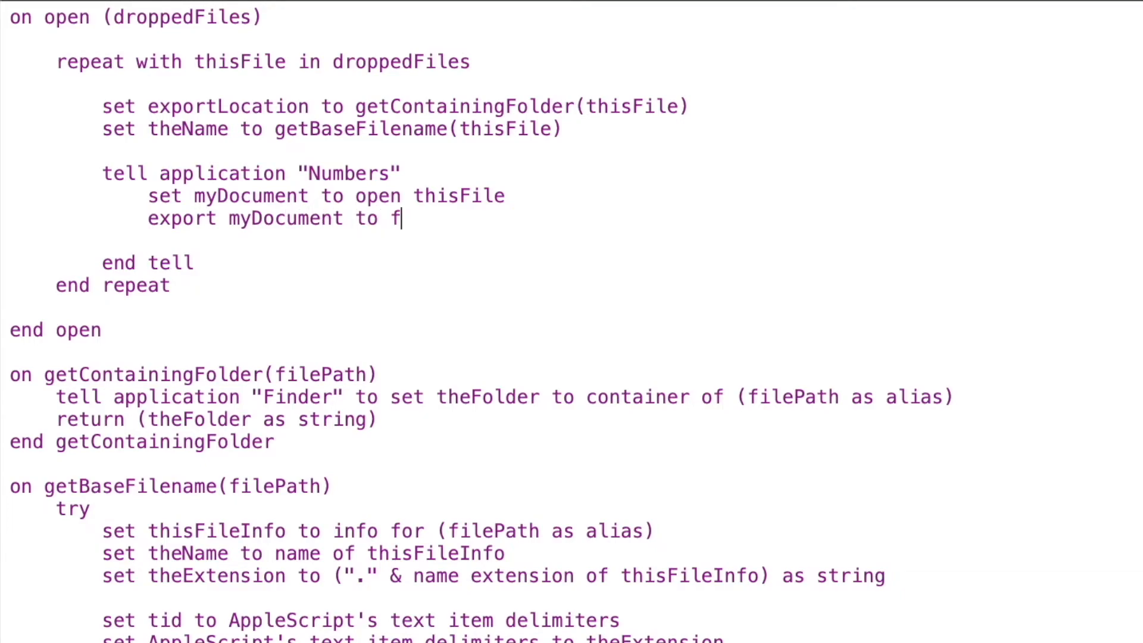
pyautogui.write('ile (exportLocation & theName & "')
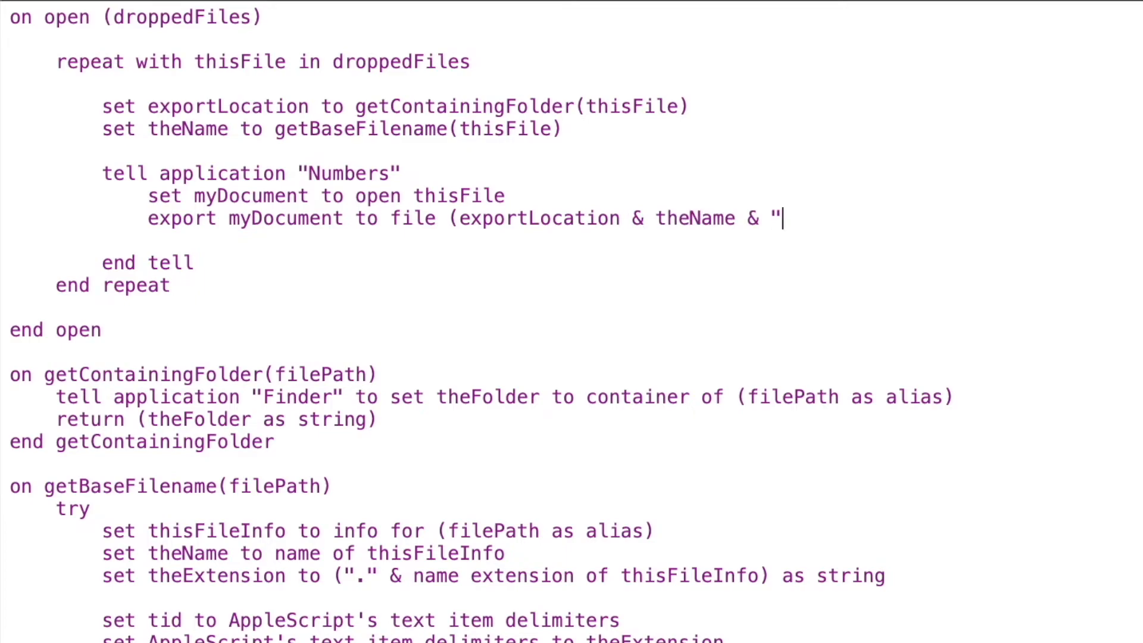
pyautogui.write('csv" as string')
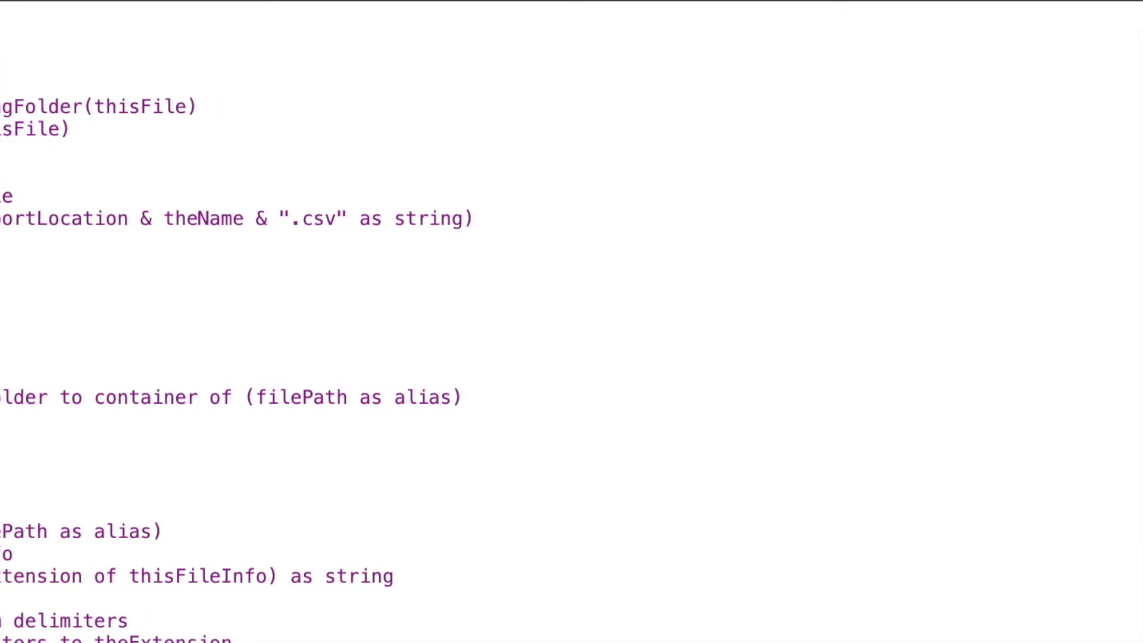
pyautogui.write('as CSV with properties {e')
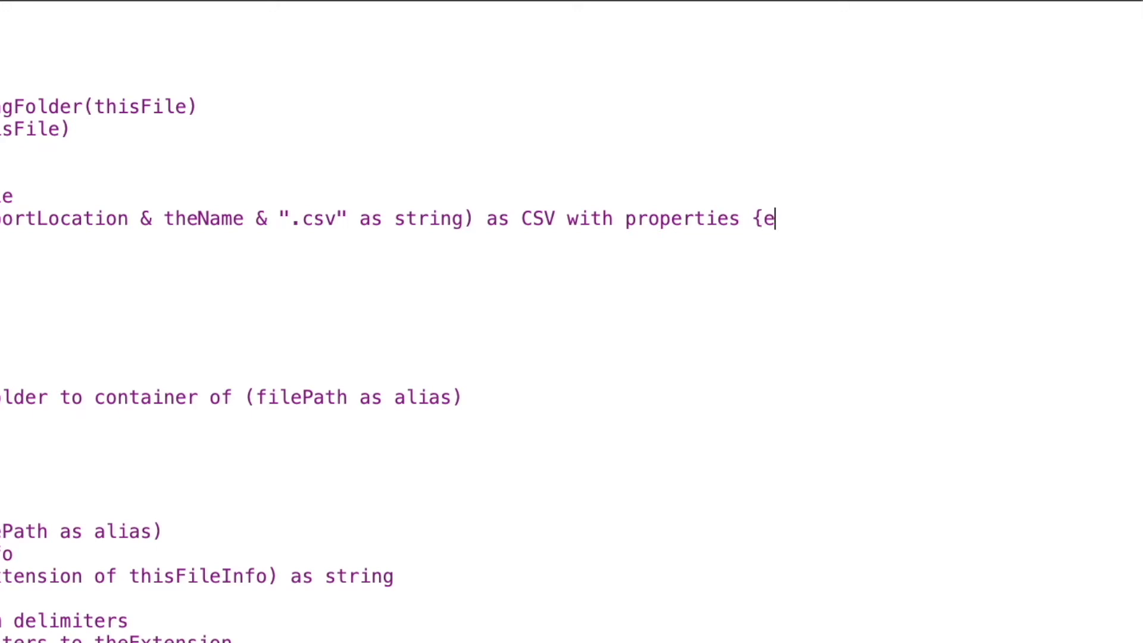
pyautogui.write('xclude summary workshee')
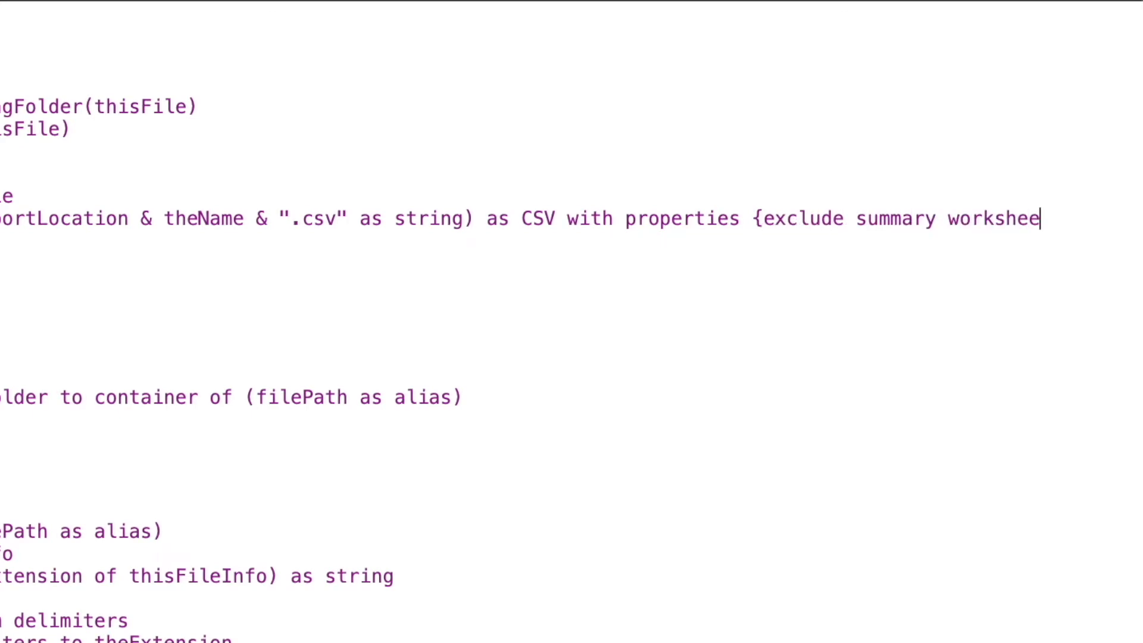
pyautogui.write('t:true}')
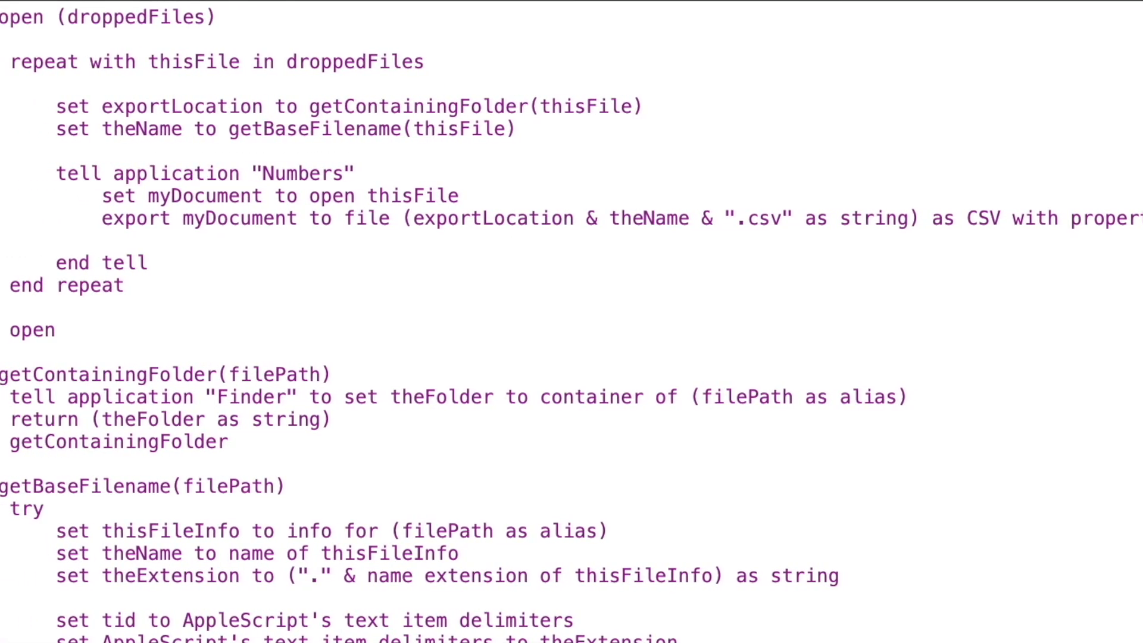
# Add 'close myDocument saving no' after the export line in the Numbers block
pyautogui.write('close m')
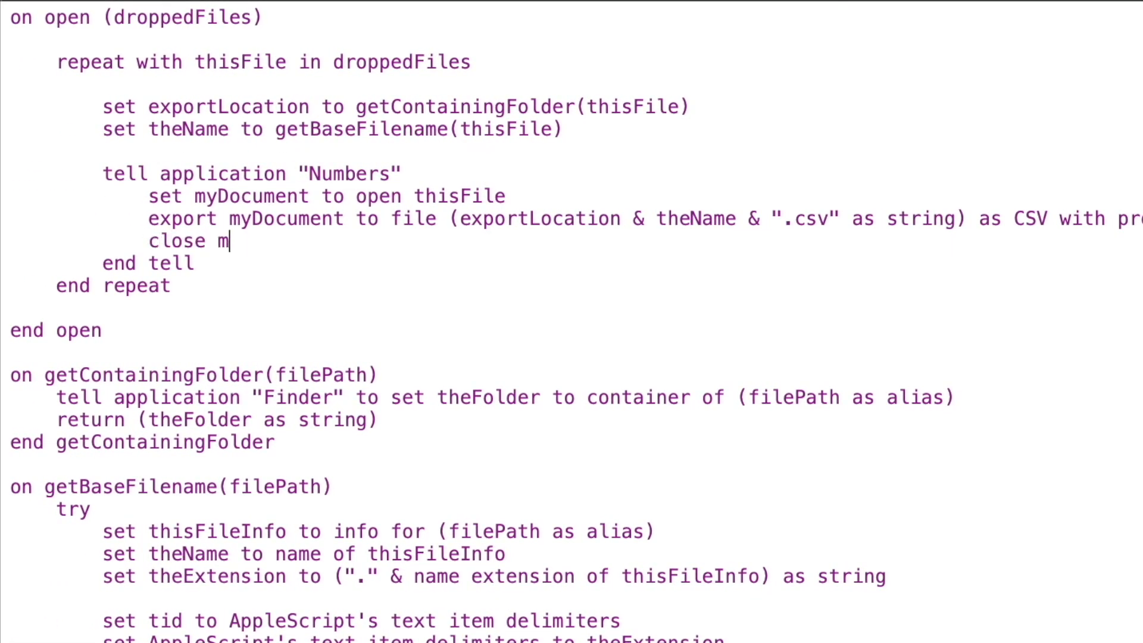
pyautogui.write('yDocument saving')
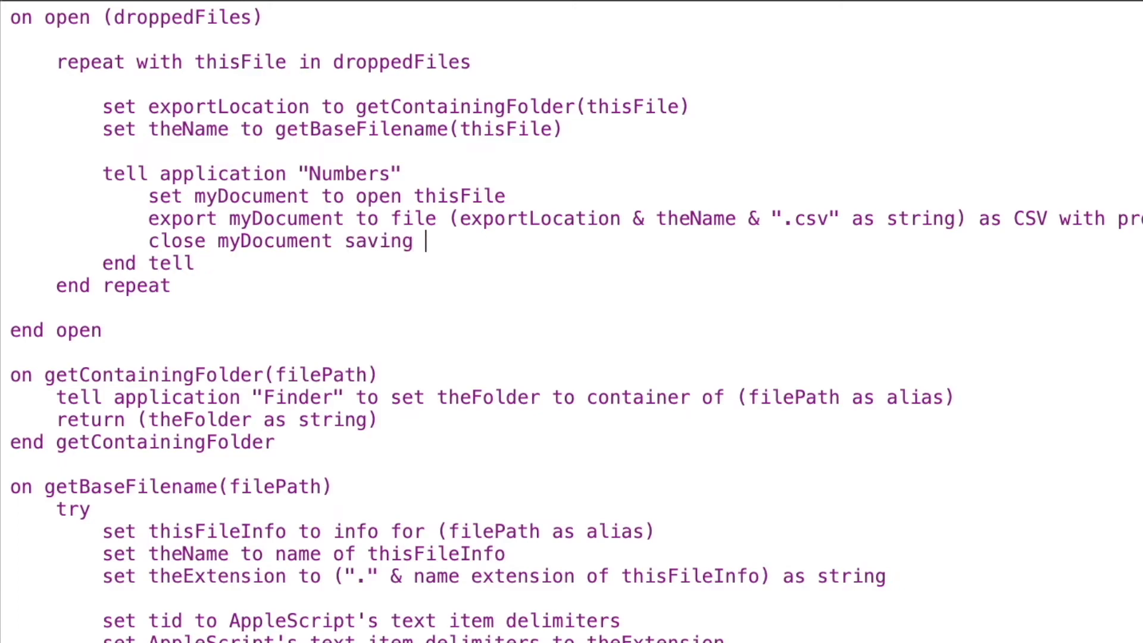
pyautogui.write('no')
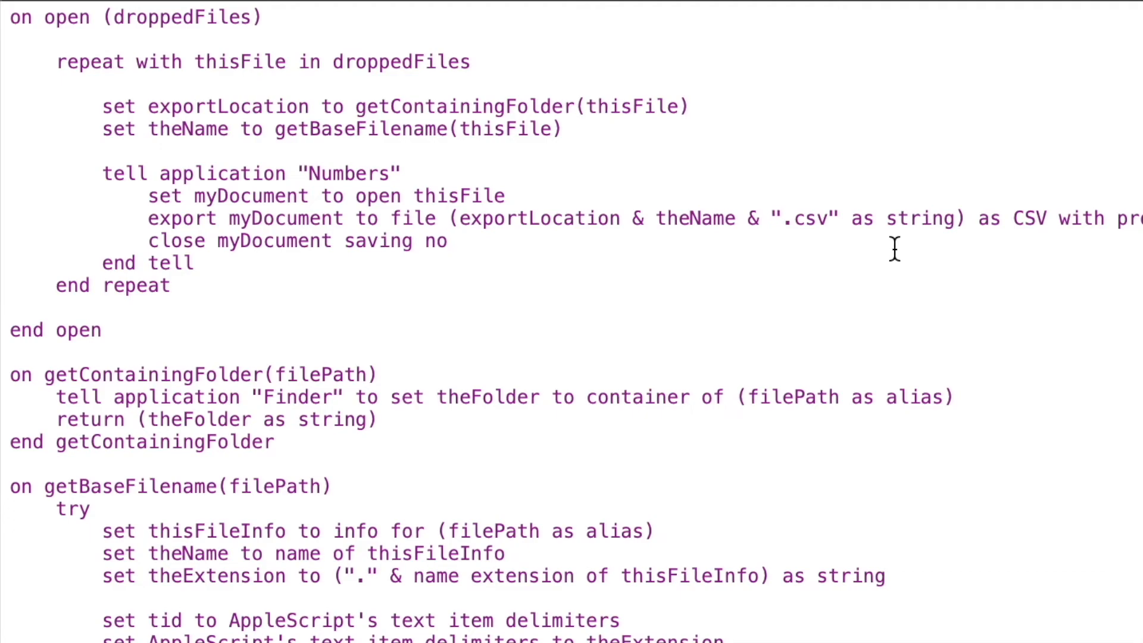
pyautogui.moveTo(893, 292)
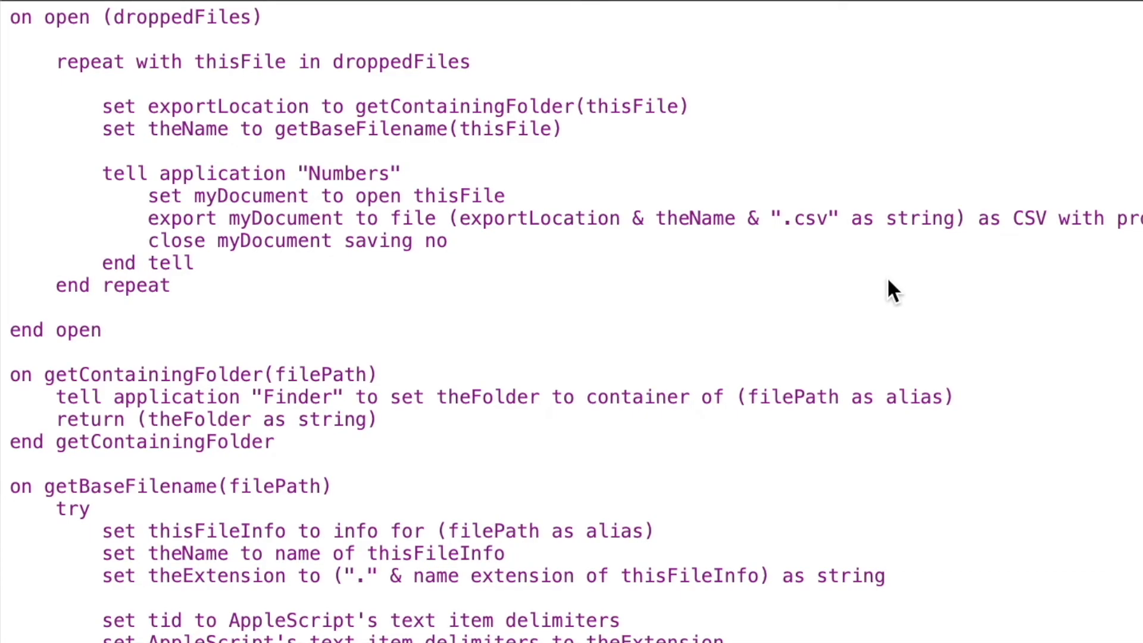
pyautogui.moveTo(887, 323)
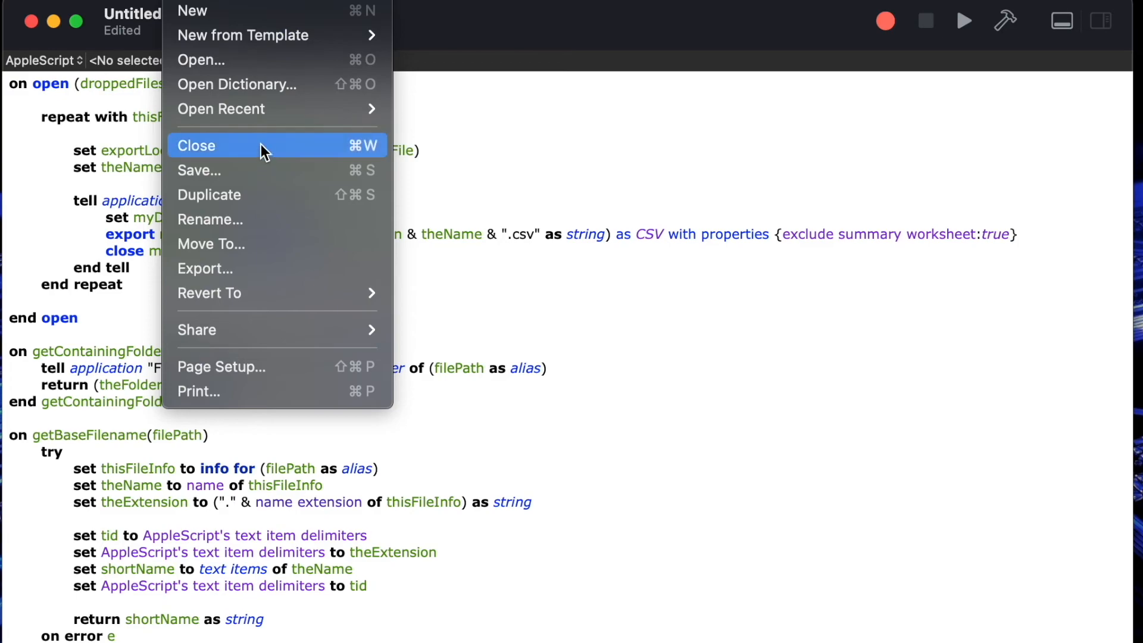
# Save the script to the Desktop as application ExportAsCSV.app via the close dialog
pyautogui.click(198, 170)
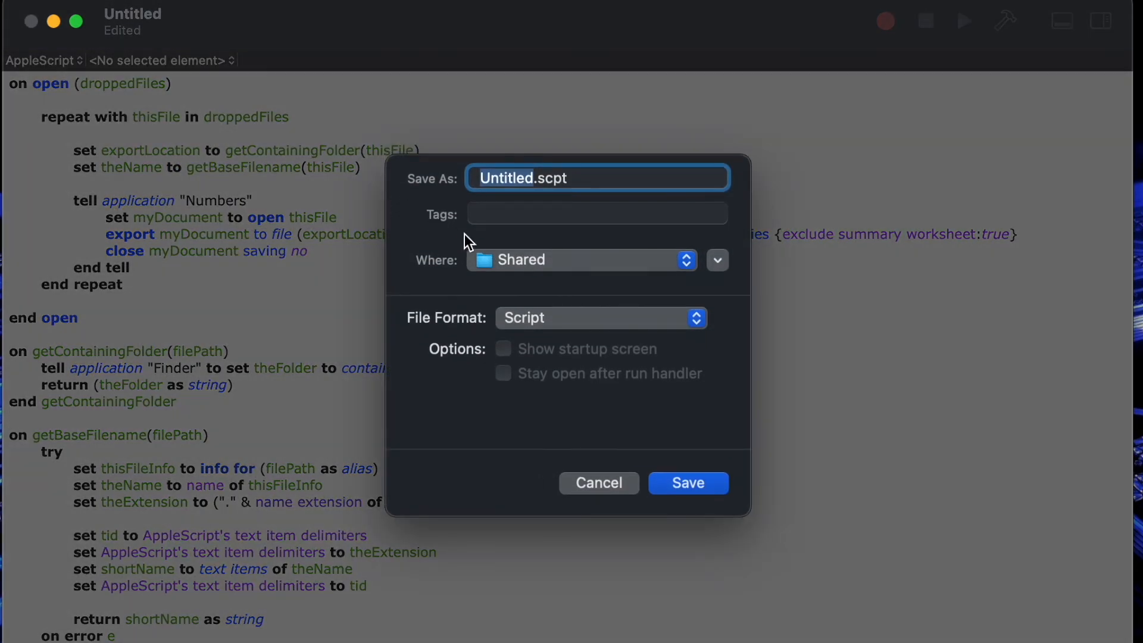
pyautogui.click(580, 259)
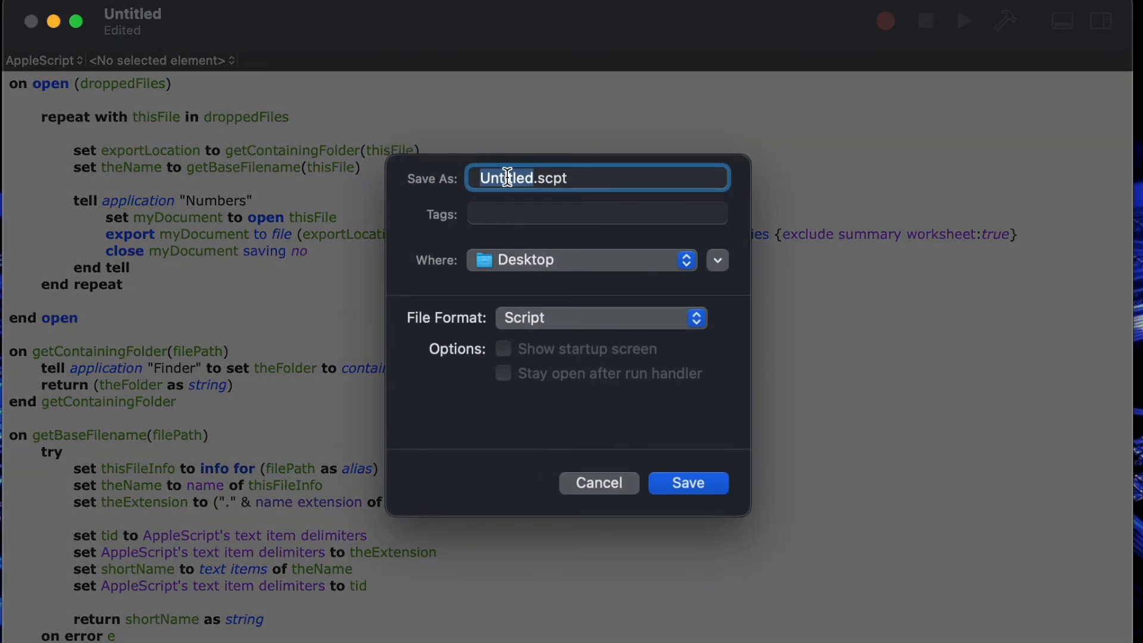
pyautogui.write('Expo.scpt')
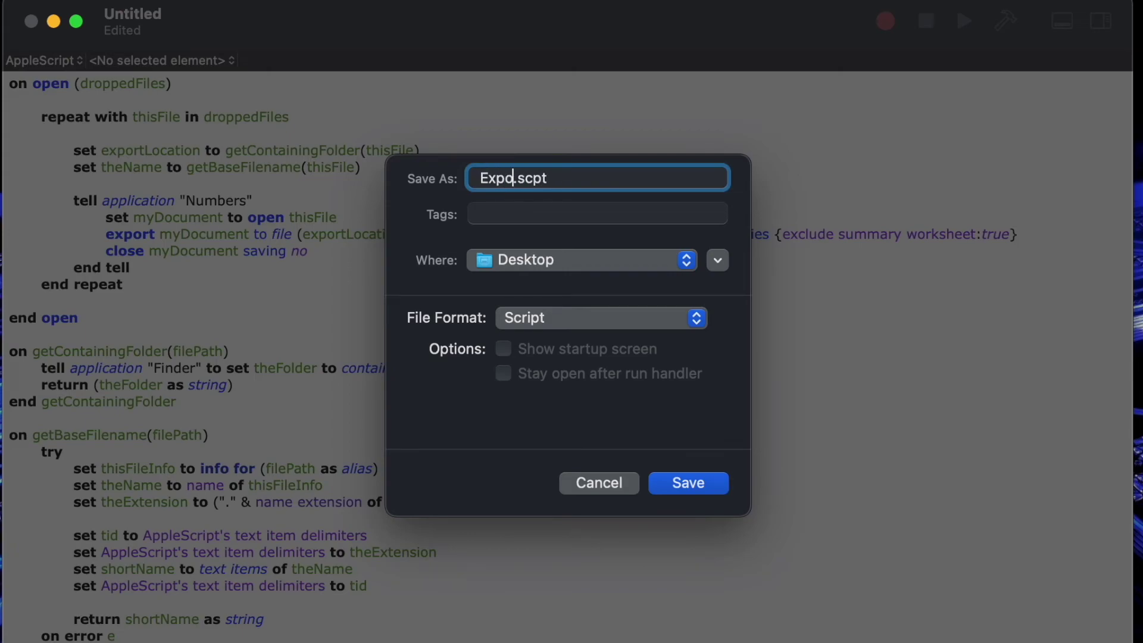
pyautogui.write('rtAsC')
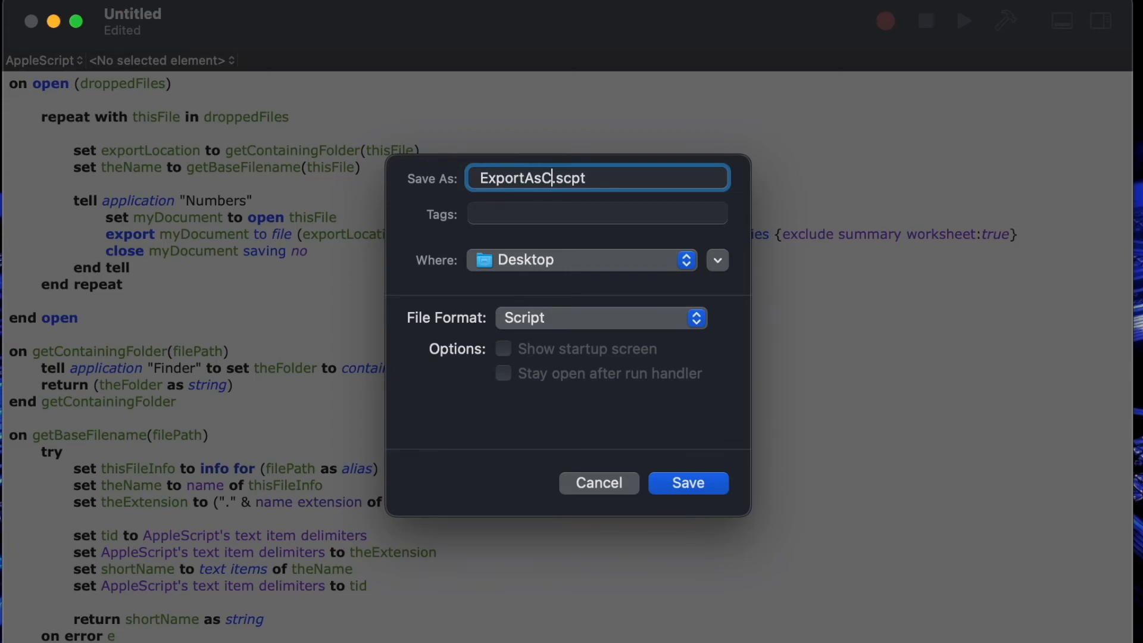
pyautogui.click(598, 317)
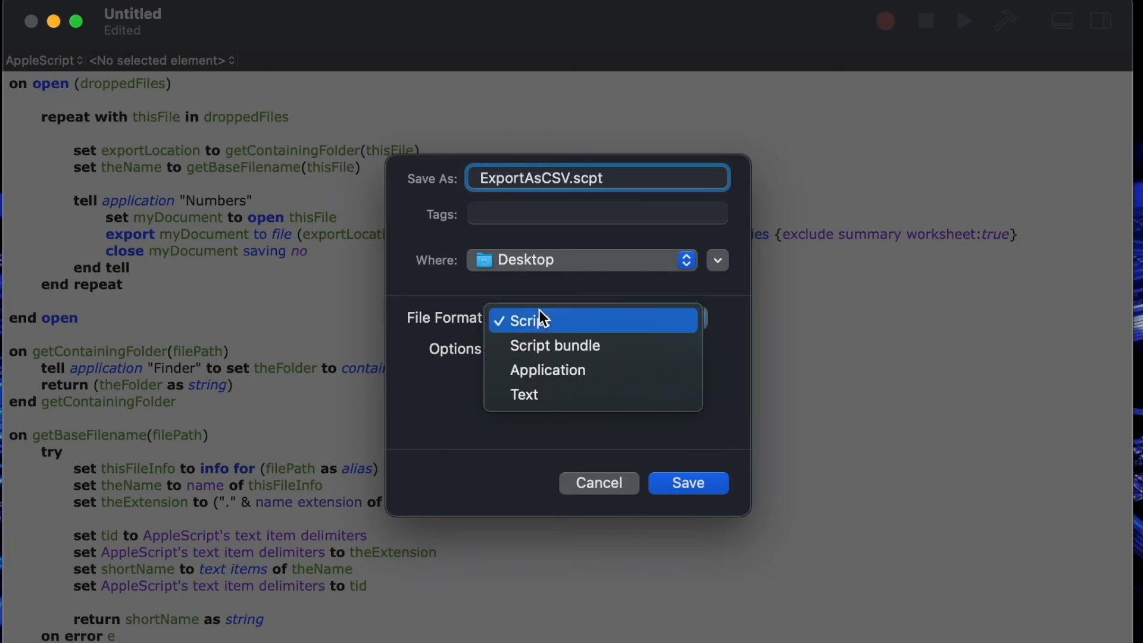
pyautogui.click(548, 369)
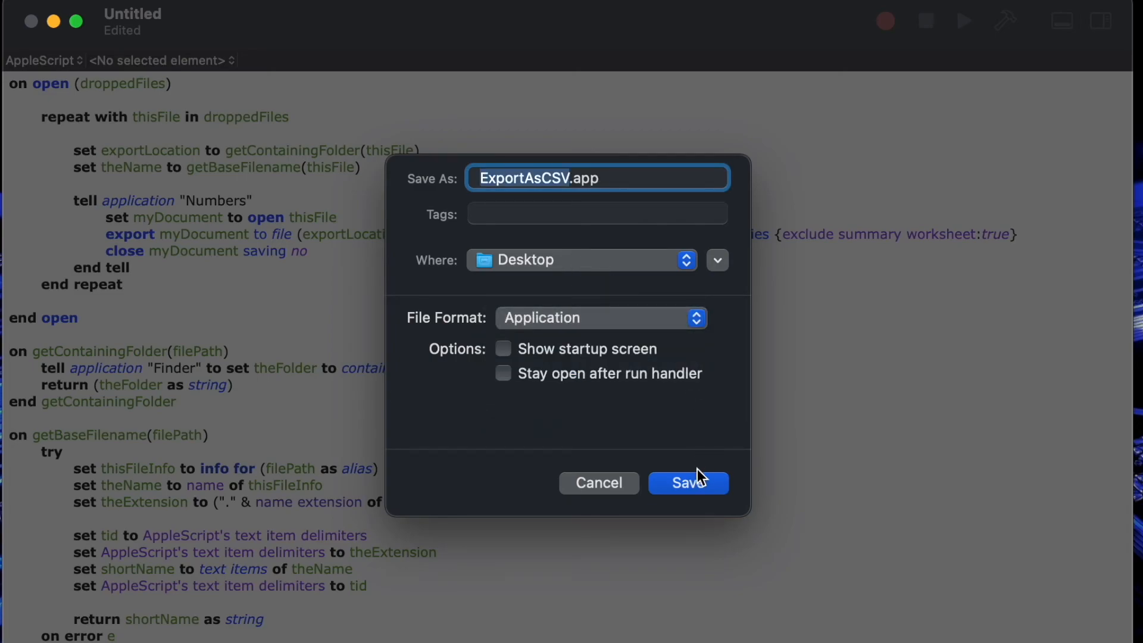
pyautogui.click(688, 482)
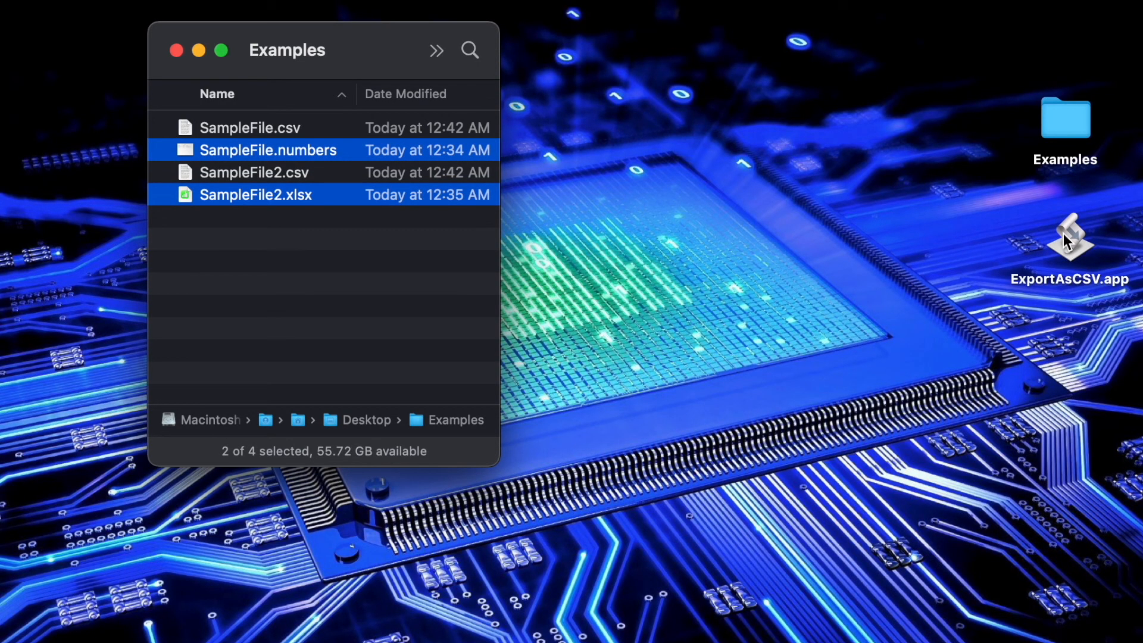
pyautogui.moveTo(389, 234)
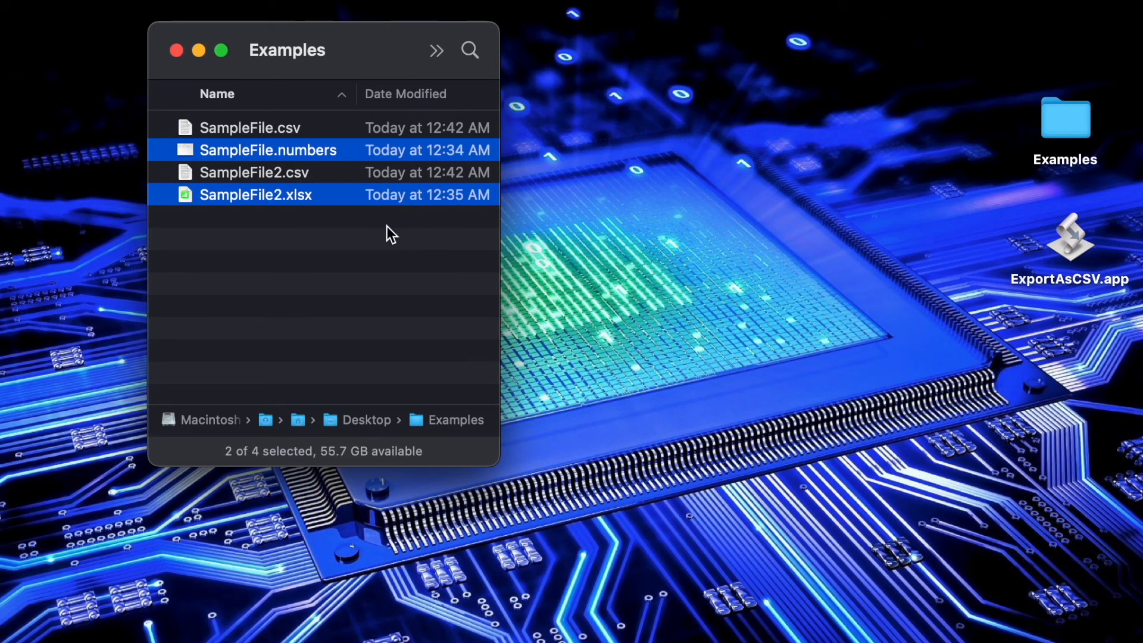